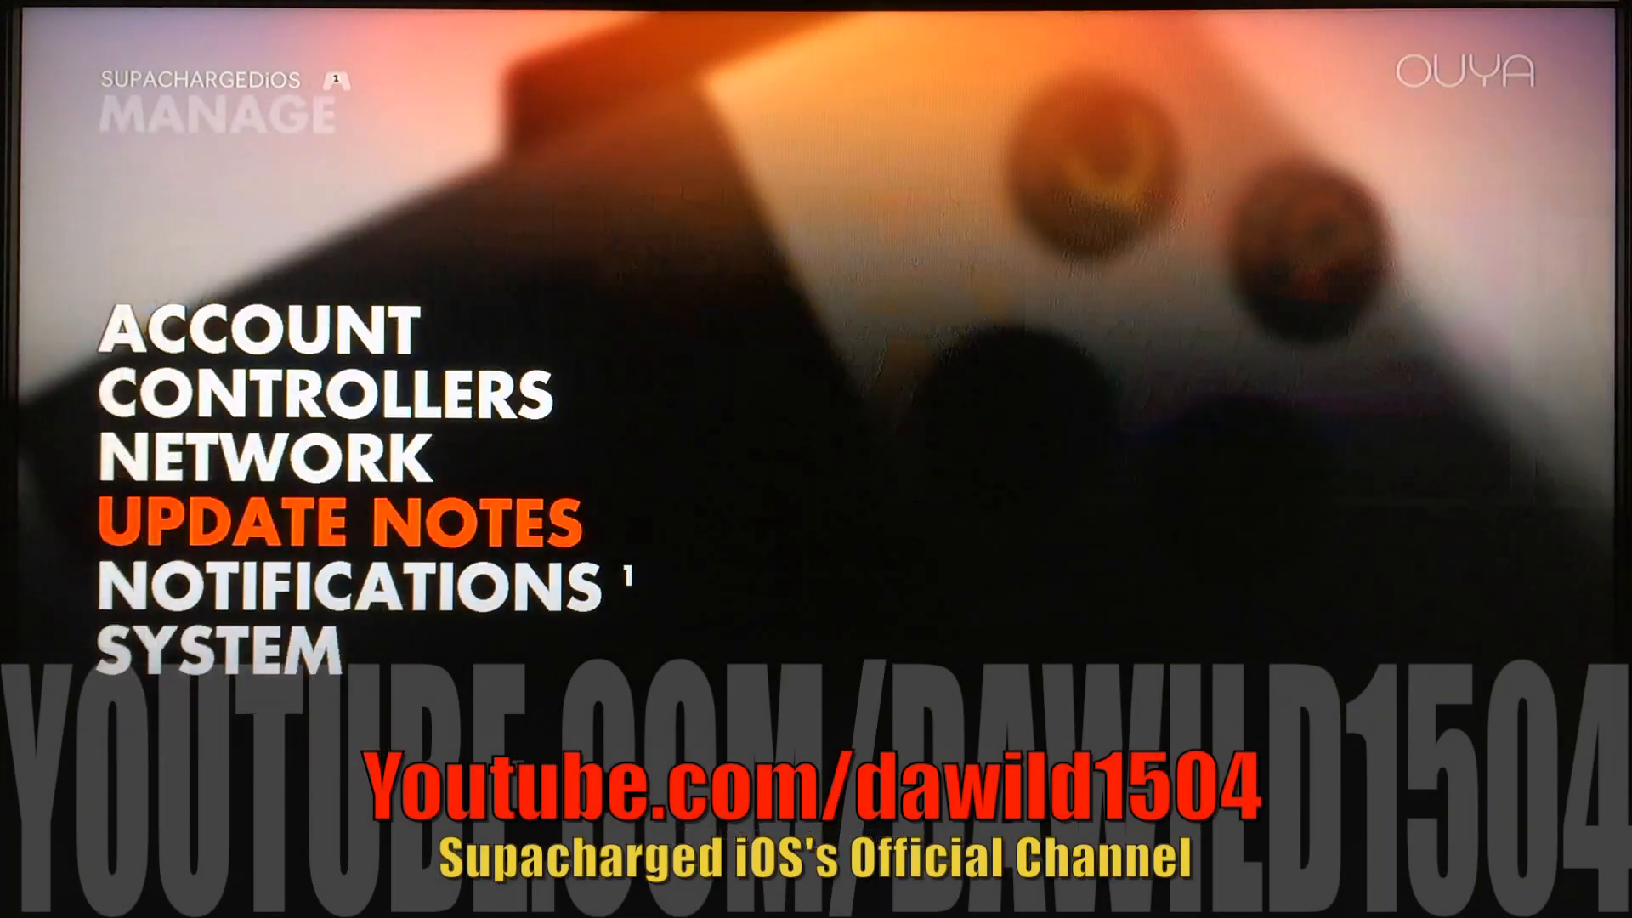
Step: View the system update notes, then dismiss them
{"action": "left_click", "coordinate": [344, 520]}
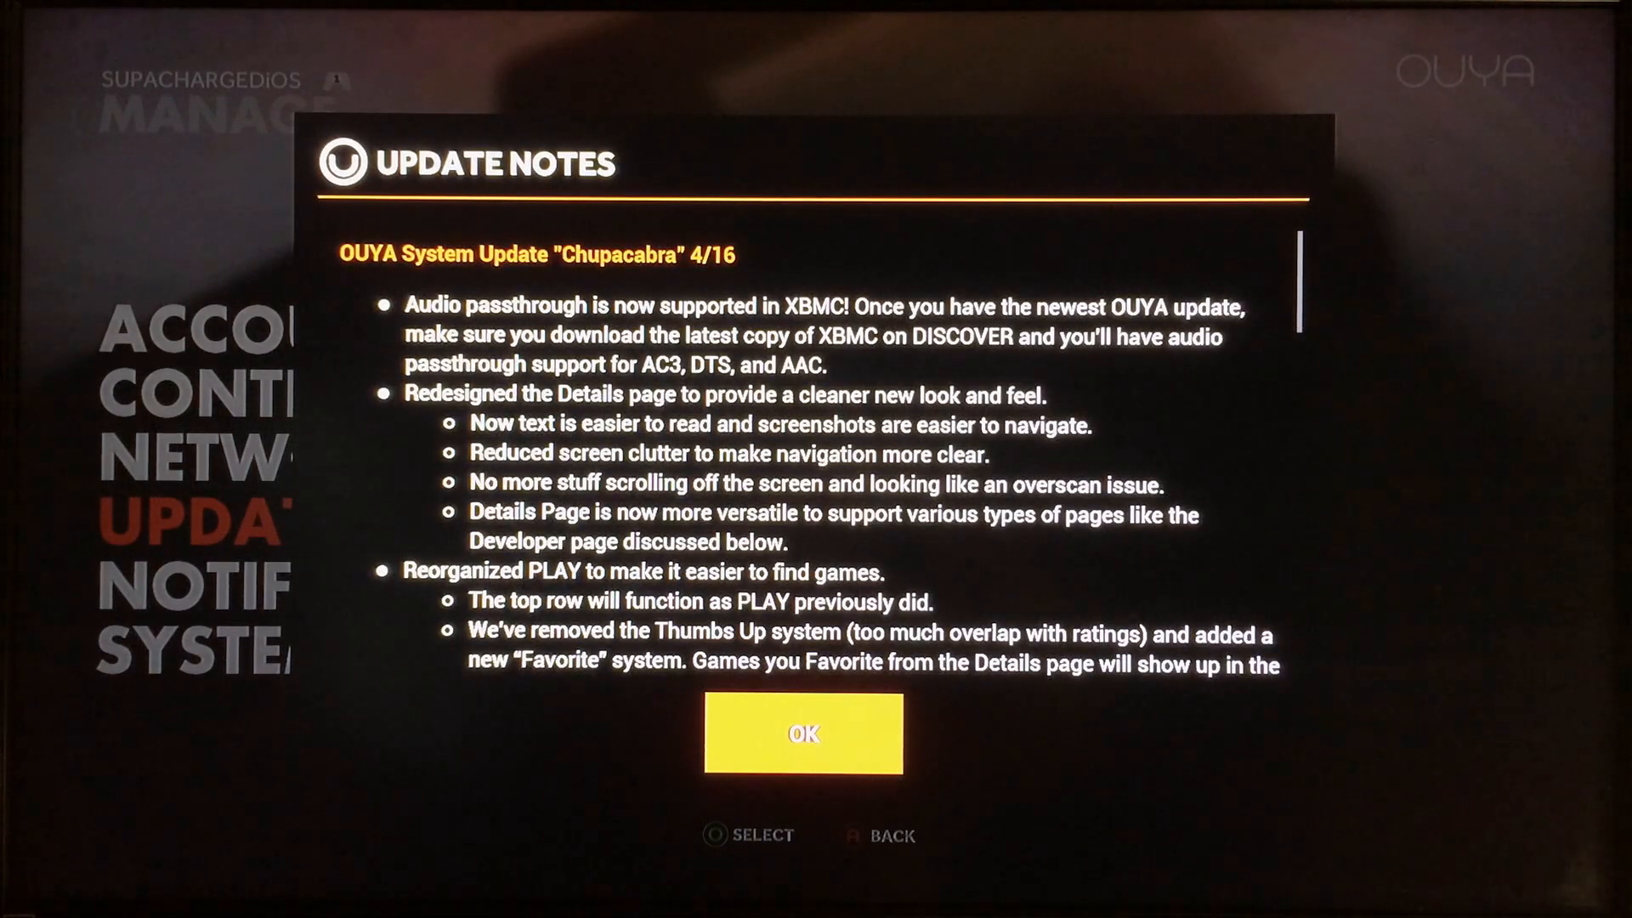
{"action": "left_click", "coordinate": [801, 733]}
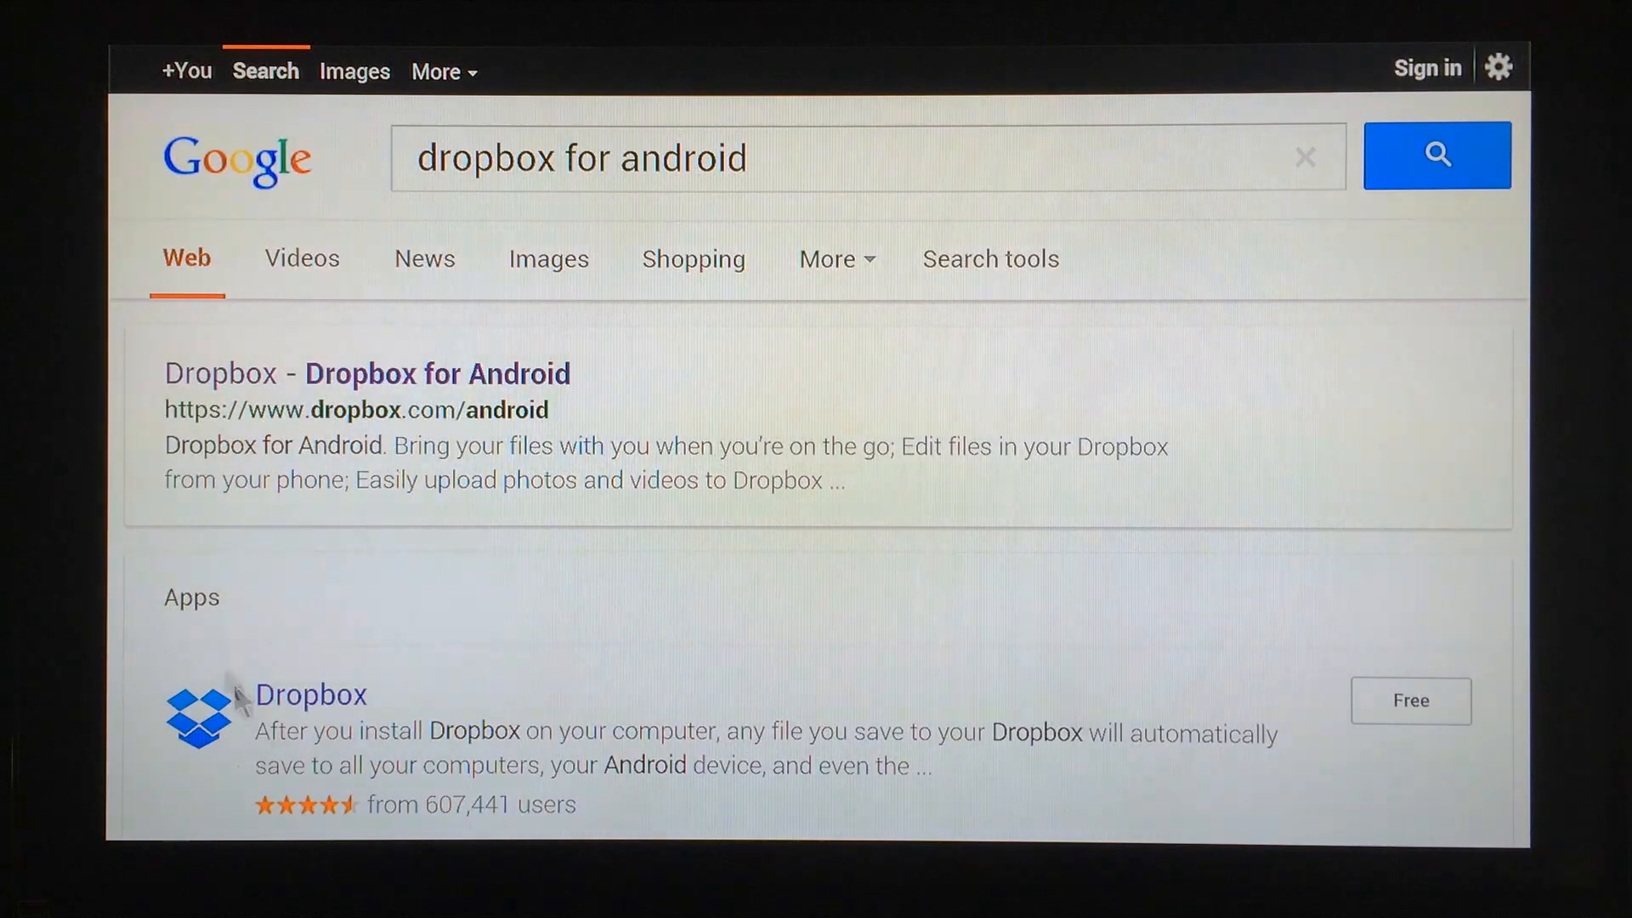
{"action": "mouse_move", "coordinate": [442, 400]}
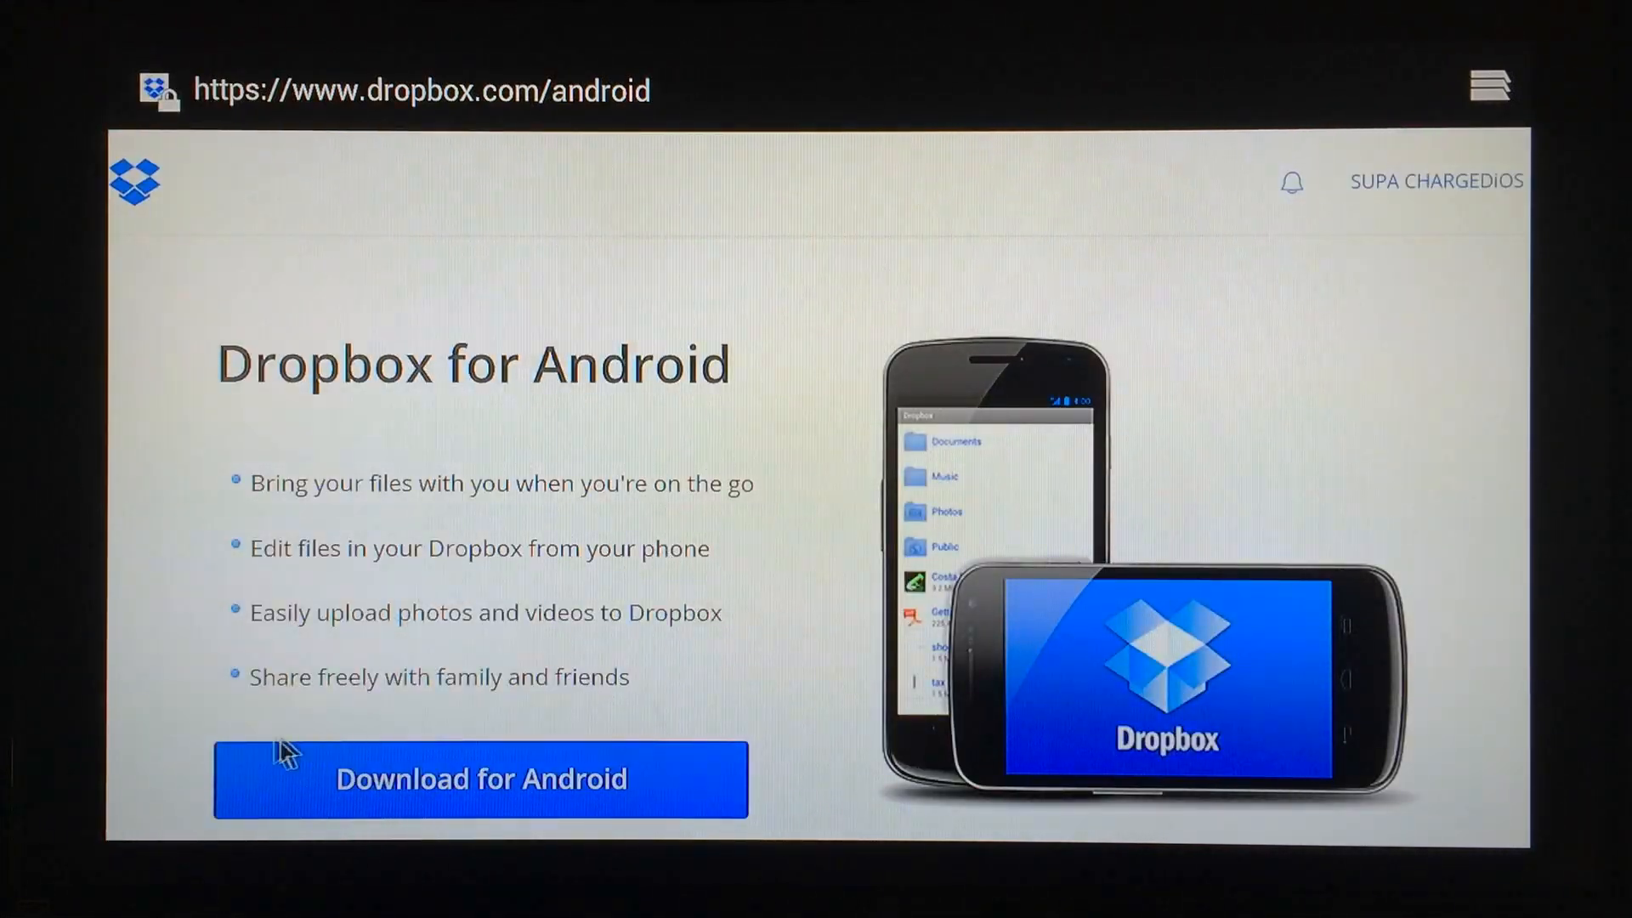
{"action": "mouse_move", "coordinate": [609, 791]}
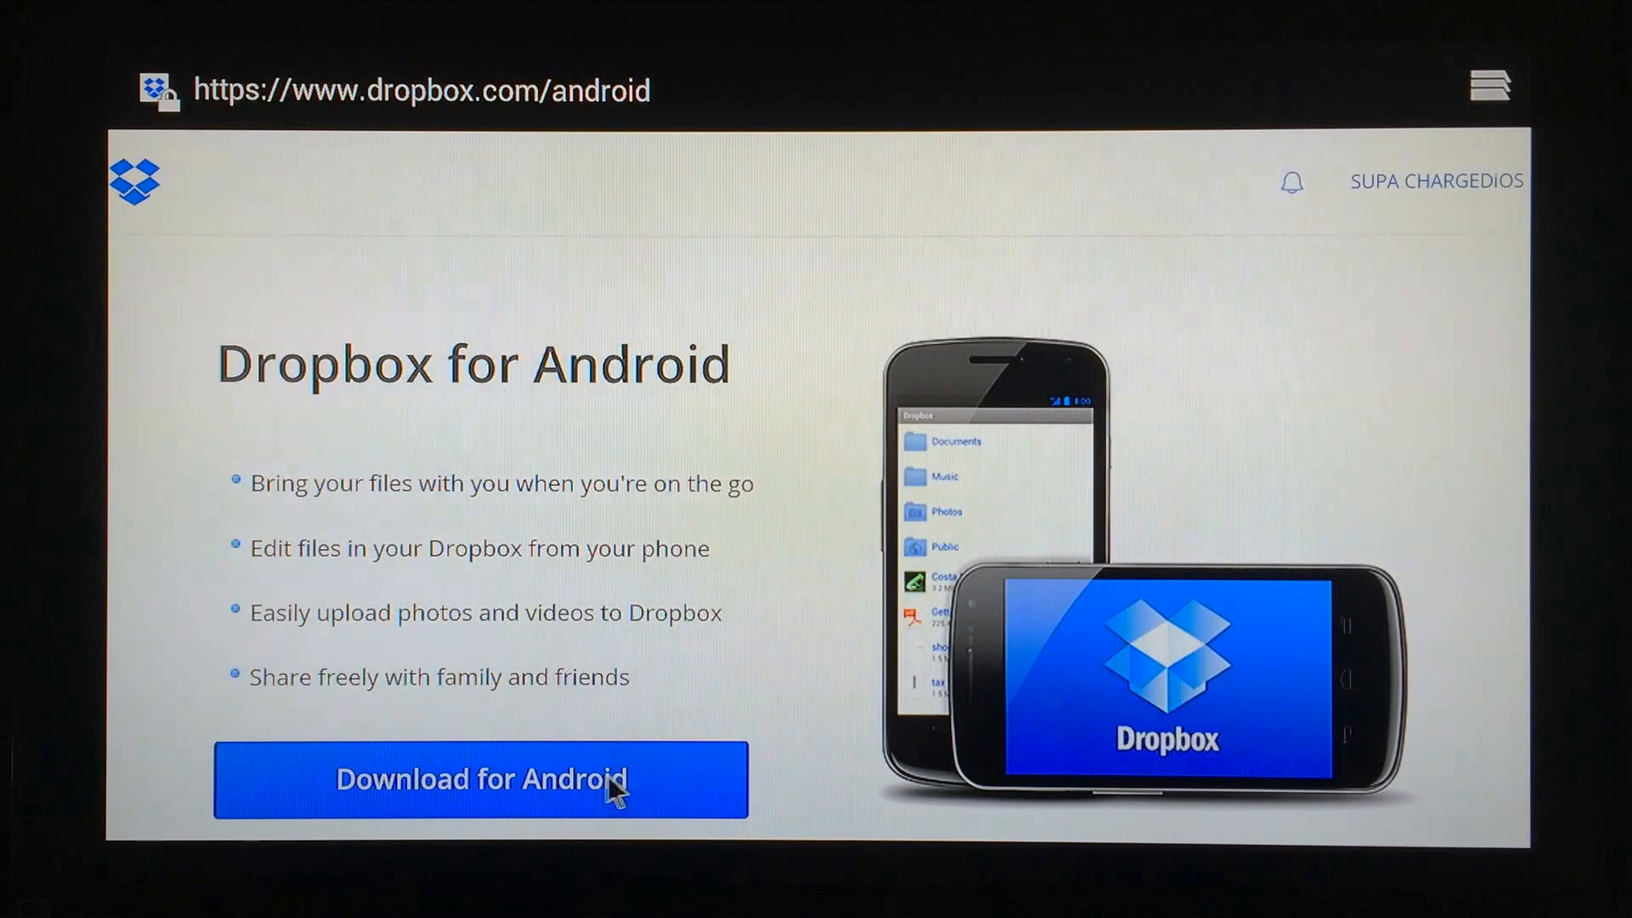
{"action": "mouse_move", "coordinate": [1600, 414]}
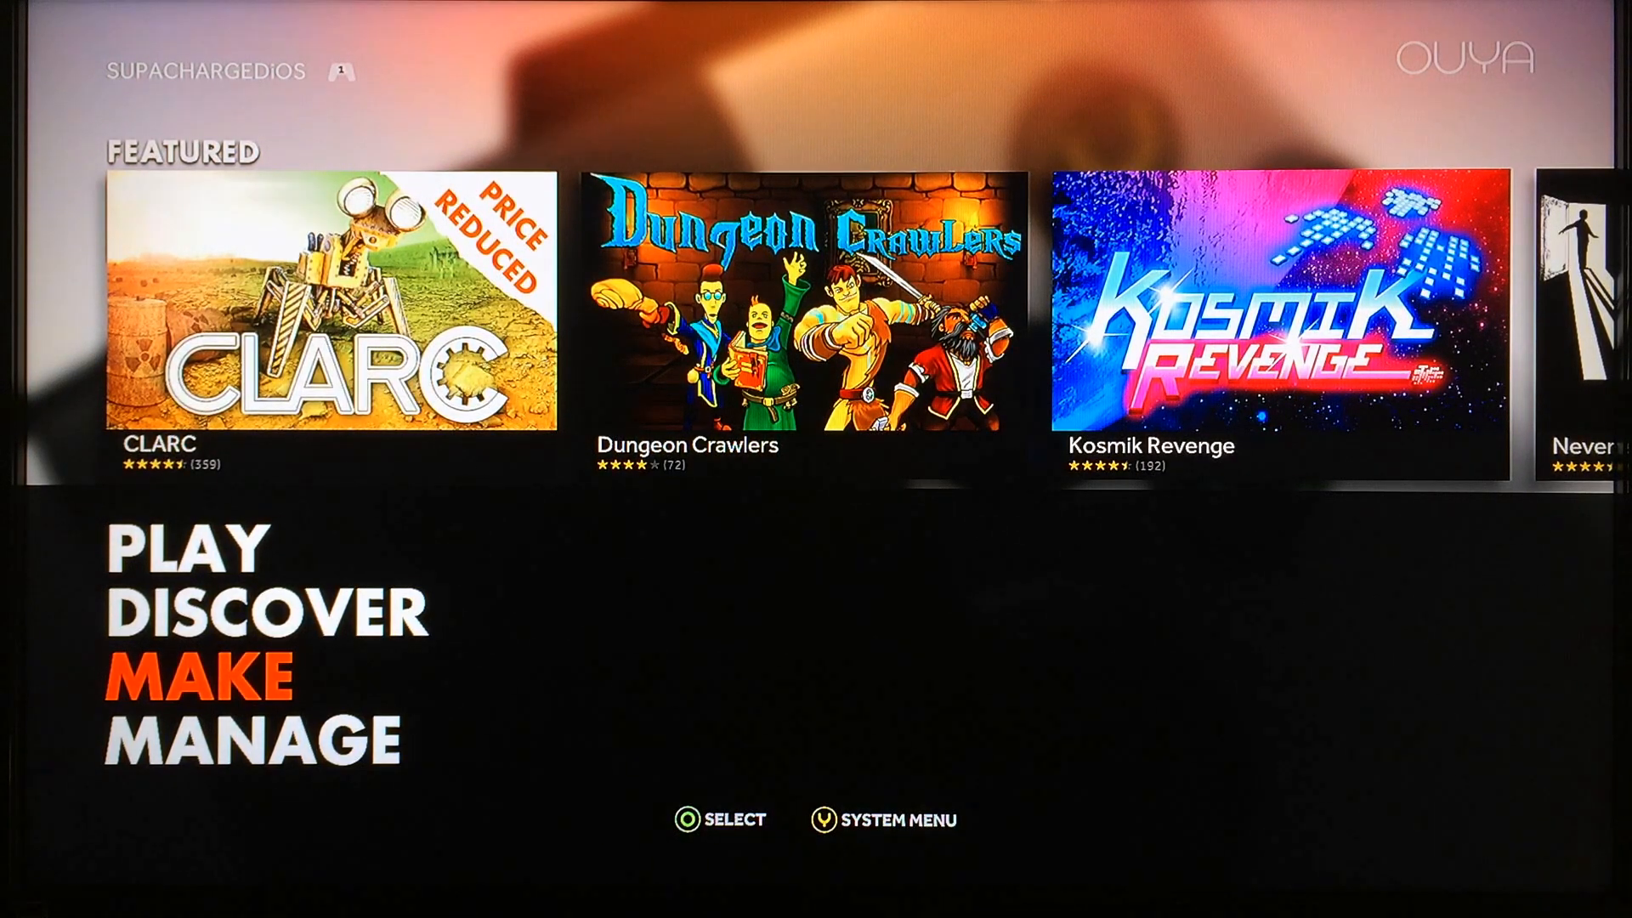
Step: Launch Dropbox from MAKE > SOFTWARE and scroll its folders to Root Video
{"action": "left_click", "coordinate": [201, 681]}
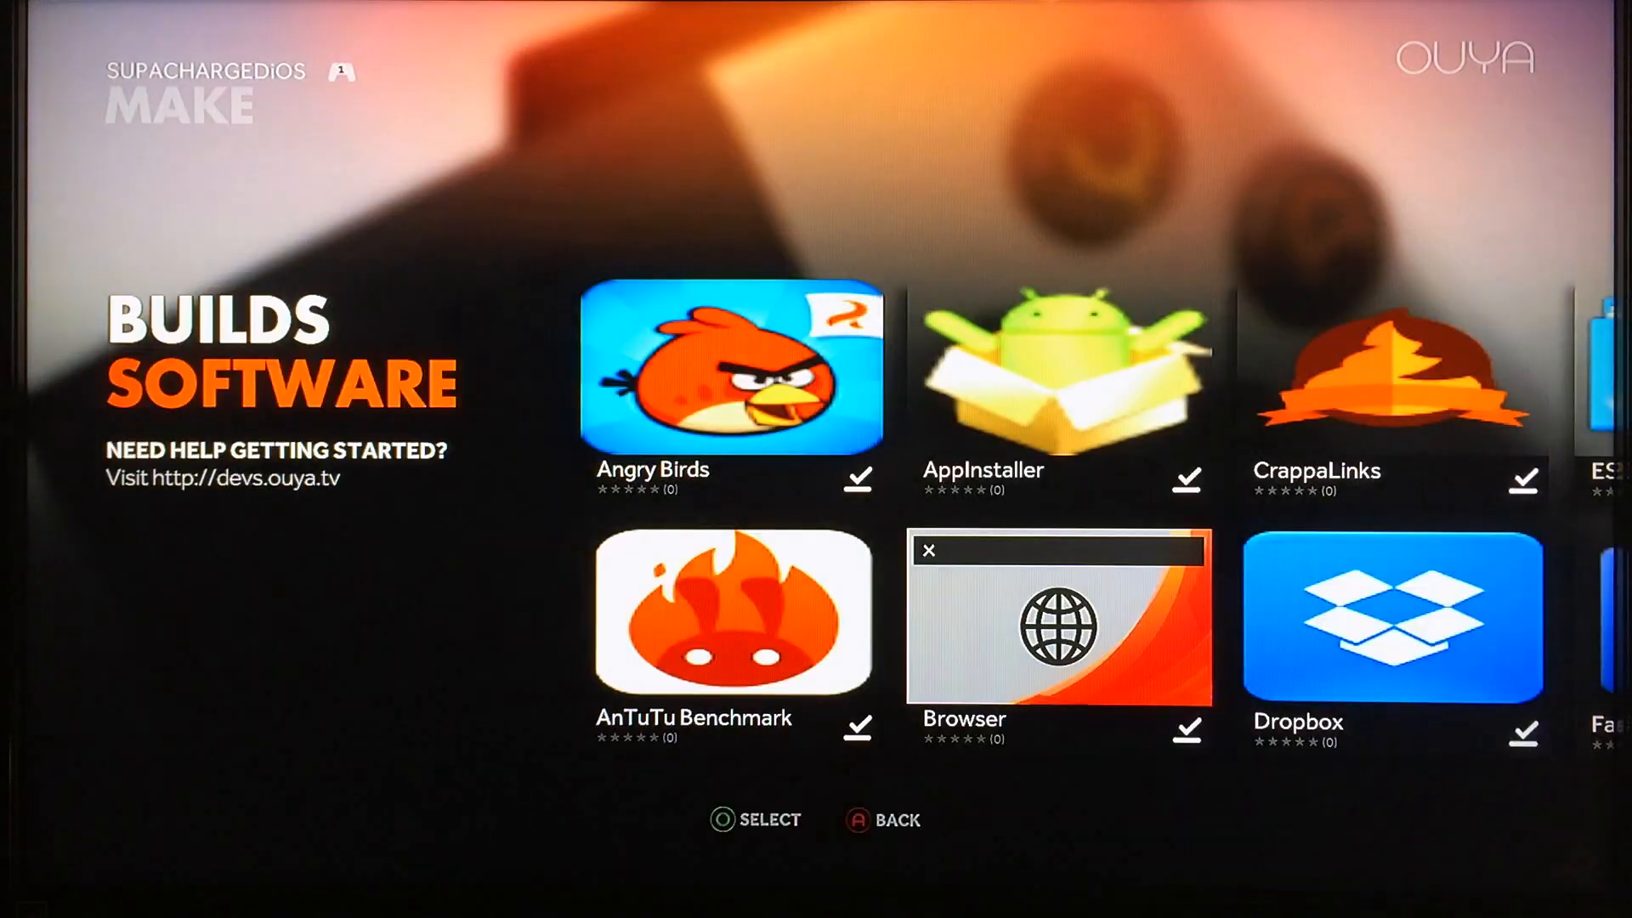
{"action": "scroll", "scroll_direction": "right", "scroll_amount": 3}
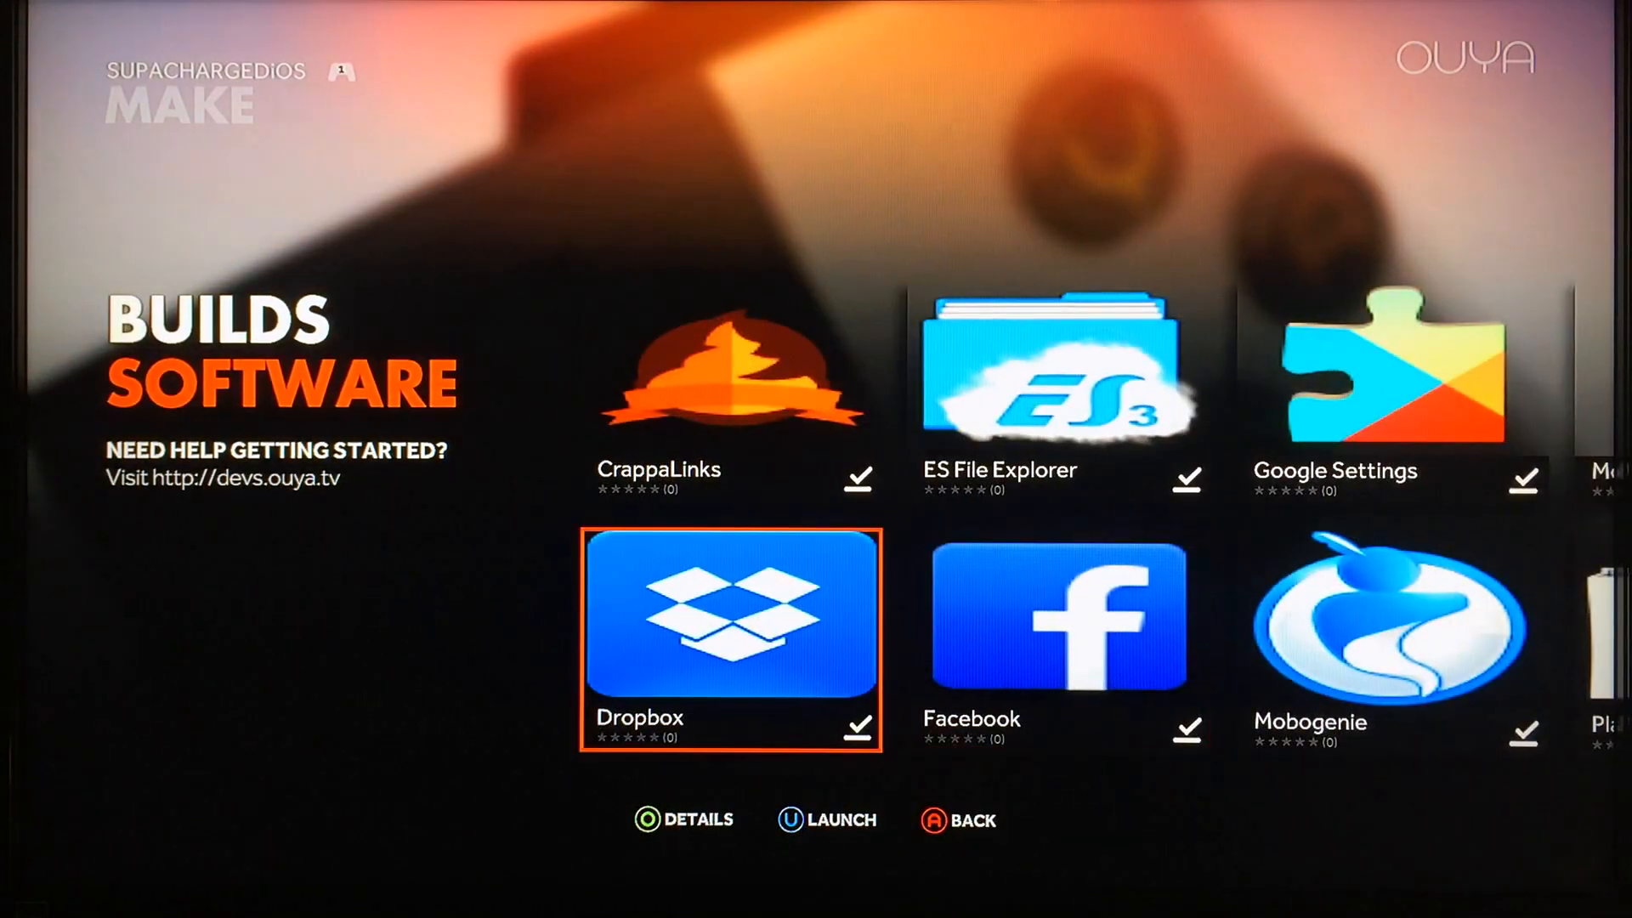
{"action": "left_click", "coordinate": [729, 637]}
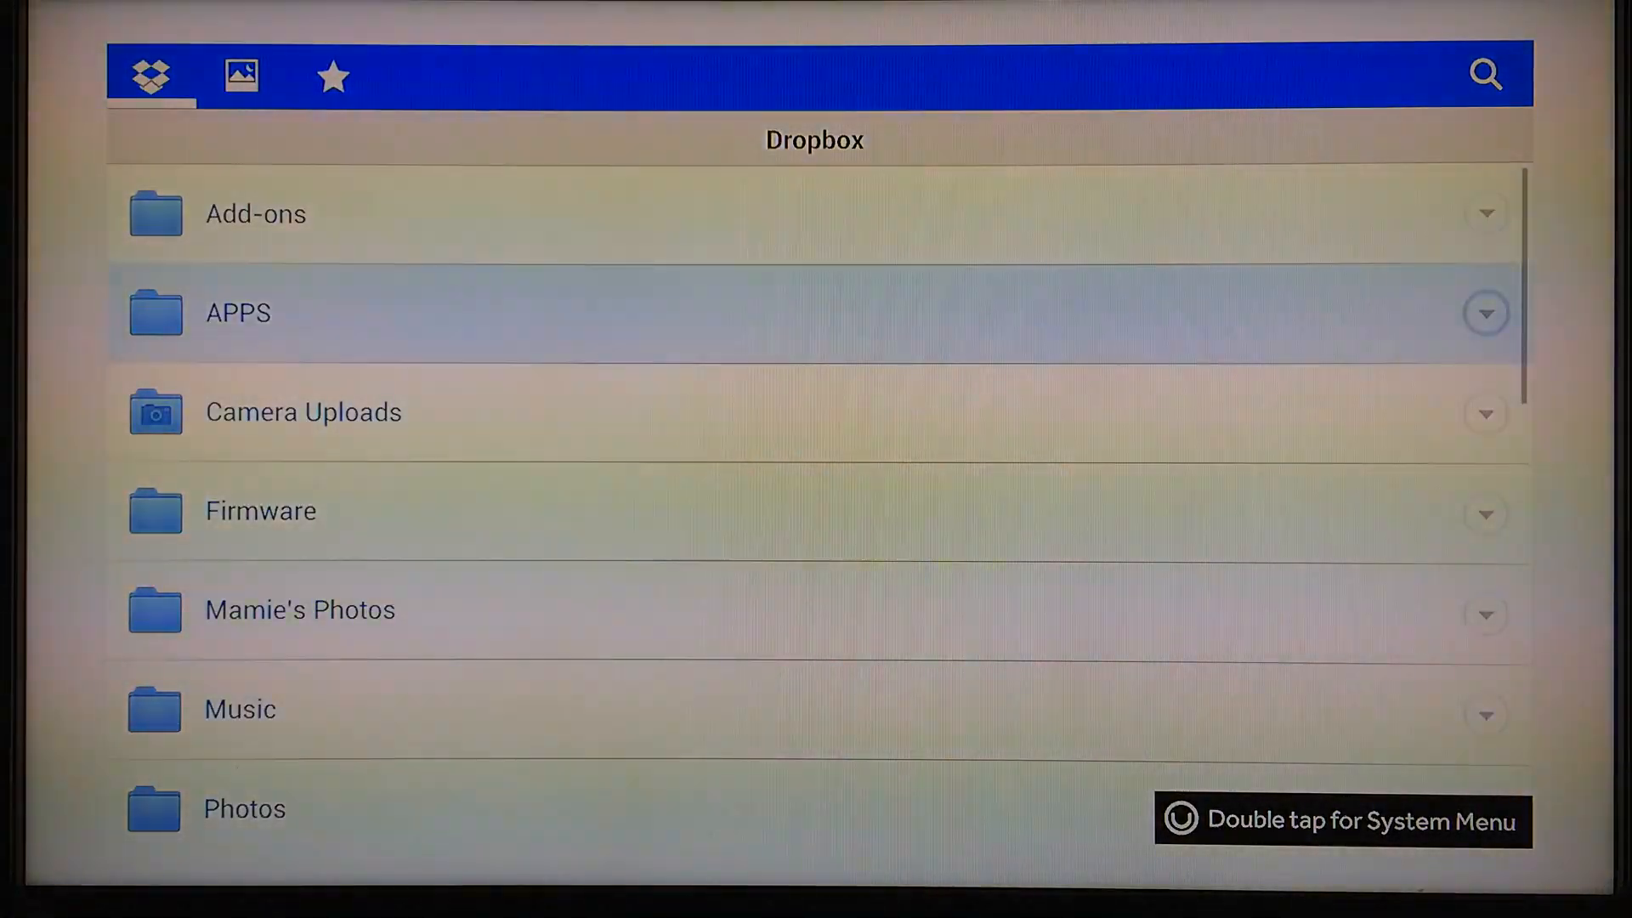
{"action": "scroll", "scroll_direction": "down", "scroll_amount": 3}
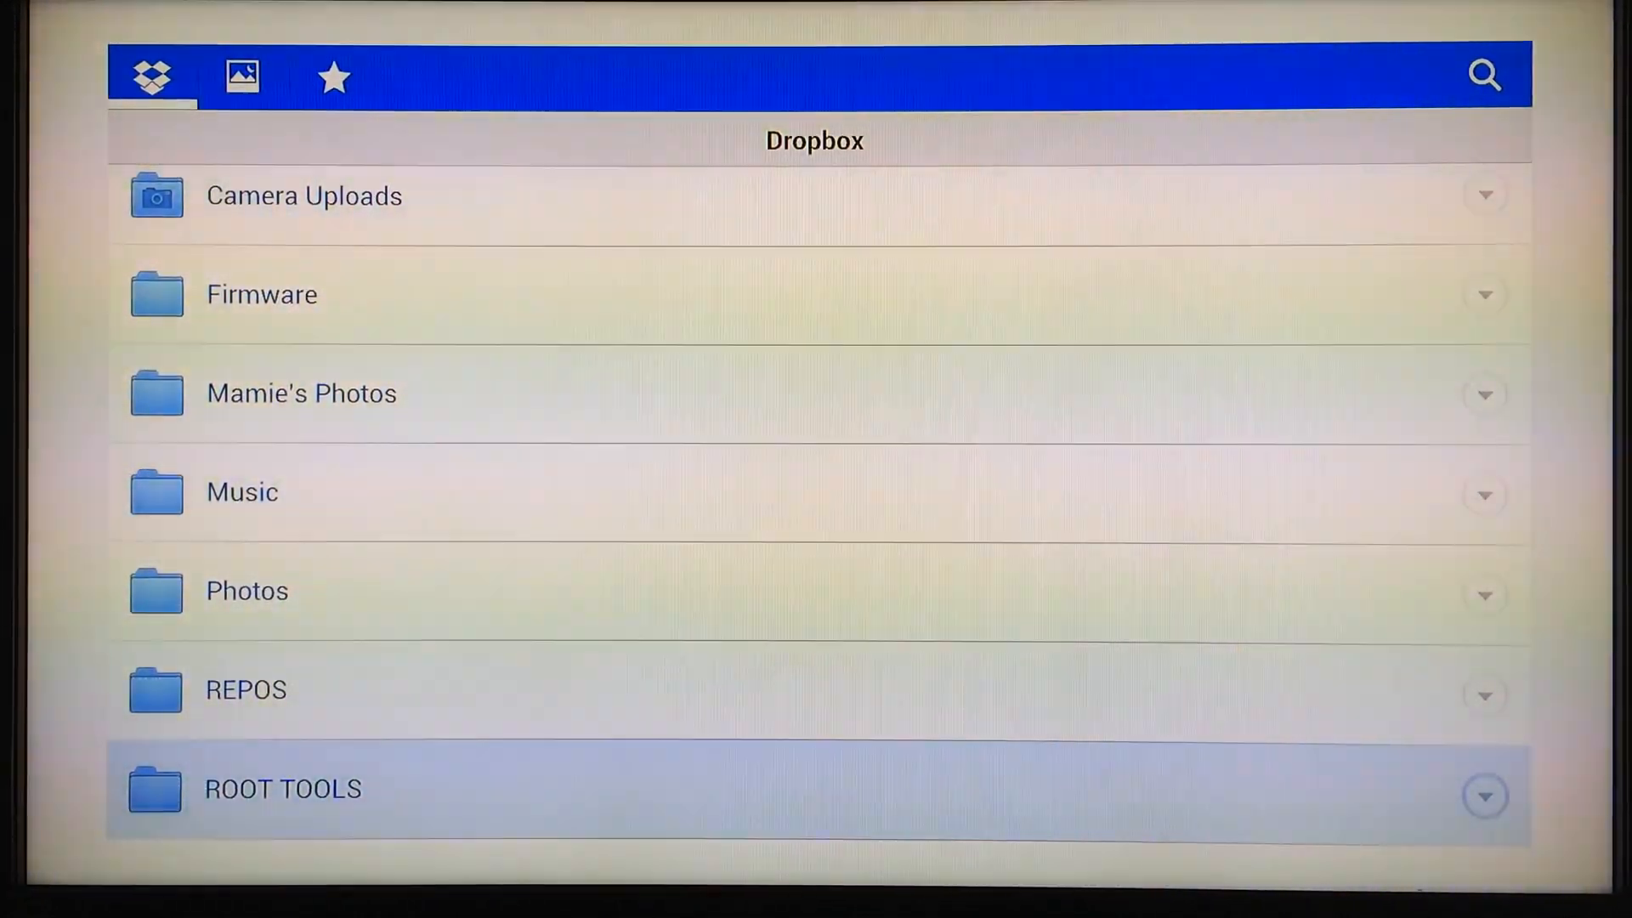
{"action": "scroll", "scroll_direction": "down", "scroll_amount": 3}
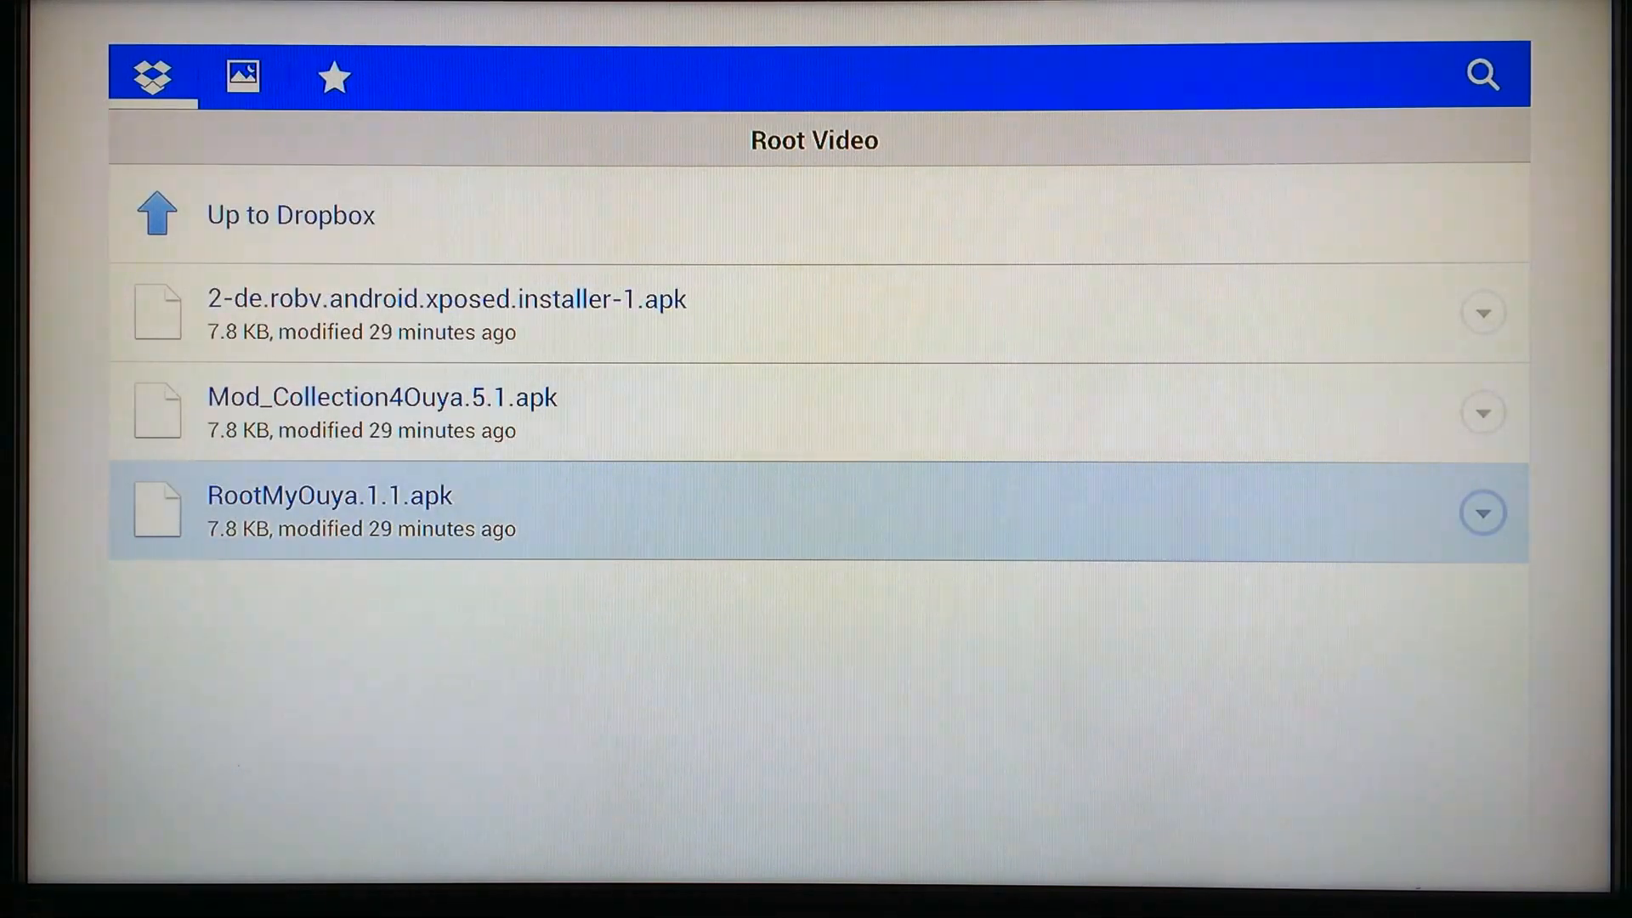
Step: Install RootMyOuya.1.1.apk with Package installer, Just once
{"action": "left_click", "coordinate": [328, 496]}
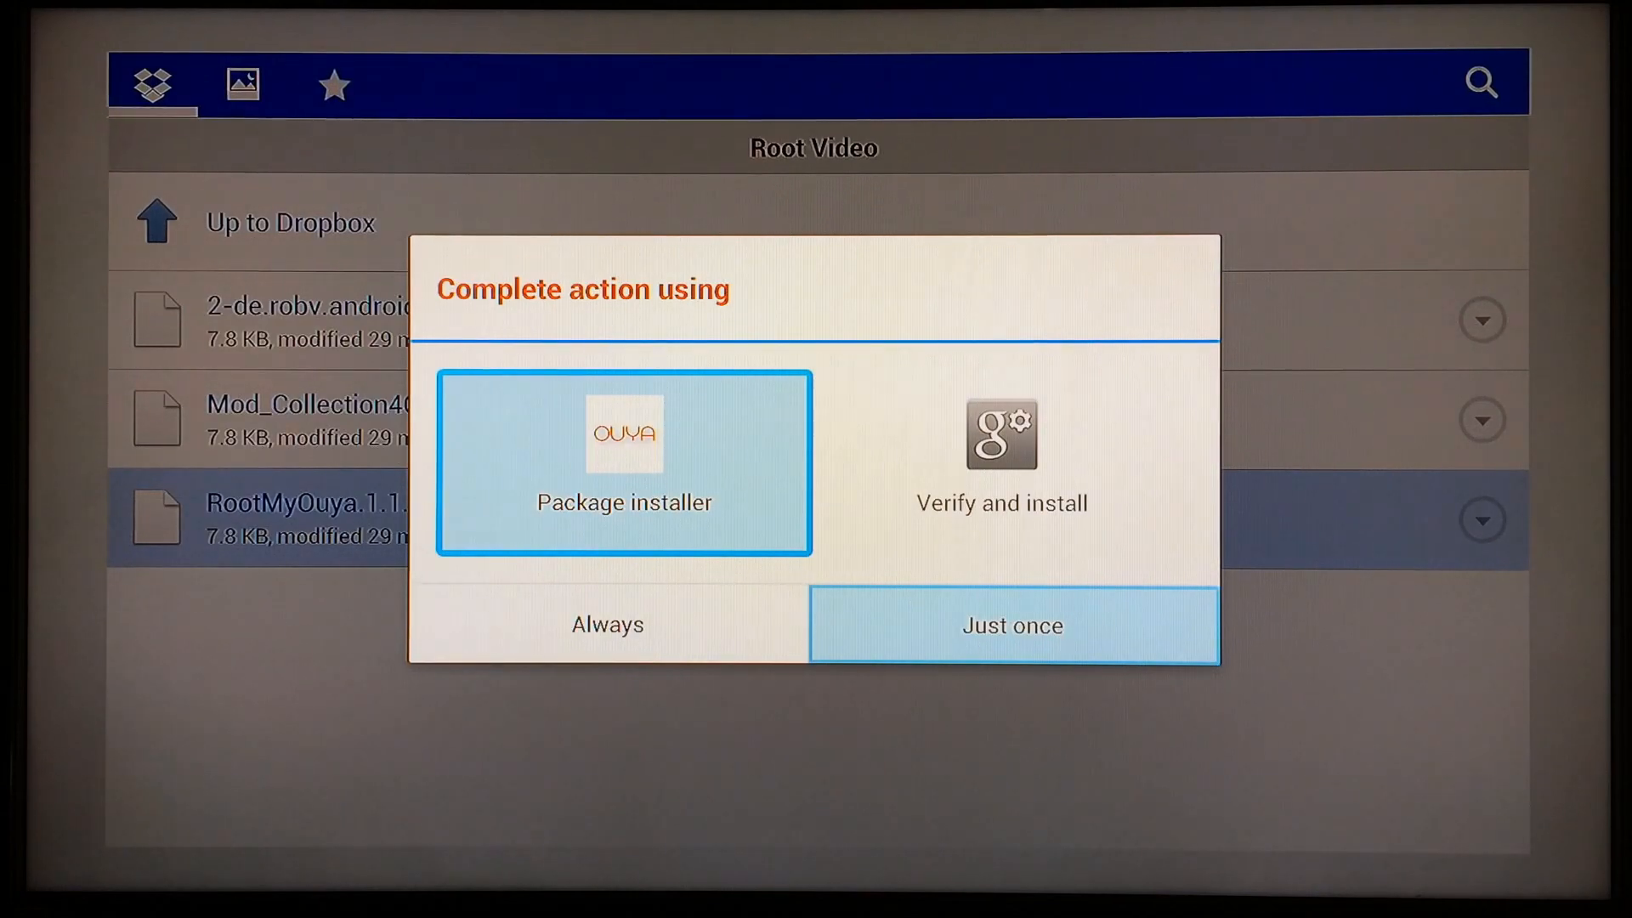
{"action": "left_click", "coordinate": [1010, 625]}
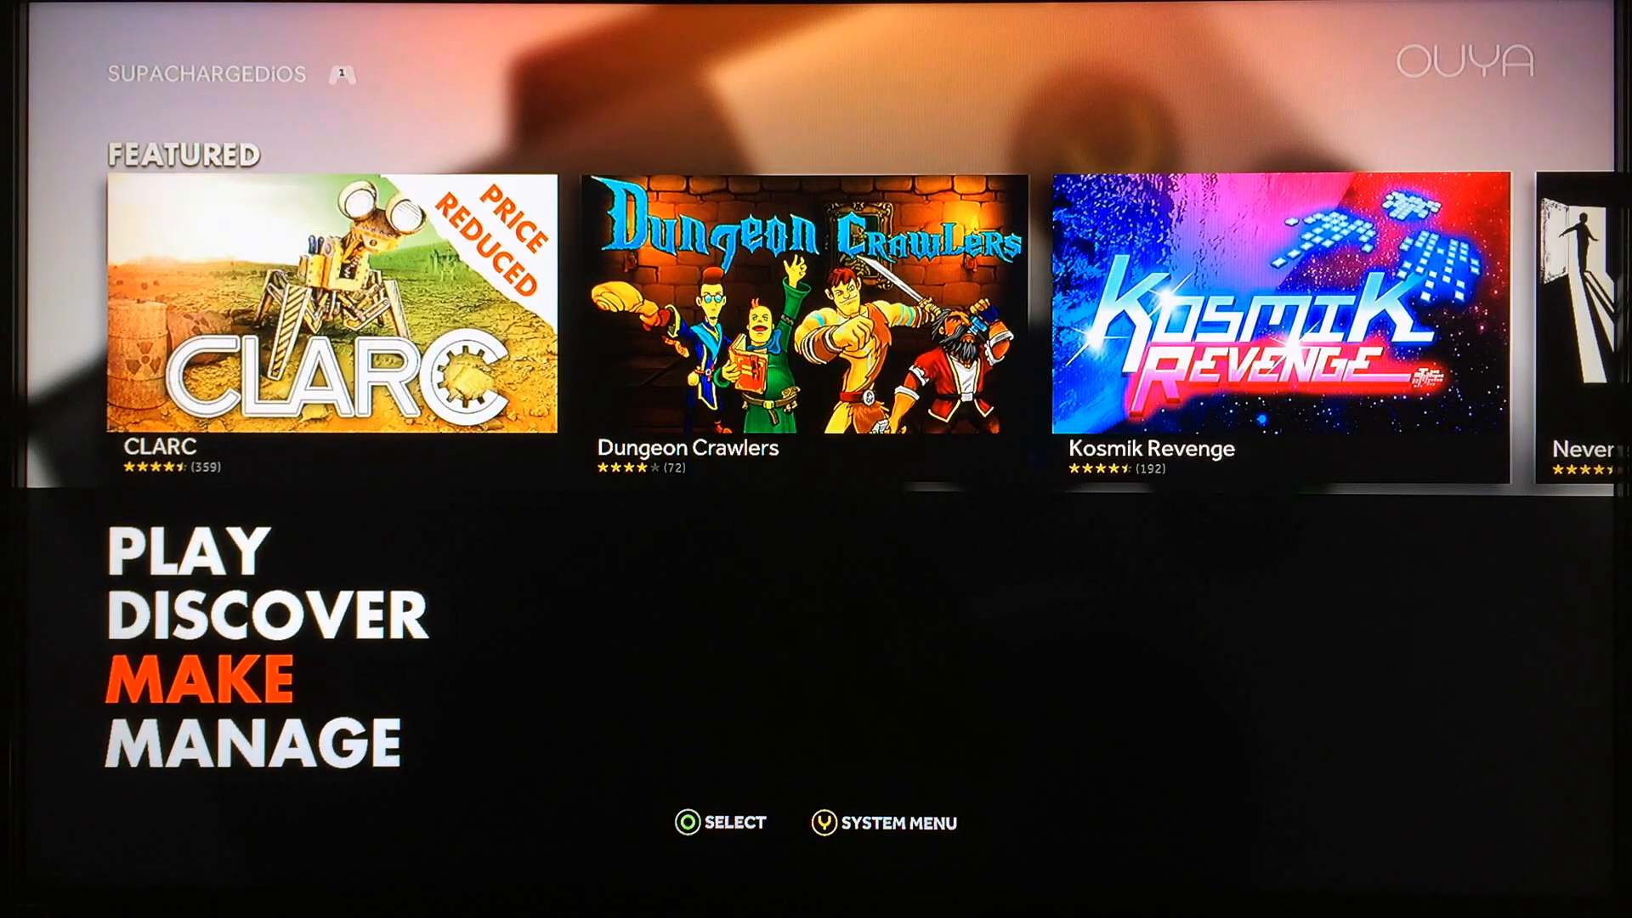
Step: Launch Root My Ouya from MAKE, start rooting and grant superuser access
{"action": "left_click", "coordinate": [208, 682]}
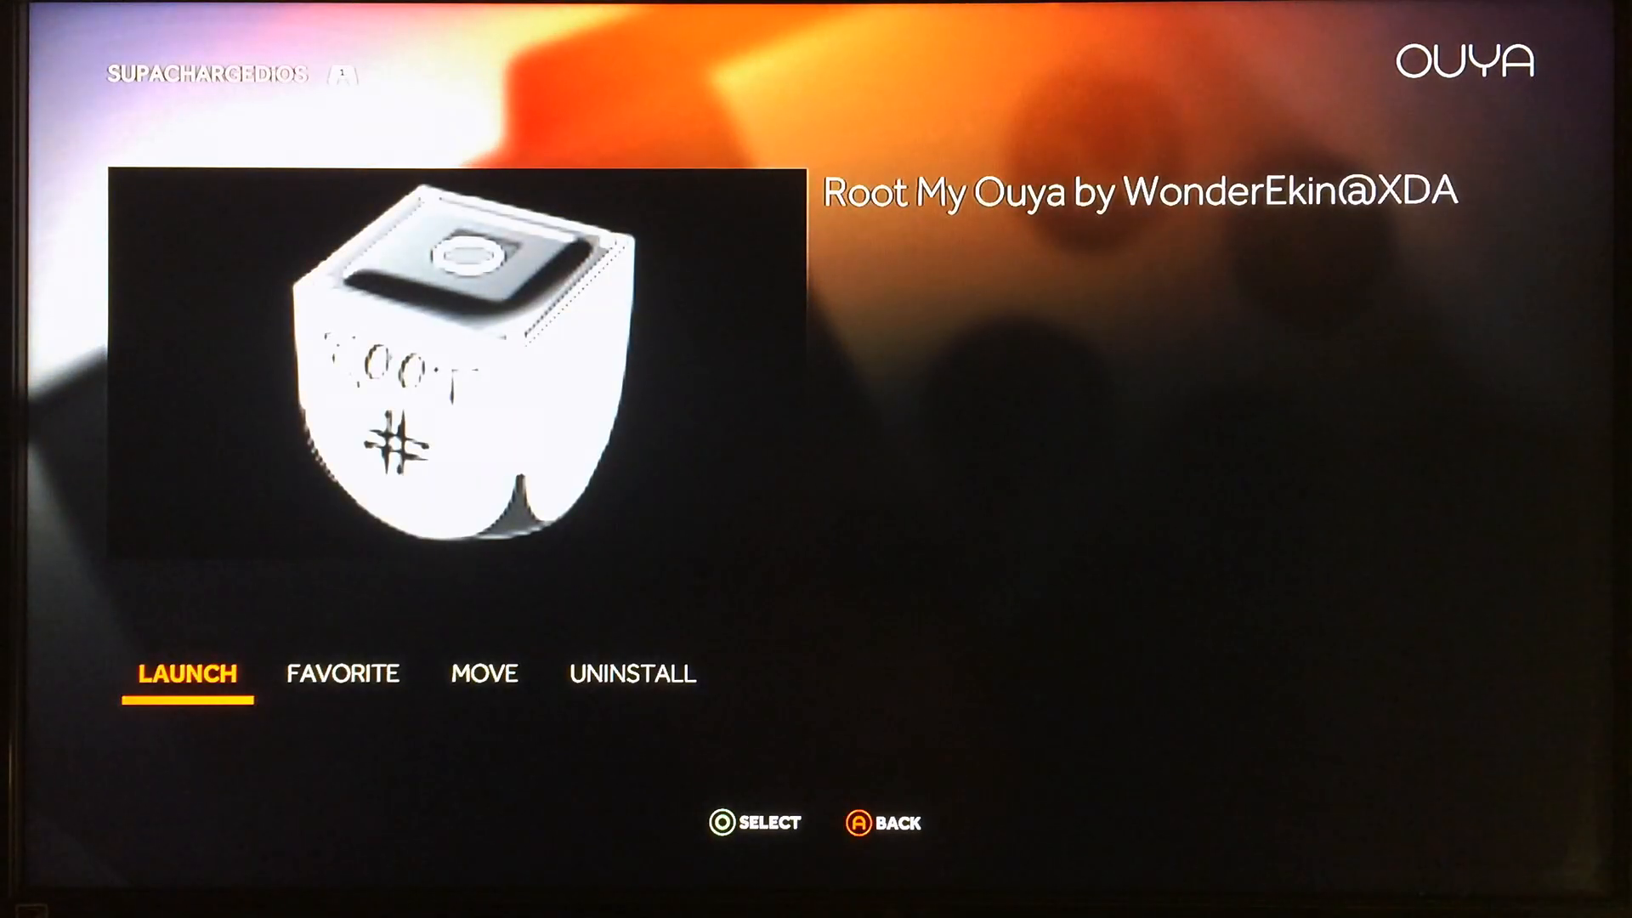
{"action": "left_click", "coordinate": [189, 673]}
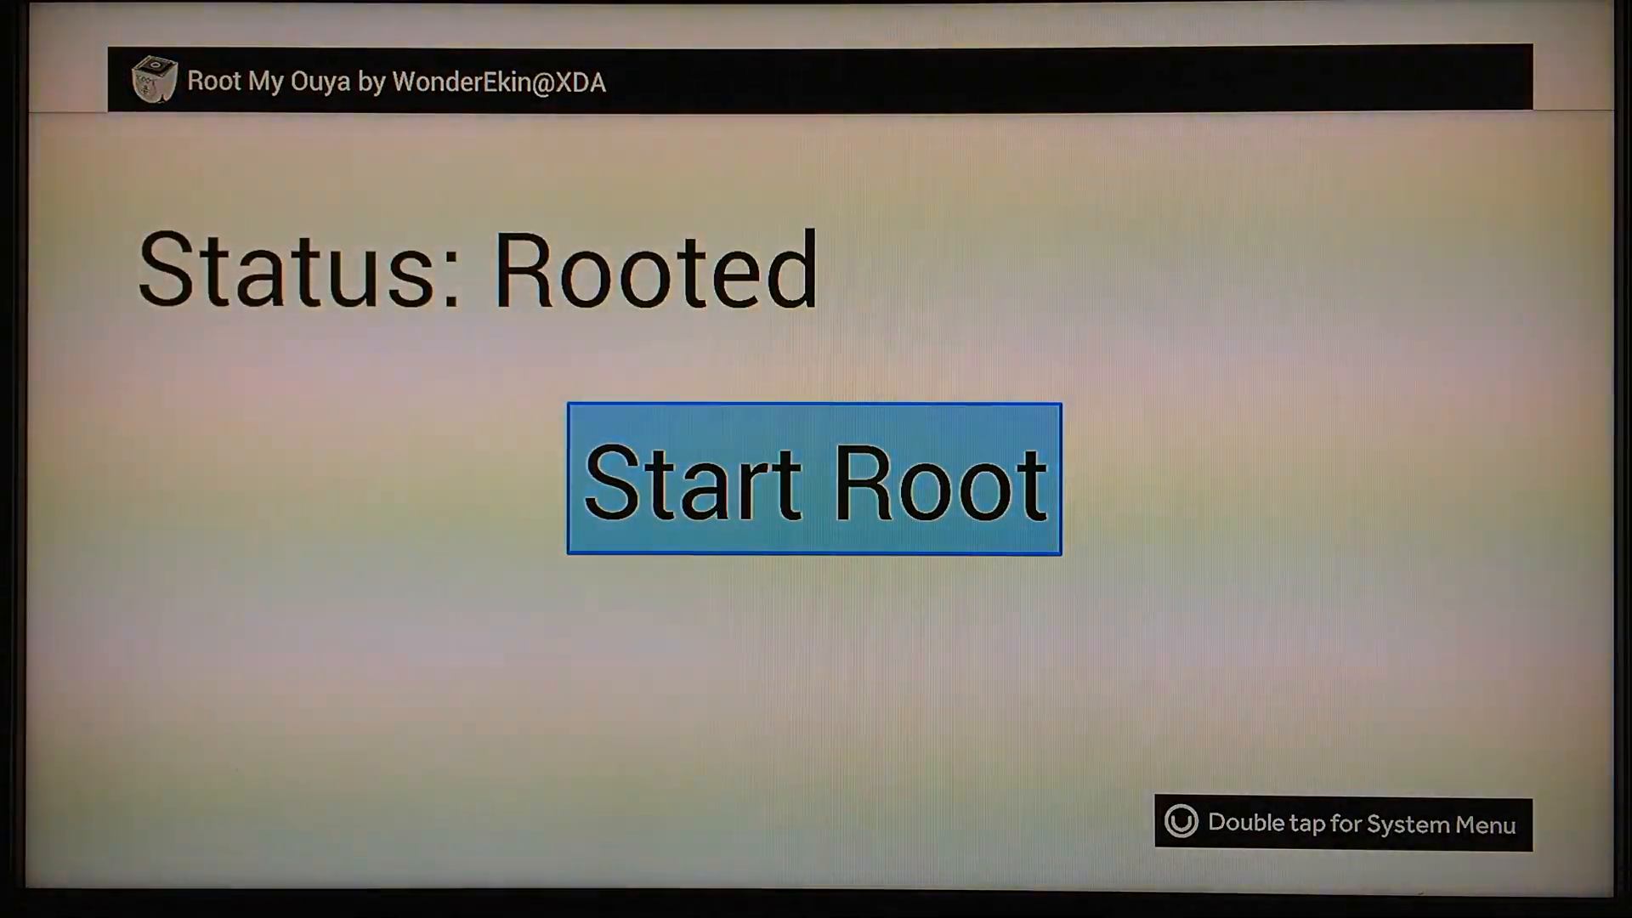
{"action": "left_click", "coordinate": [814, 479]}
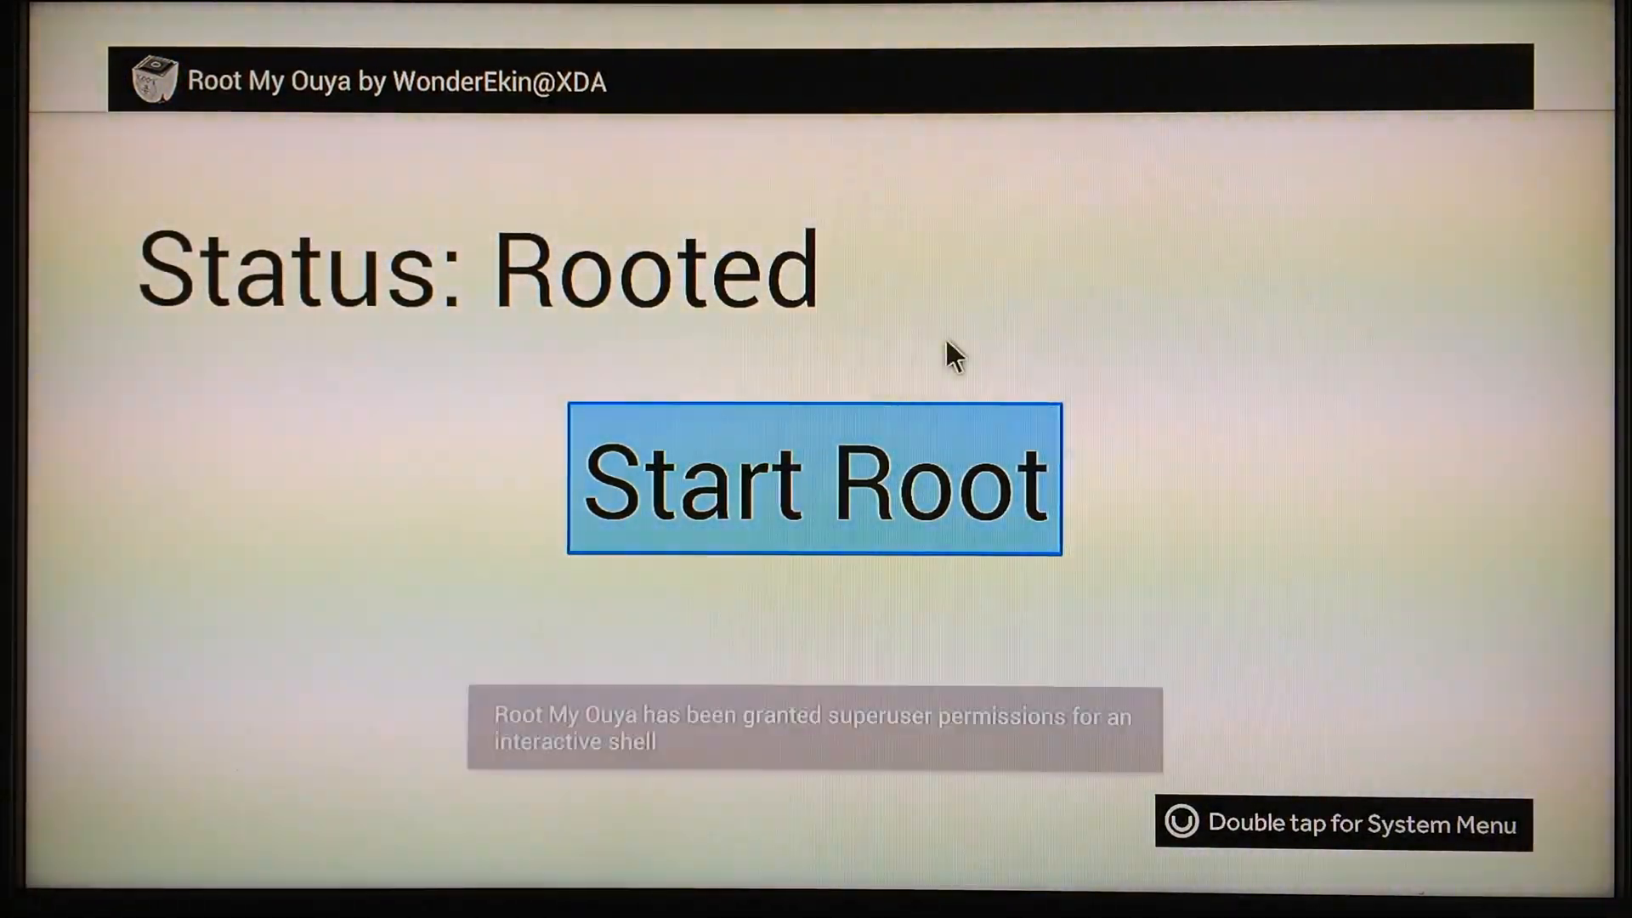
{"action": "left_click", "coordinate": [815, 481]}
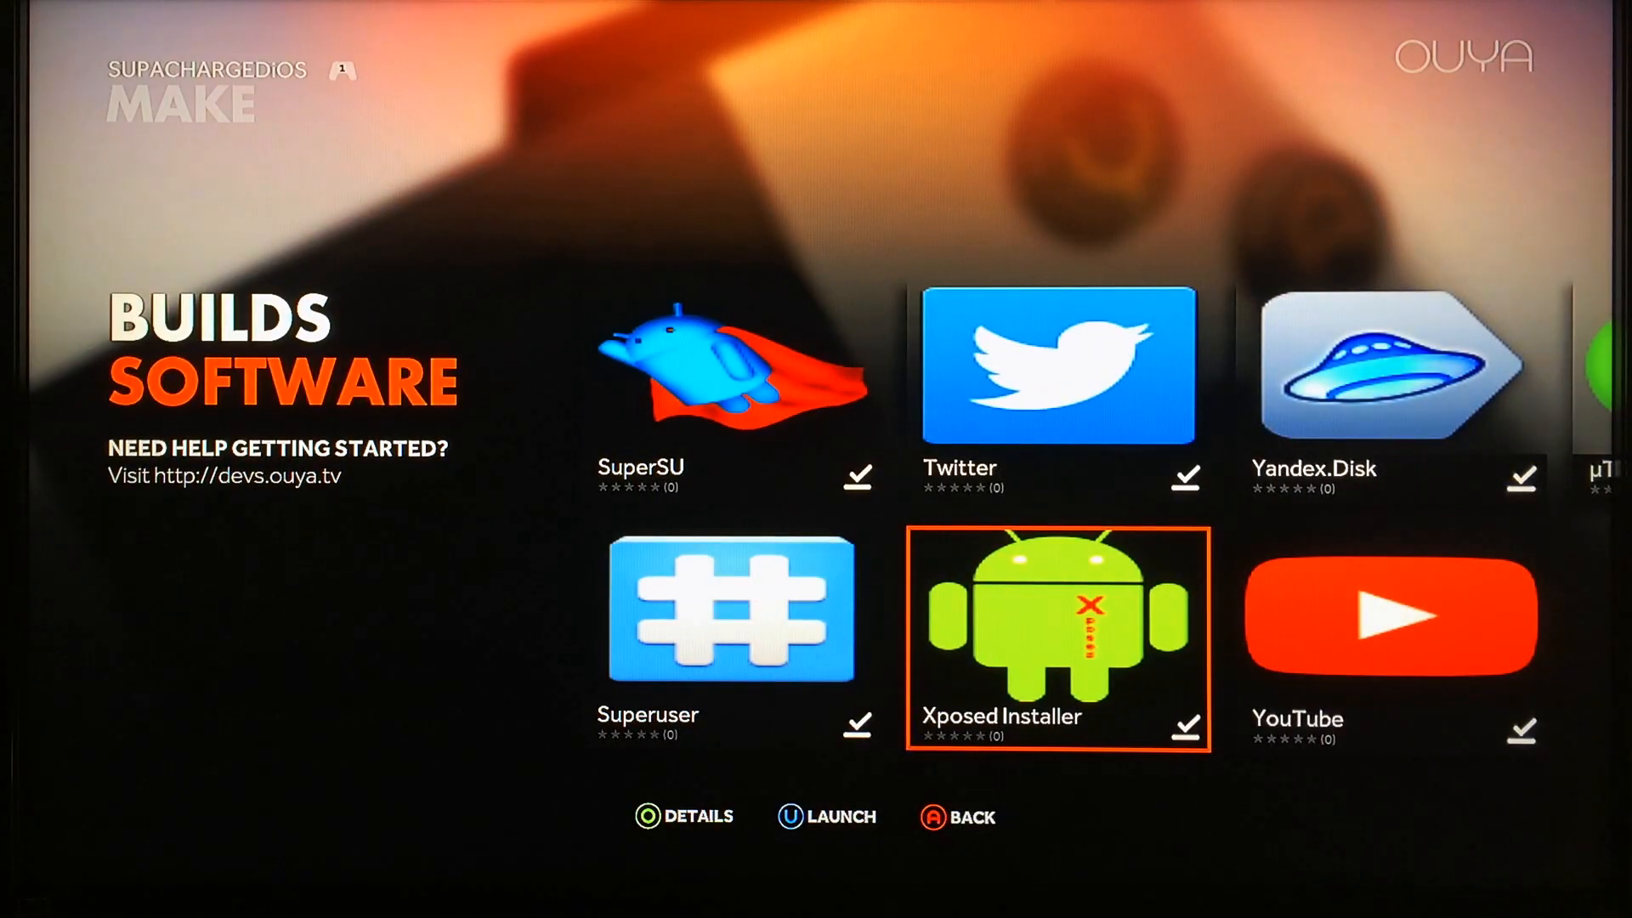
Step: Launch Xposed Installer from MAKE and install the framework via Install/Update
{"action": "left_click", "coordinate": [1057, 636]}
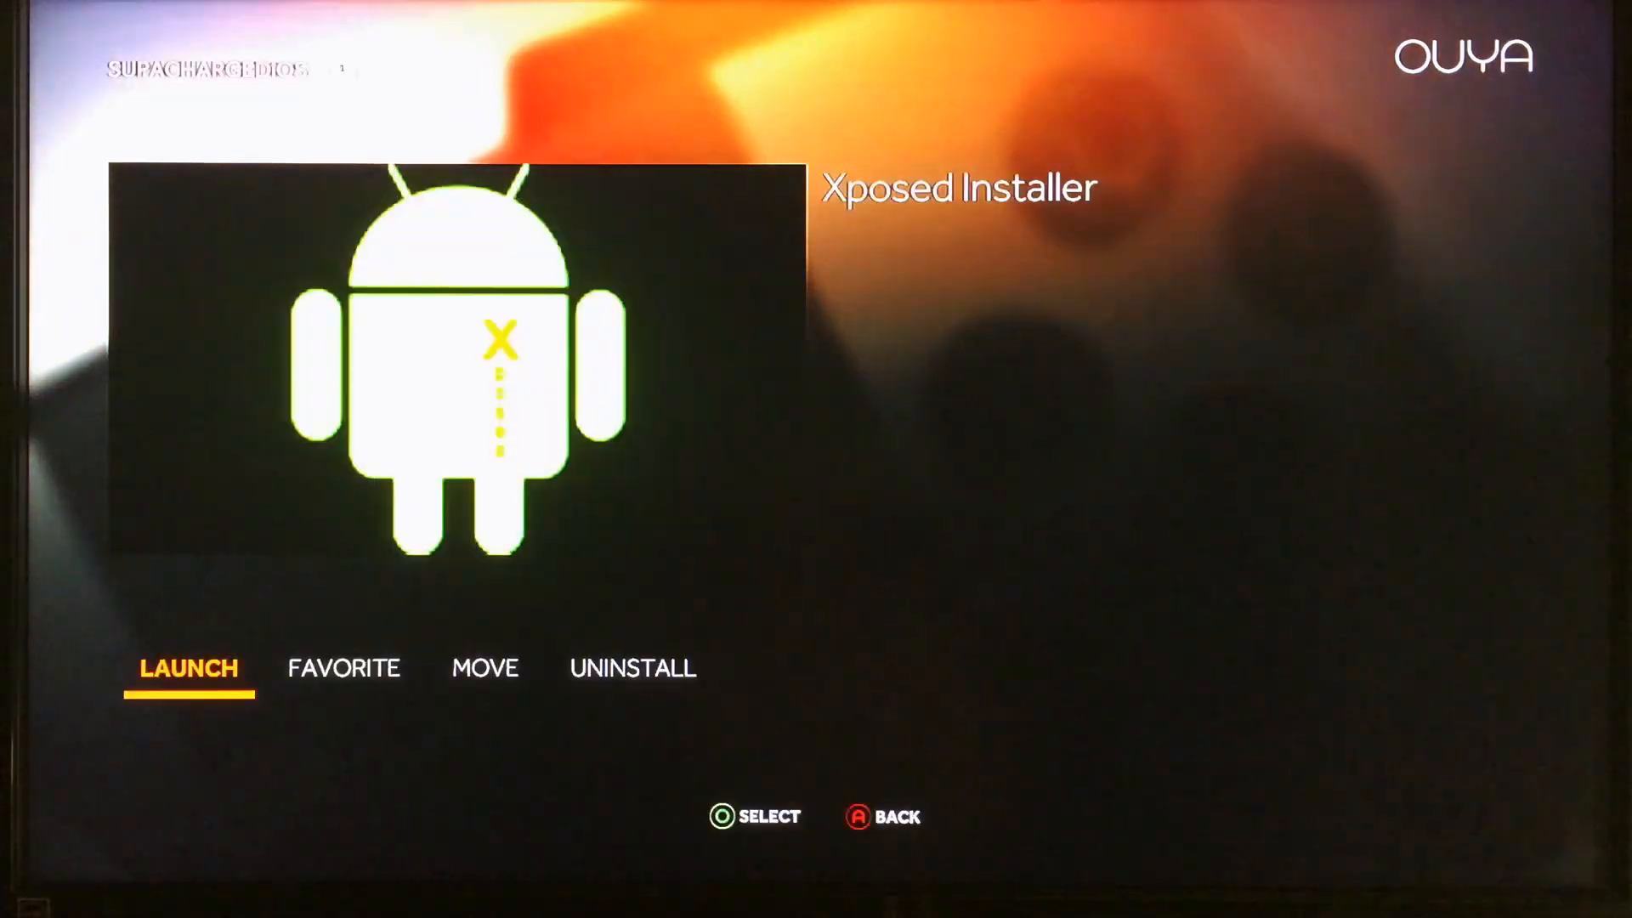
{"action": "left_click", "coordinate": [189, 667]}
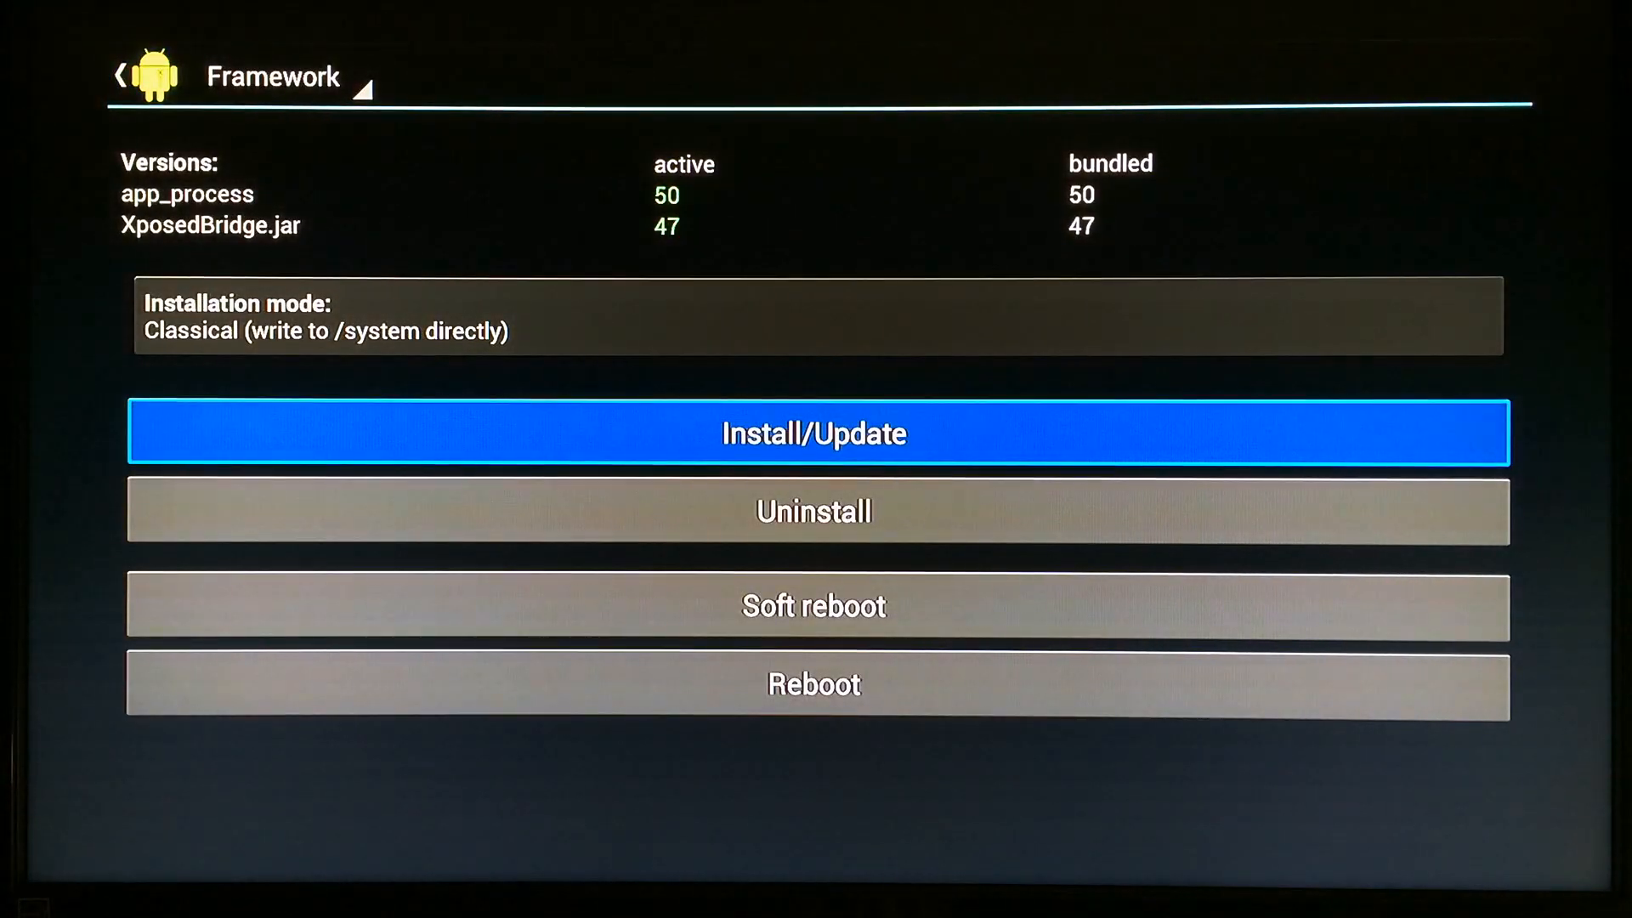
{"action": "left_click", "coordinate": [813, 433]}
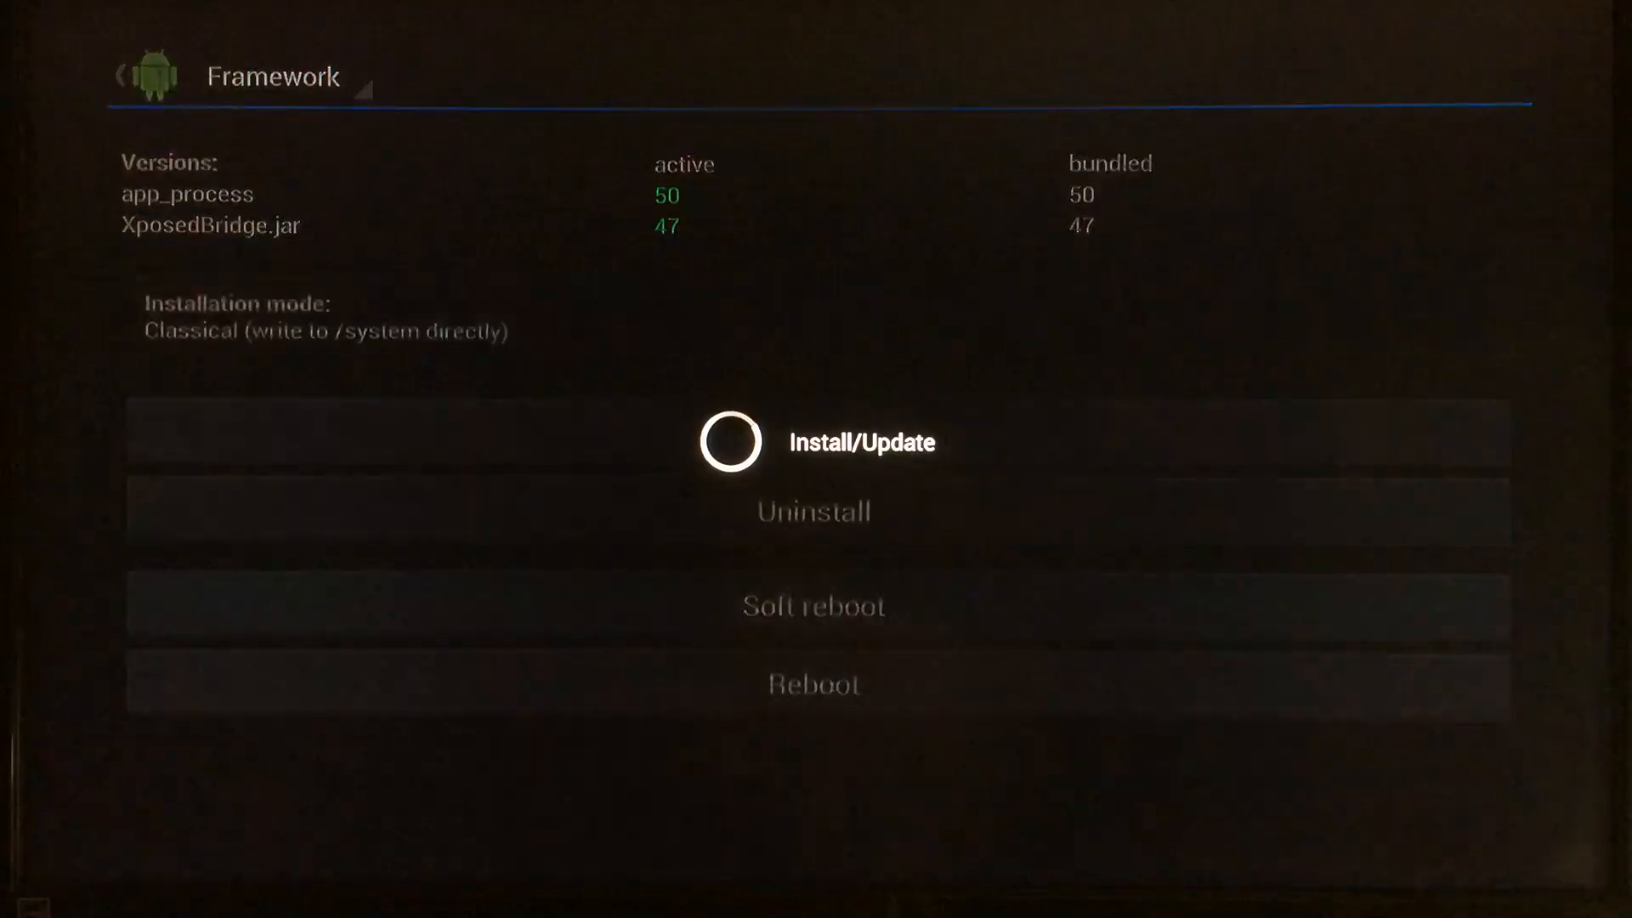
{"action": "left_click", "coordinate": [732, 441]}
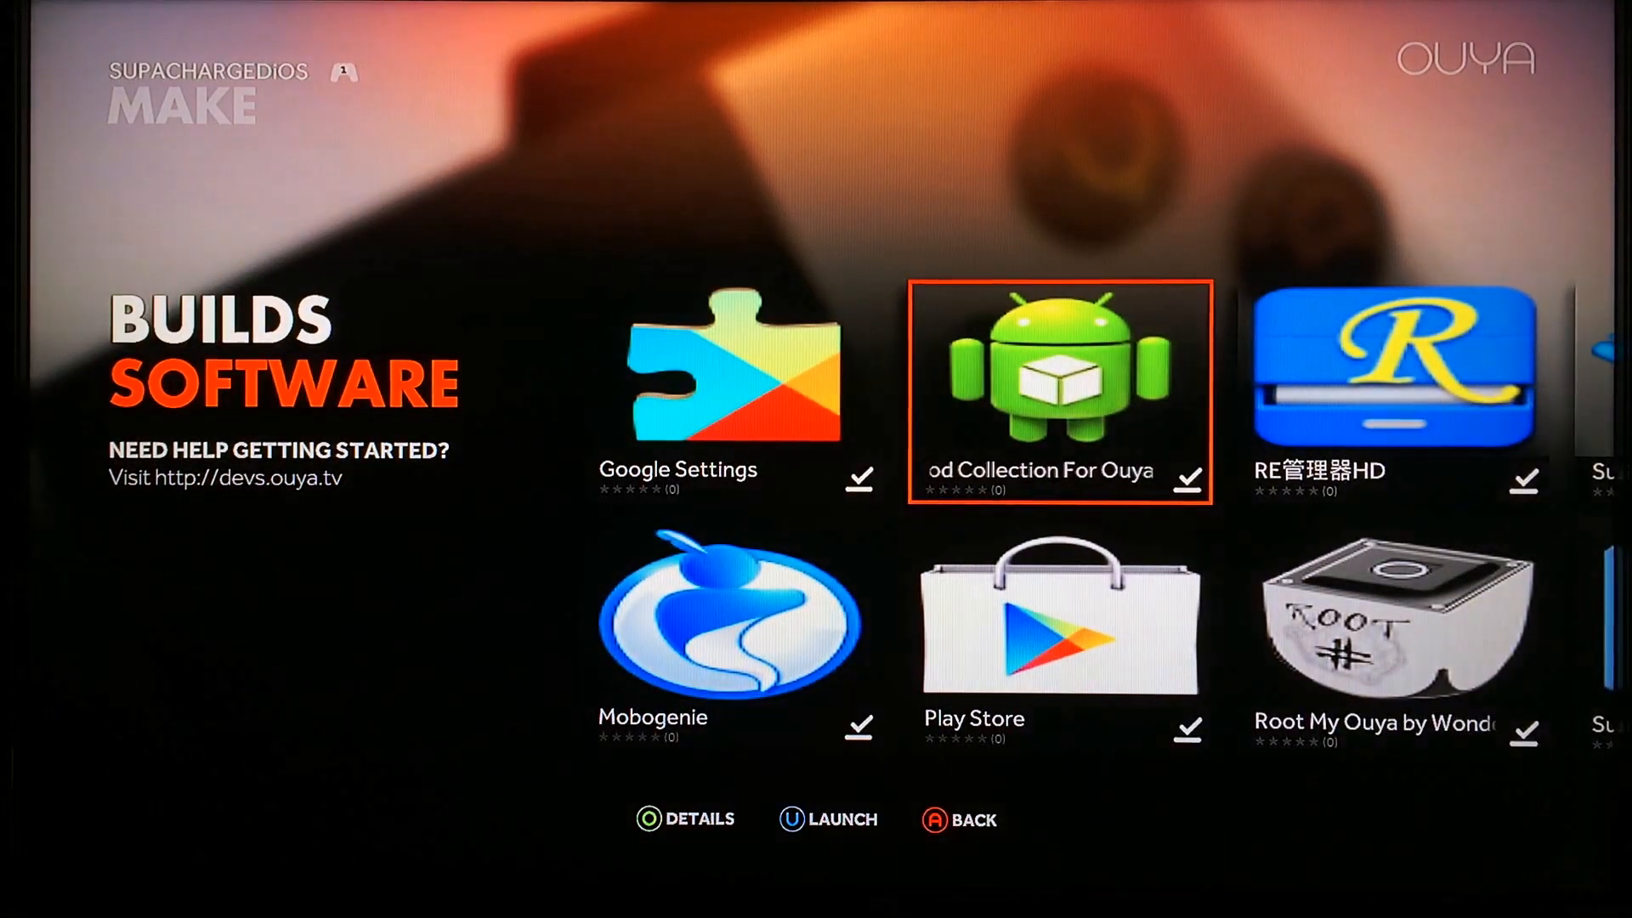
Step: Launch Mod Collection For Ouya, keep forced HDMI at 1080p and review the mods
{"action": "left_click", "coordinate": [1061, 394]}
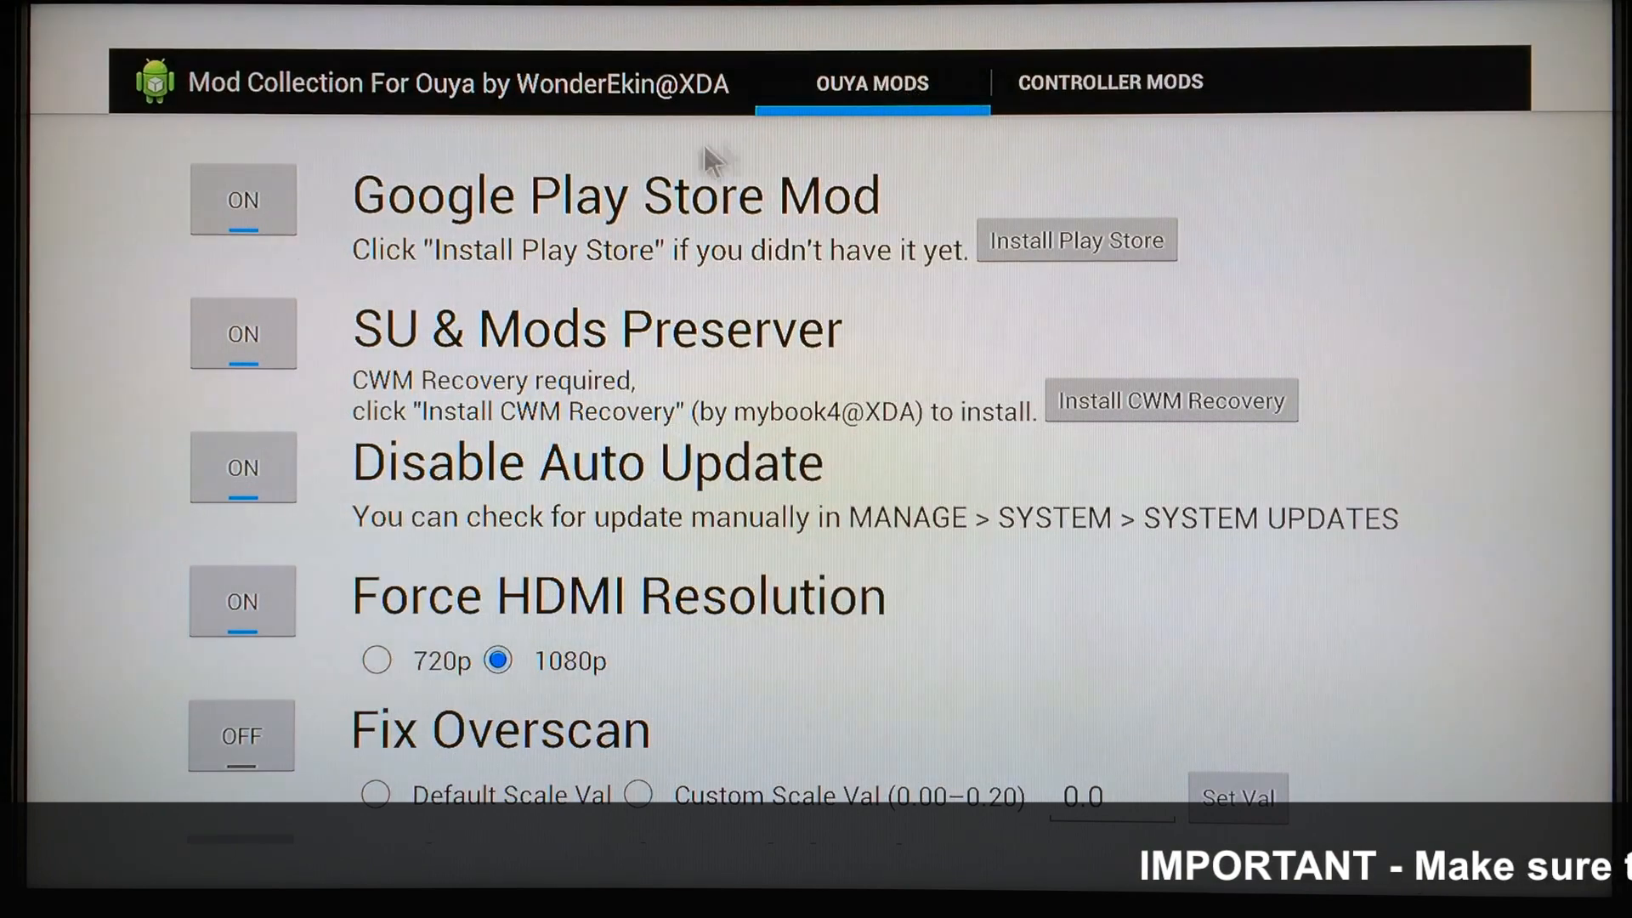
{"action": "mouse_move", "coordinate": [258, 222]}
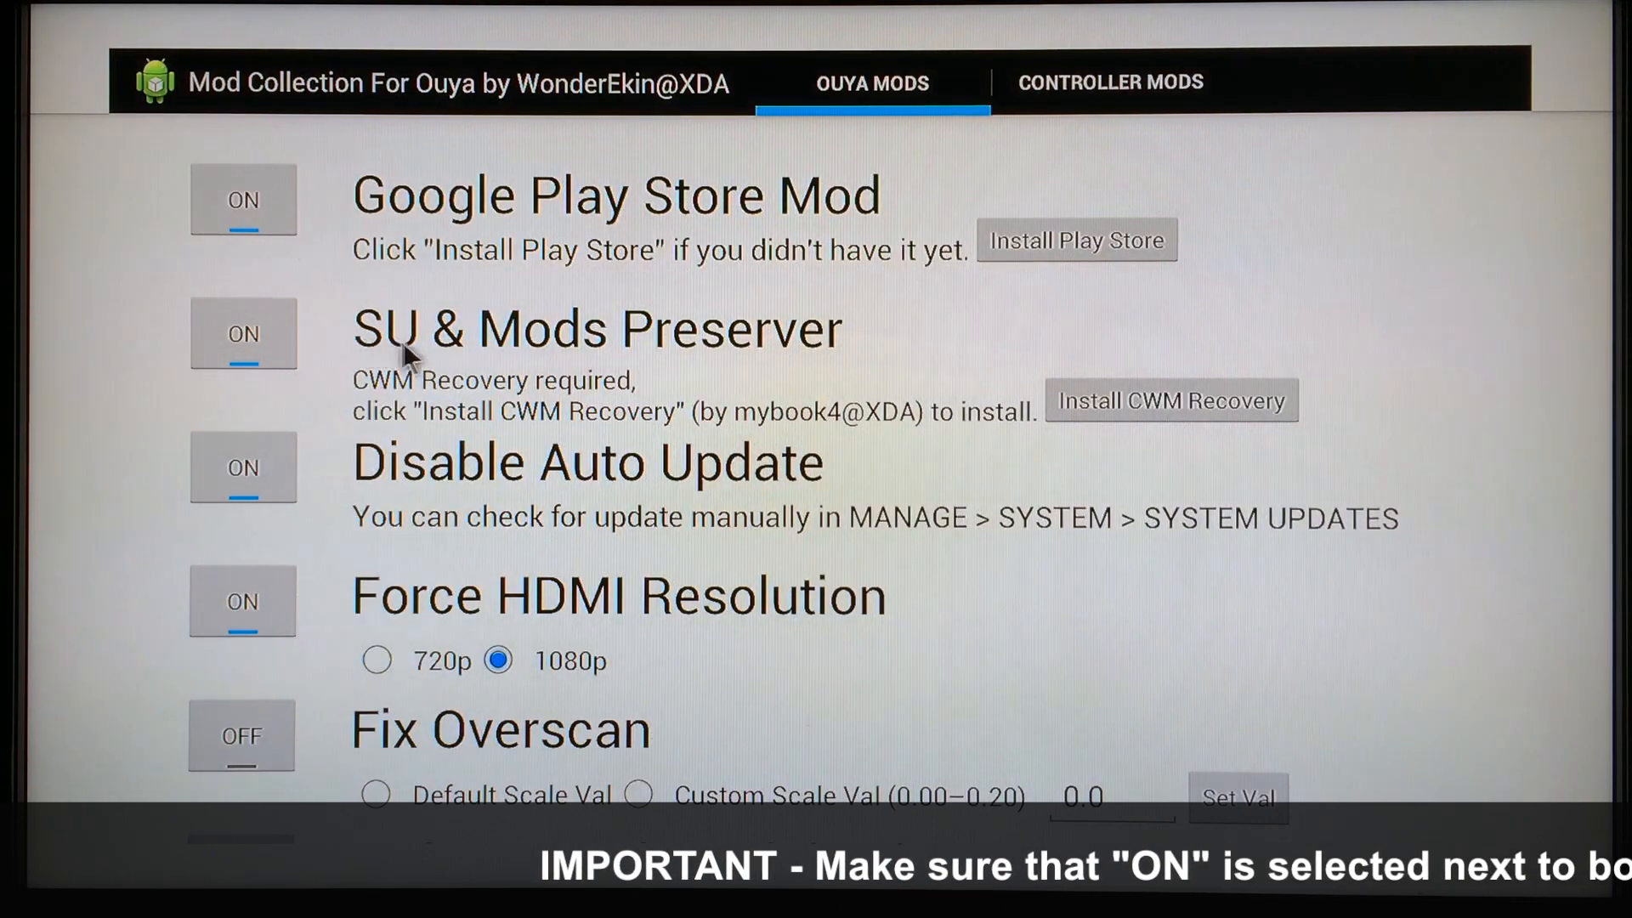
{"action": "mouse_move", "coordinate": [333, 470]}
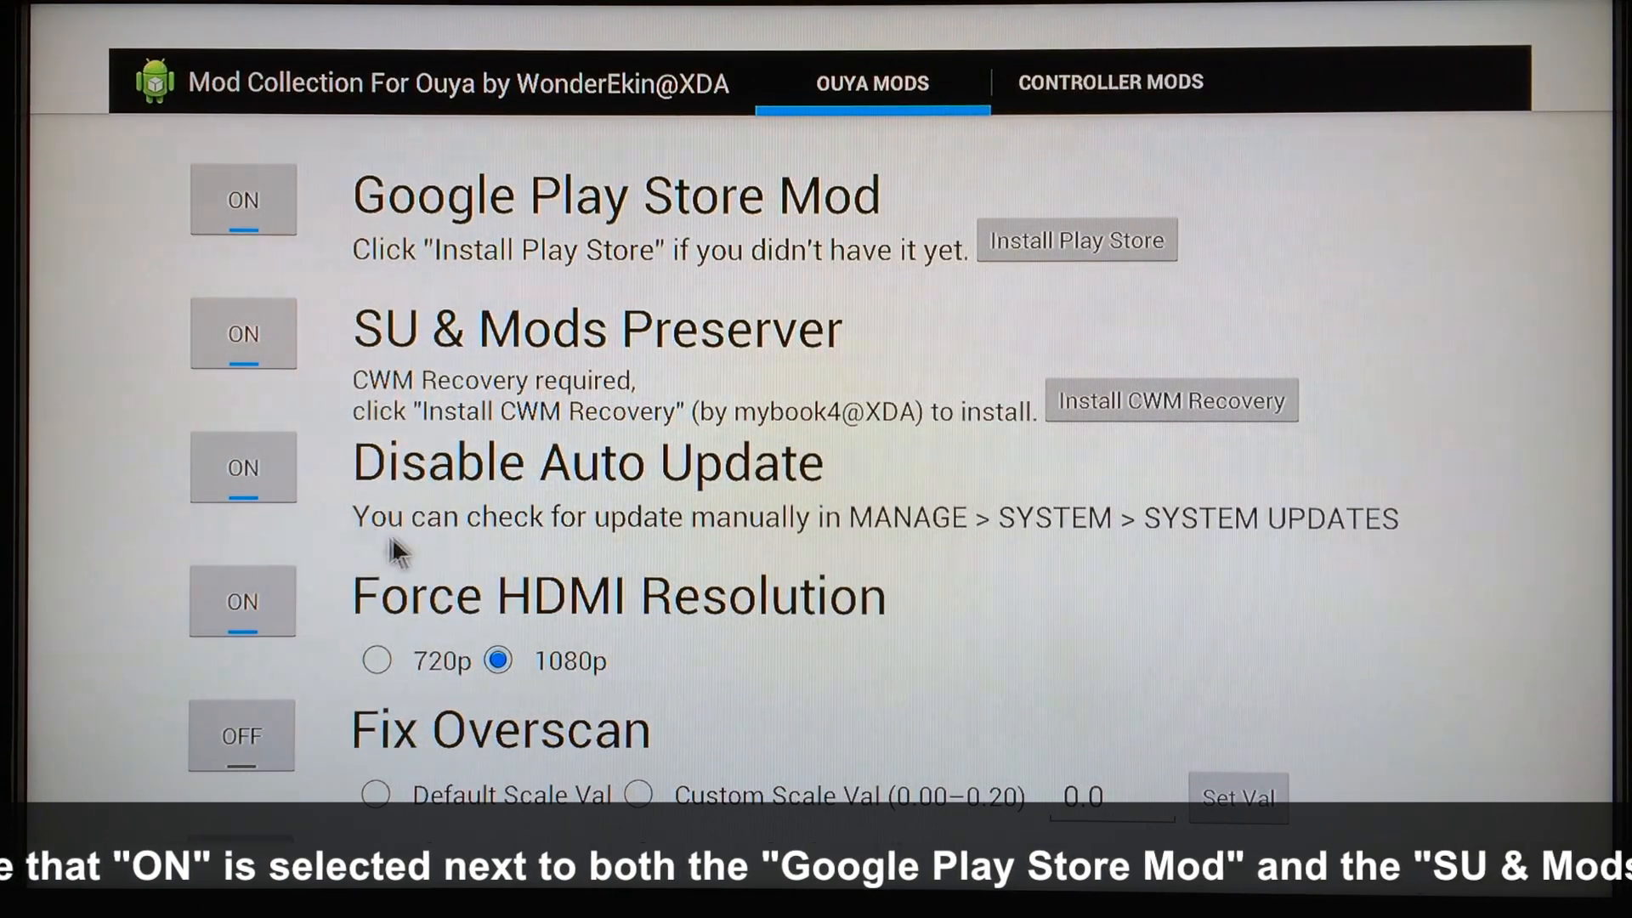
{"action": "scroll", "scroll_direction": "down", "scroll_amount": 3}
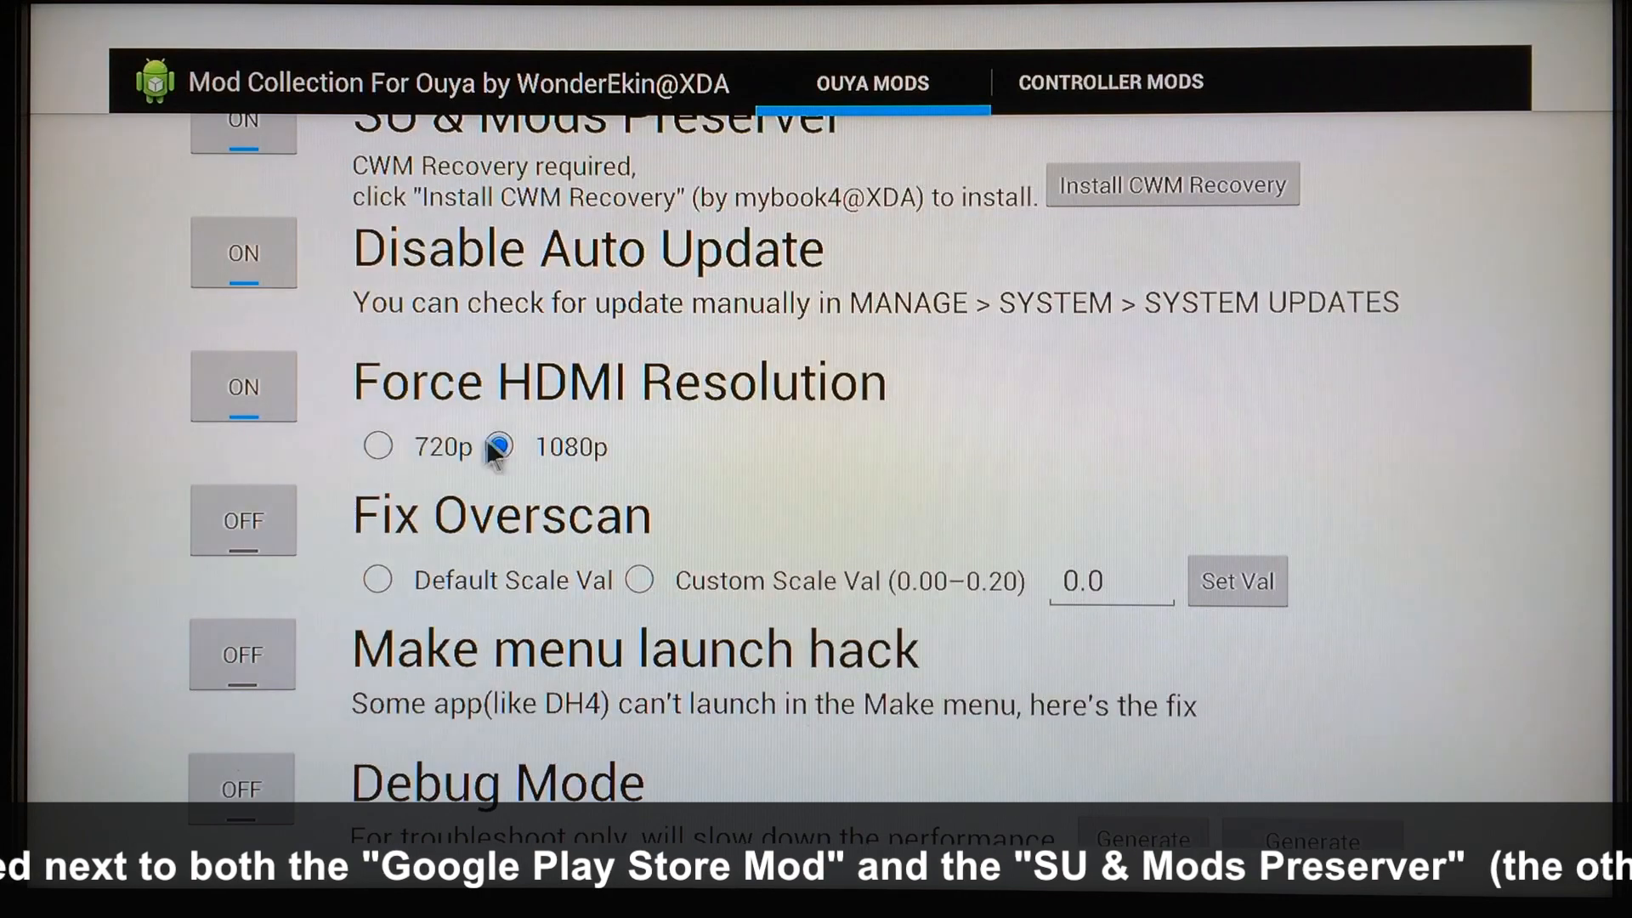
{"action": "left_click", "coordinate": [497, 445]}
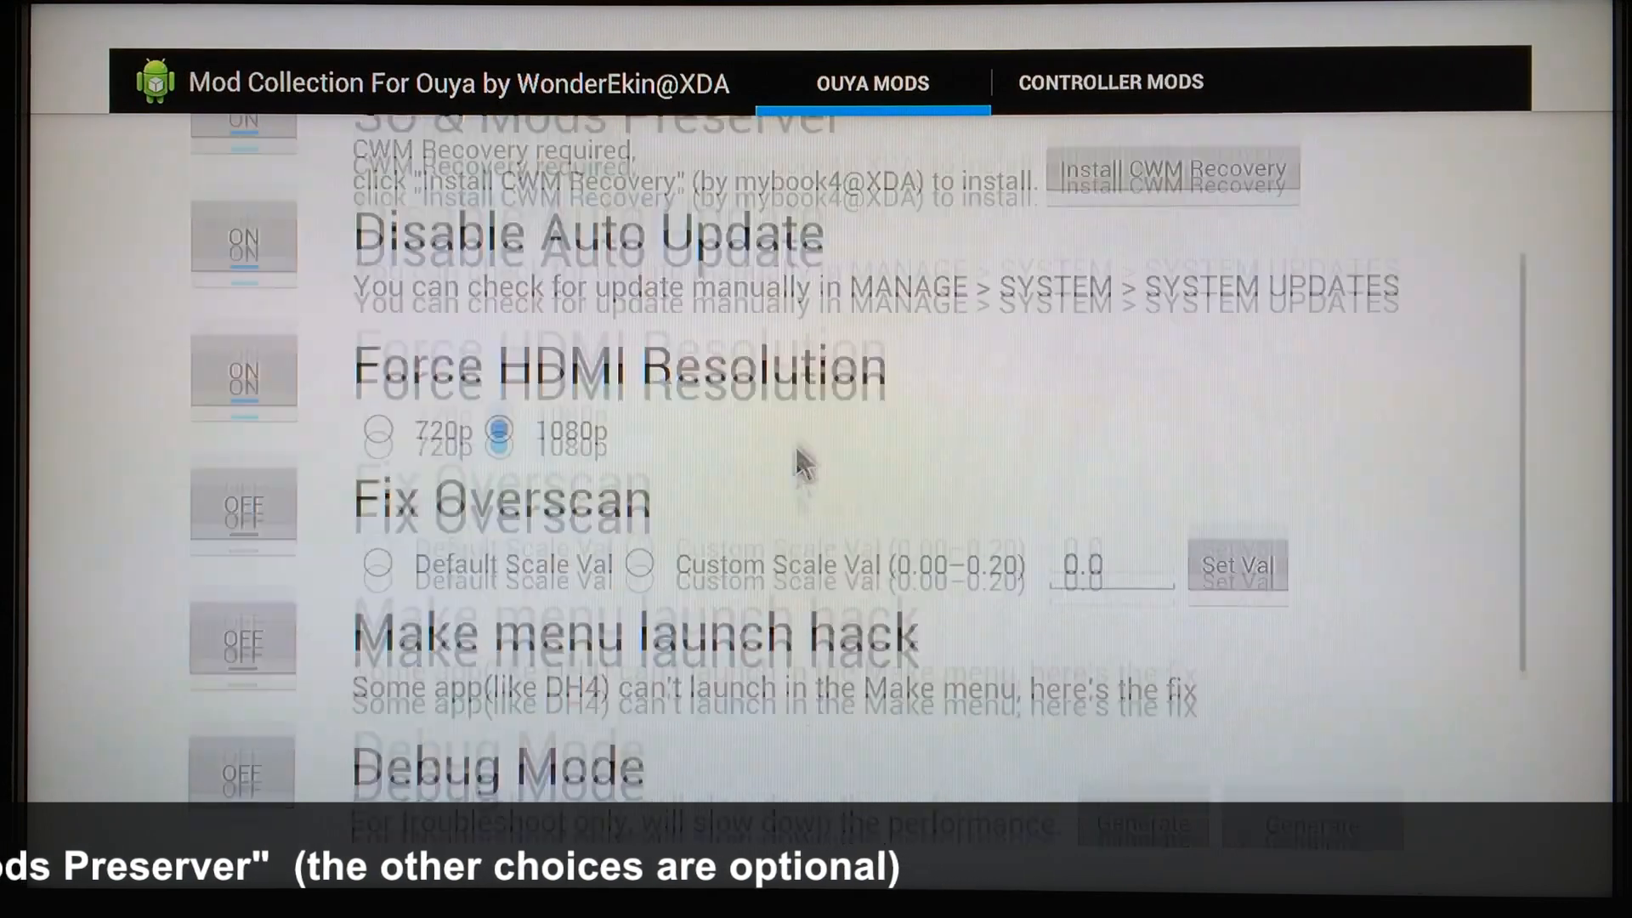
{"action": "scroll", "scroll_direction": "down", "scroll_amount": 3}
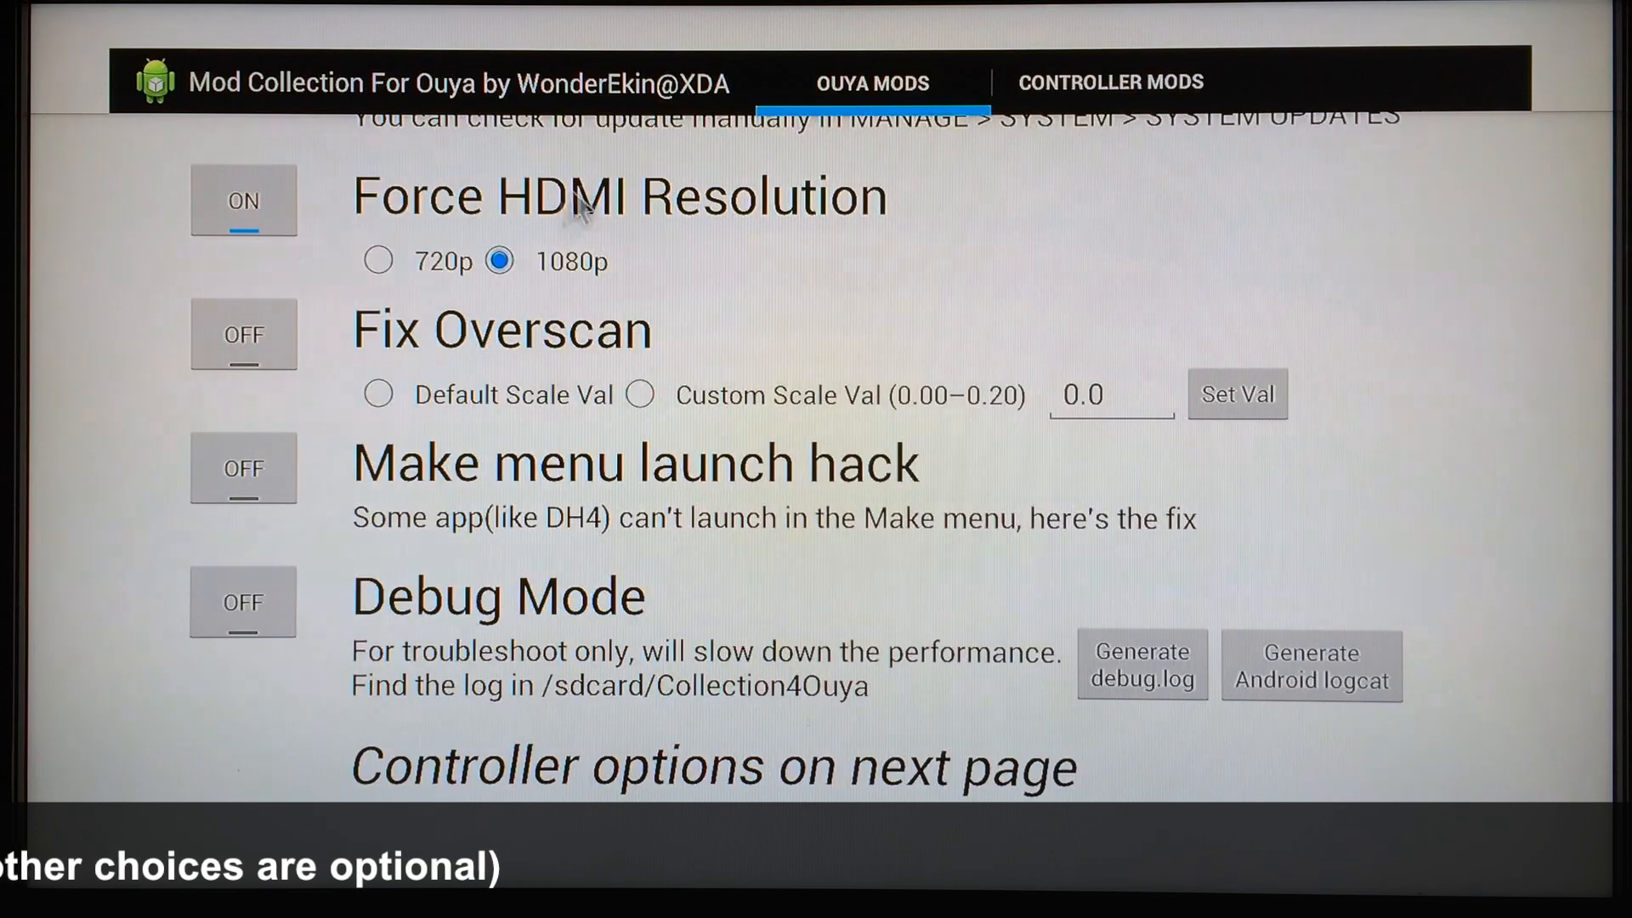
{"action": "scroll", "scroll_direction": "down", "scroll_amount": 3}
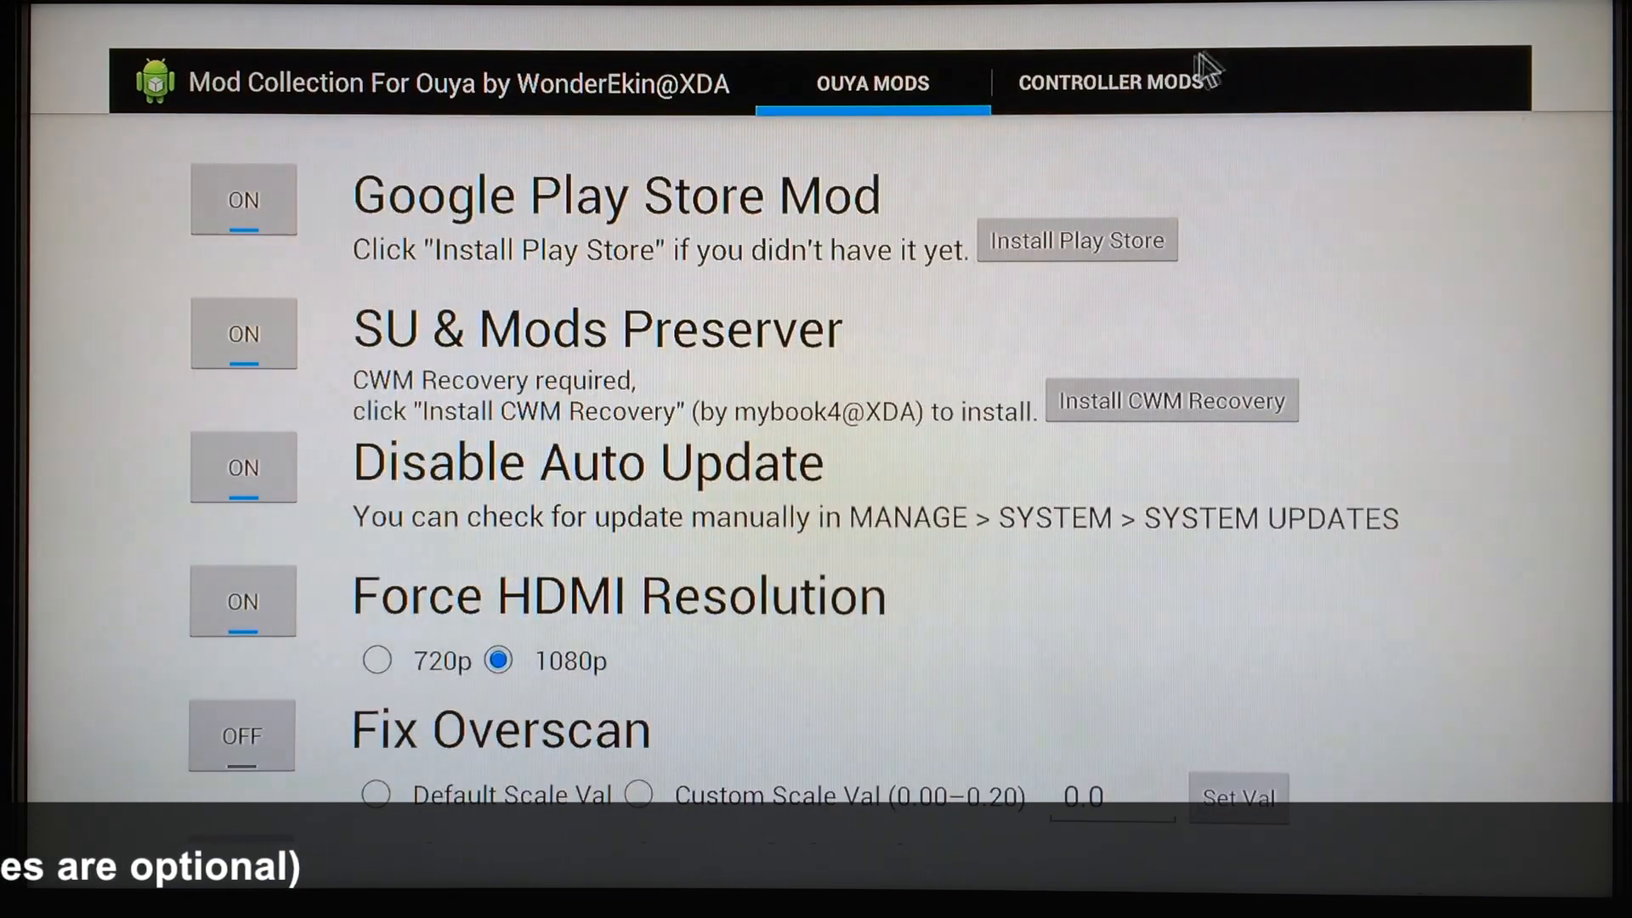
Step: Switch to the Controller Mods tab showing Emulate Moga Controller OFF
{"action": "left_click", "coordinate": [1109, 82]}
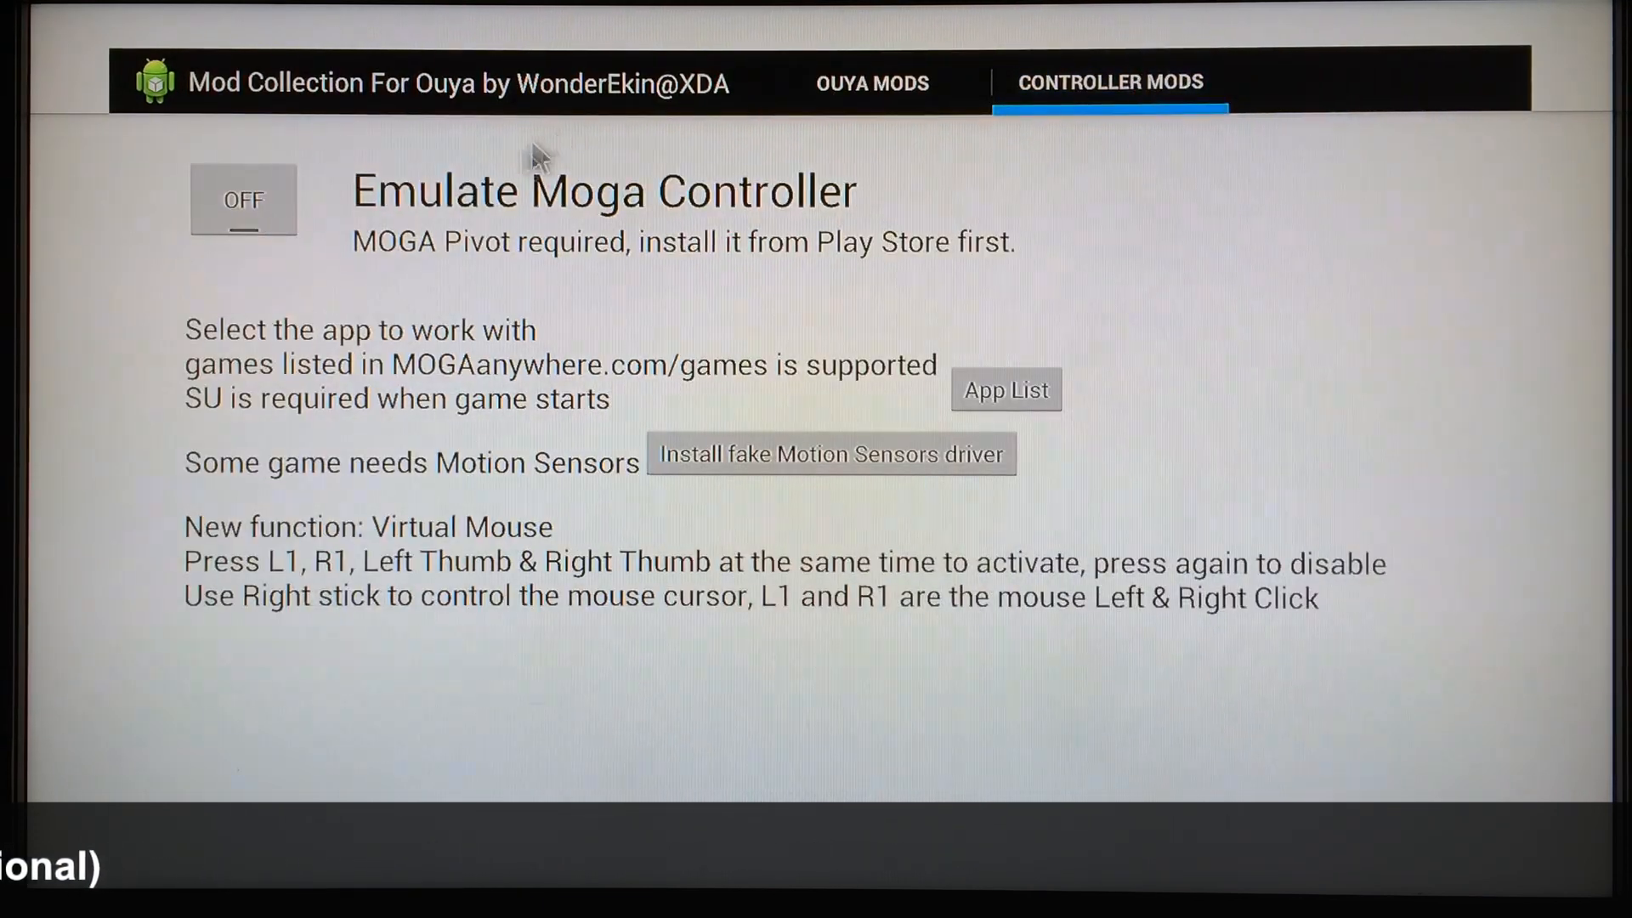
{"action": "mouse_move", "coordinate": [767, 302]}
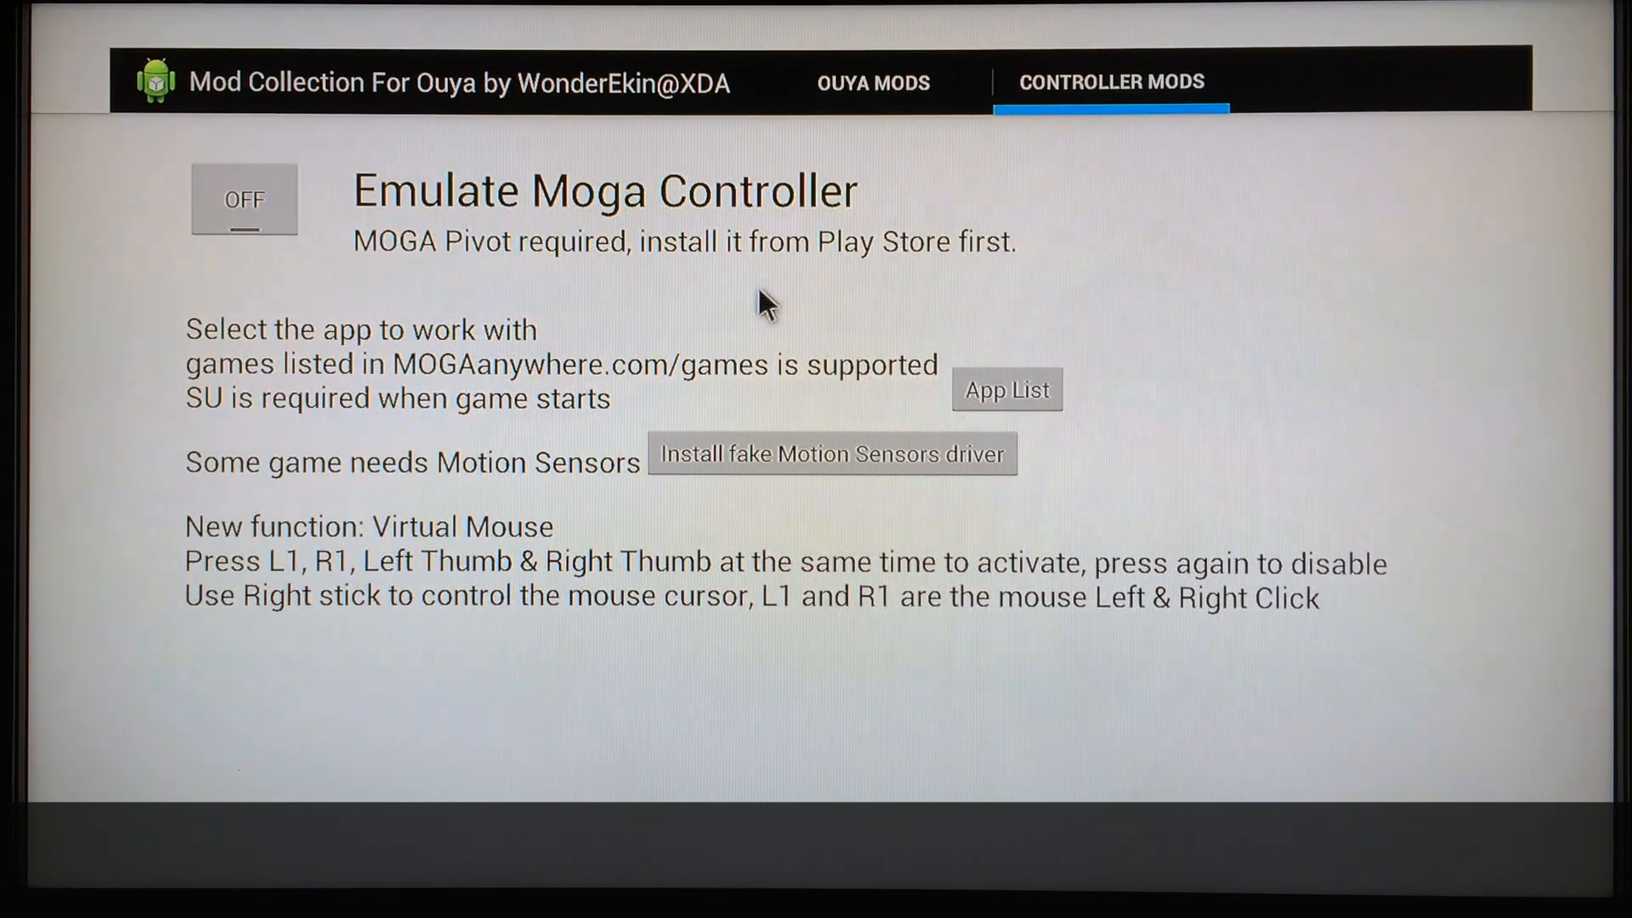
{"action": "mouse_move", "coordinate": [593, 255]}
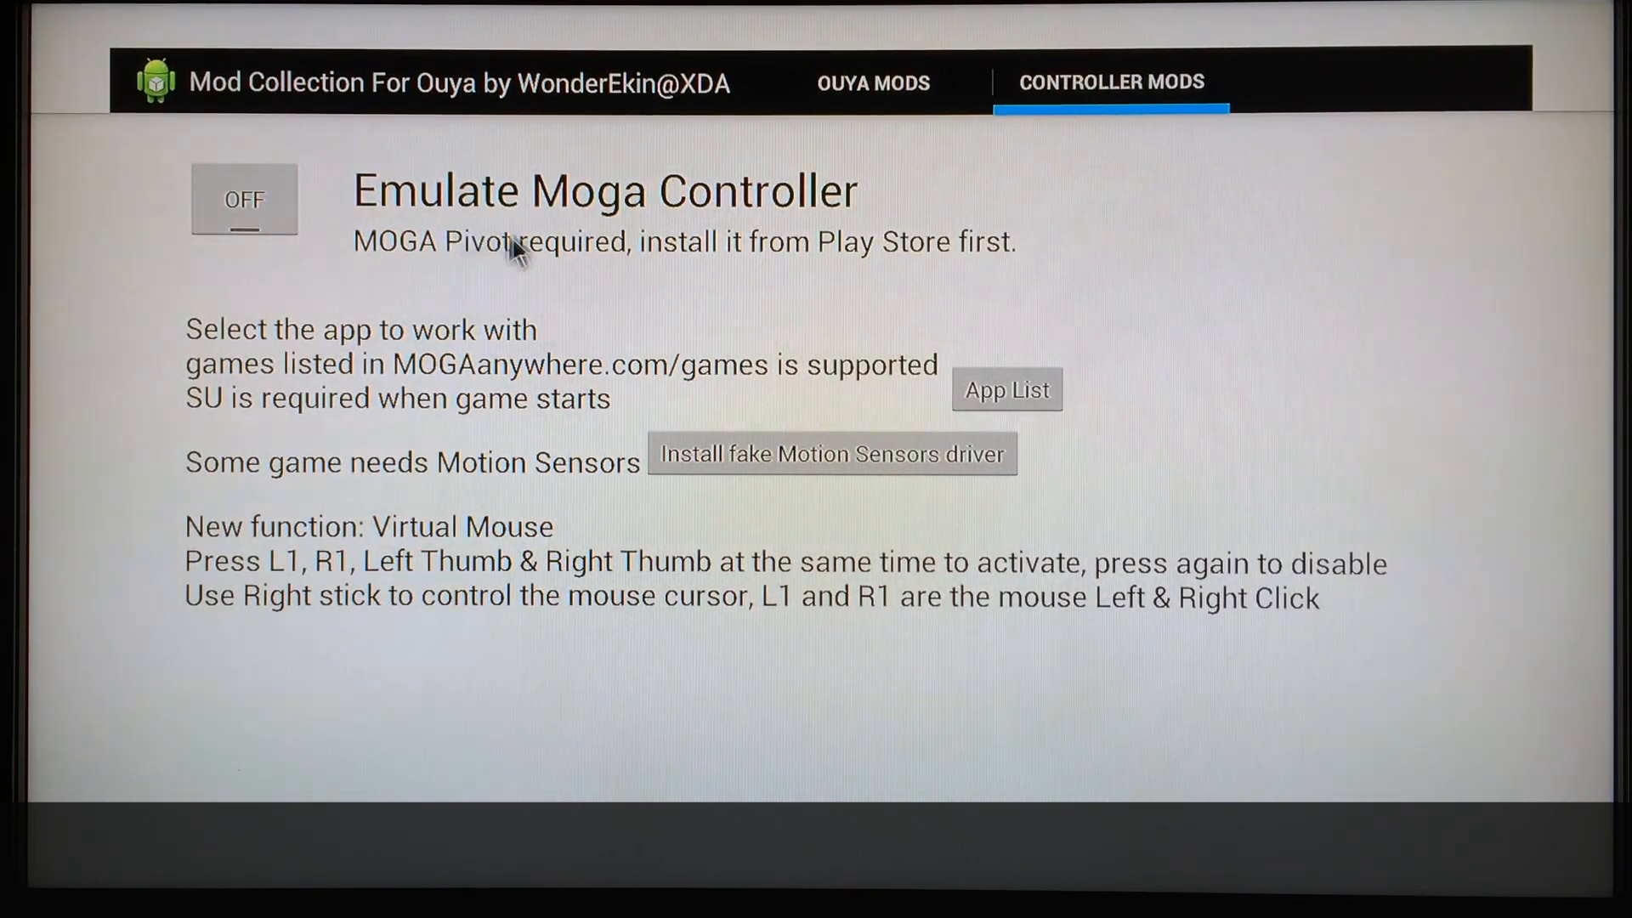
{"action": "mouse_move", "coordinate": [881, 262]}
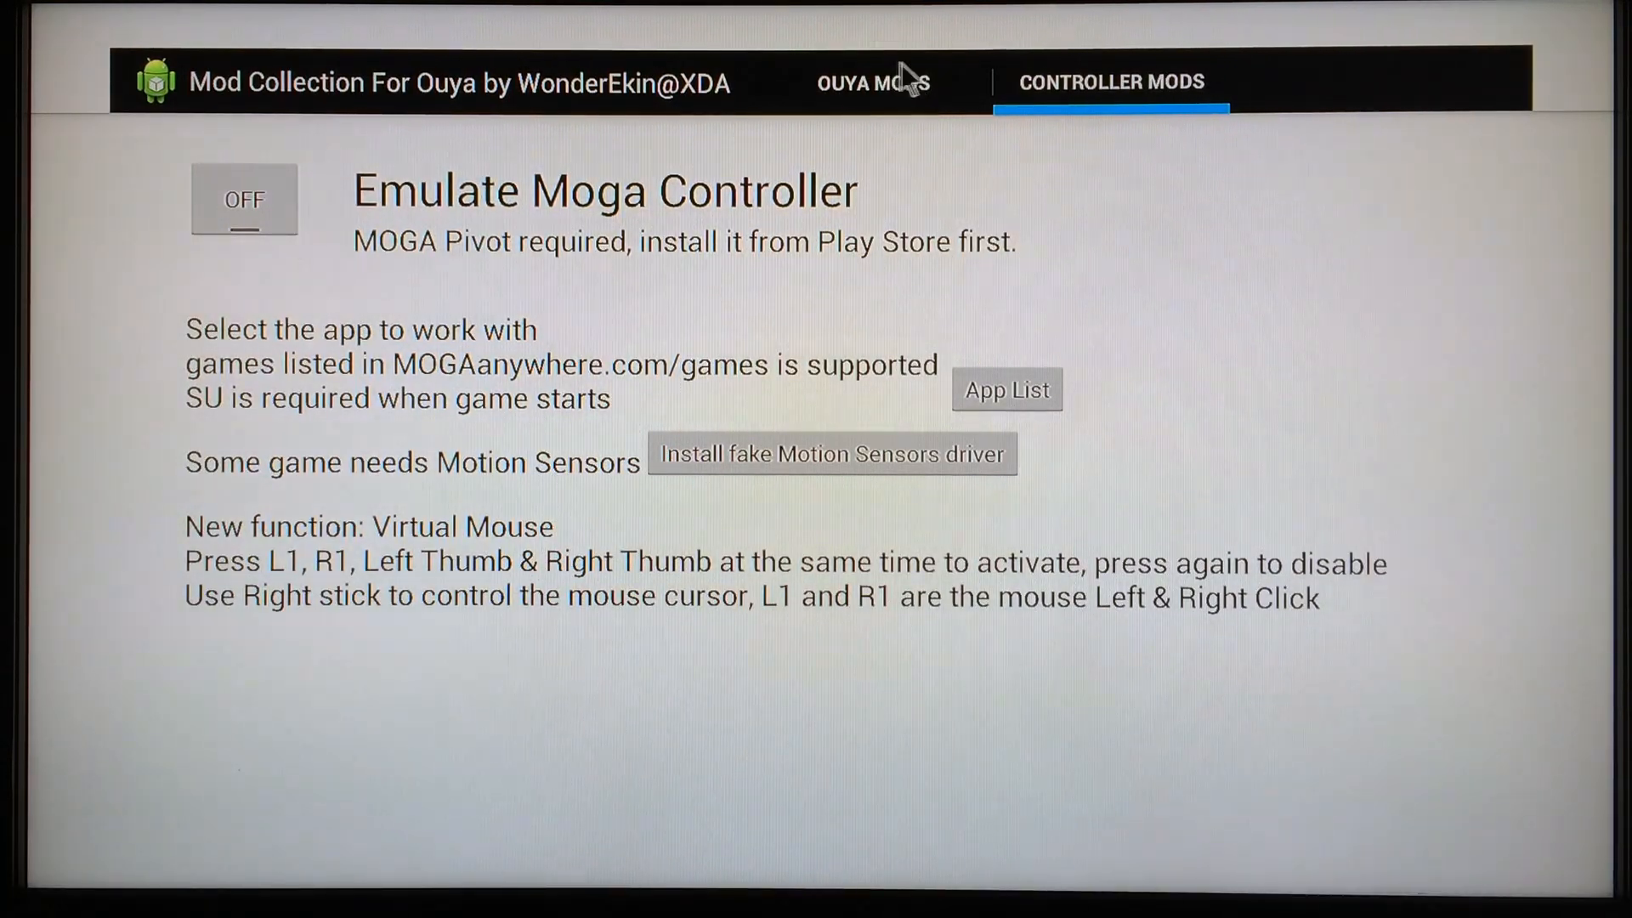
{"action": "mouse_move", "coordinate": [884, 99]}
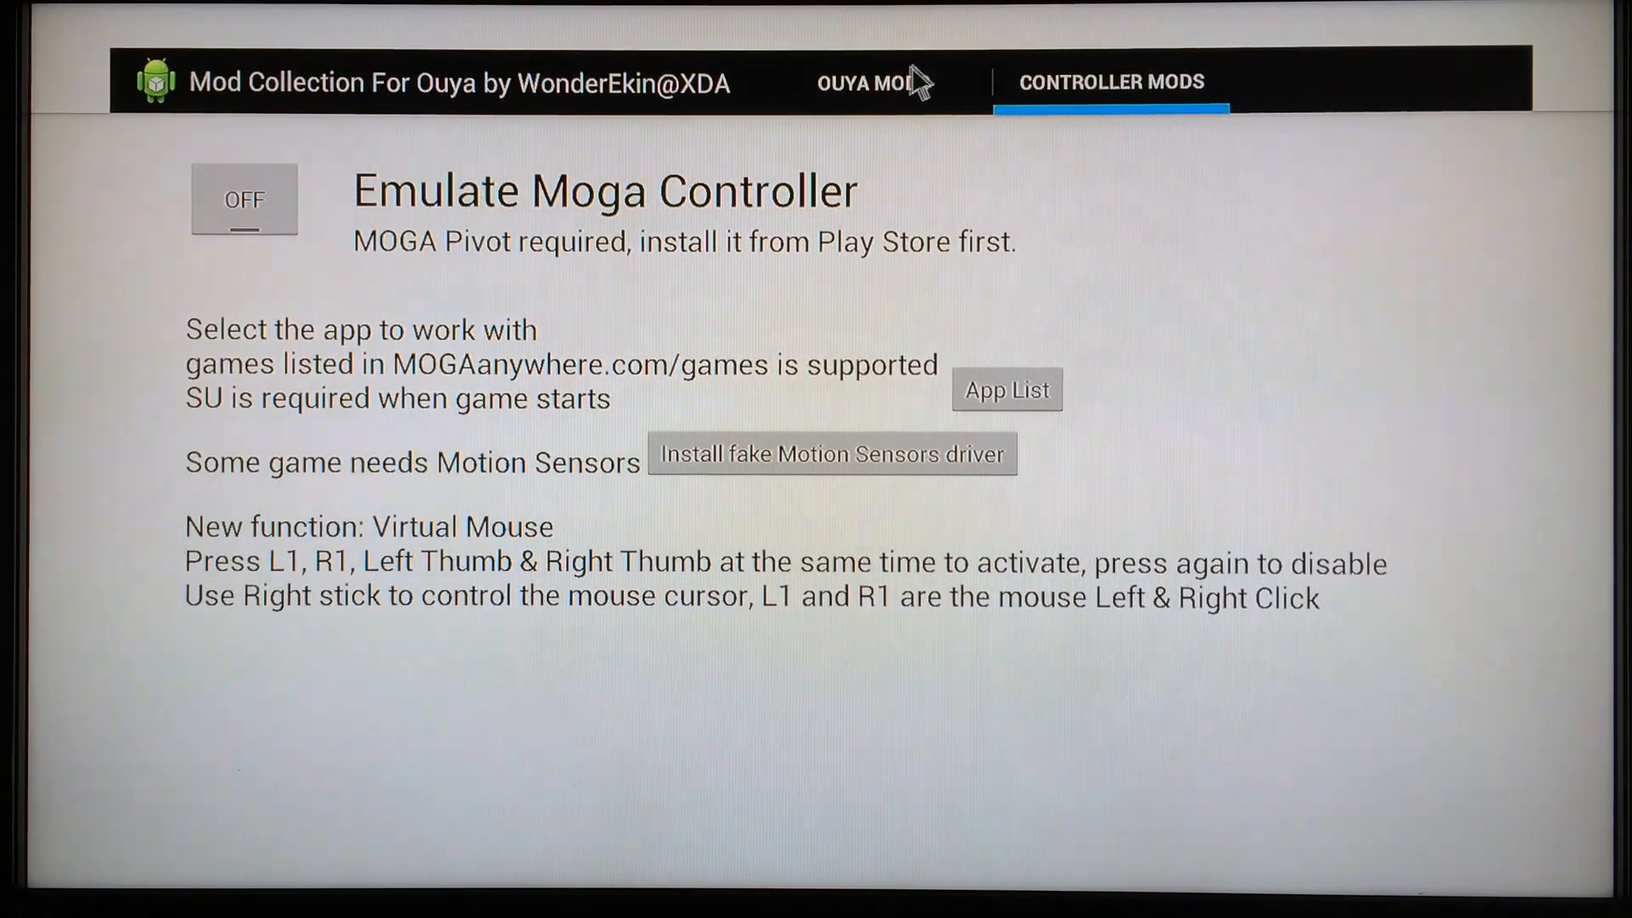
Step: Return to the Ouya Mods tab and scroll back up to Google Play Store Mod
{"action": "left_click", "coordinate": [872, 82]}
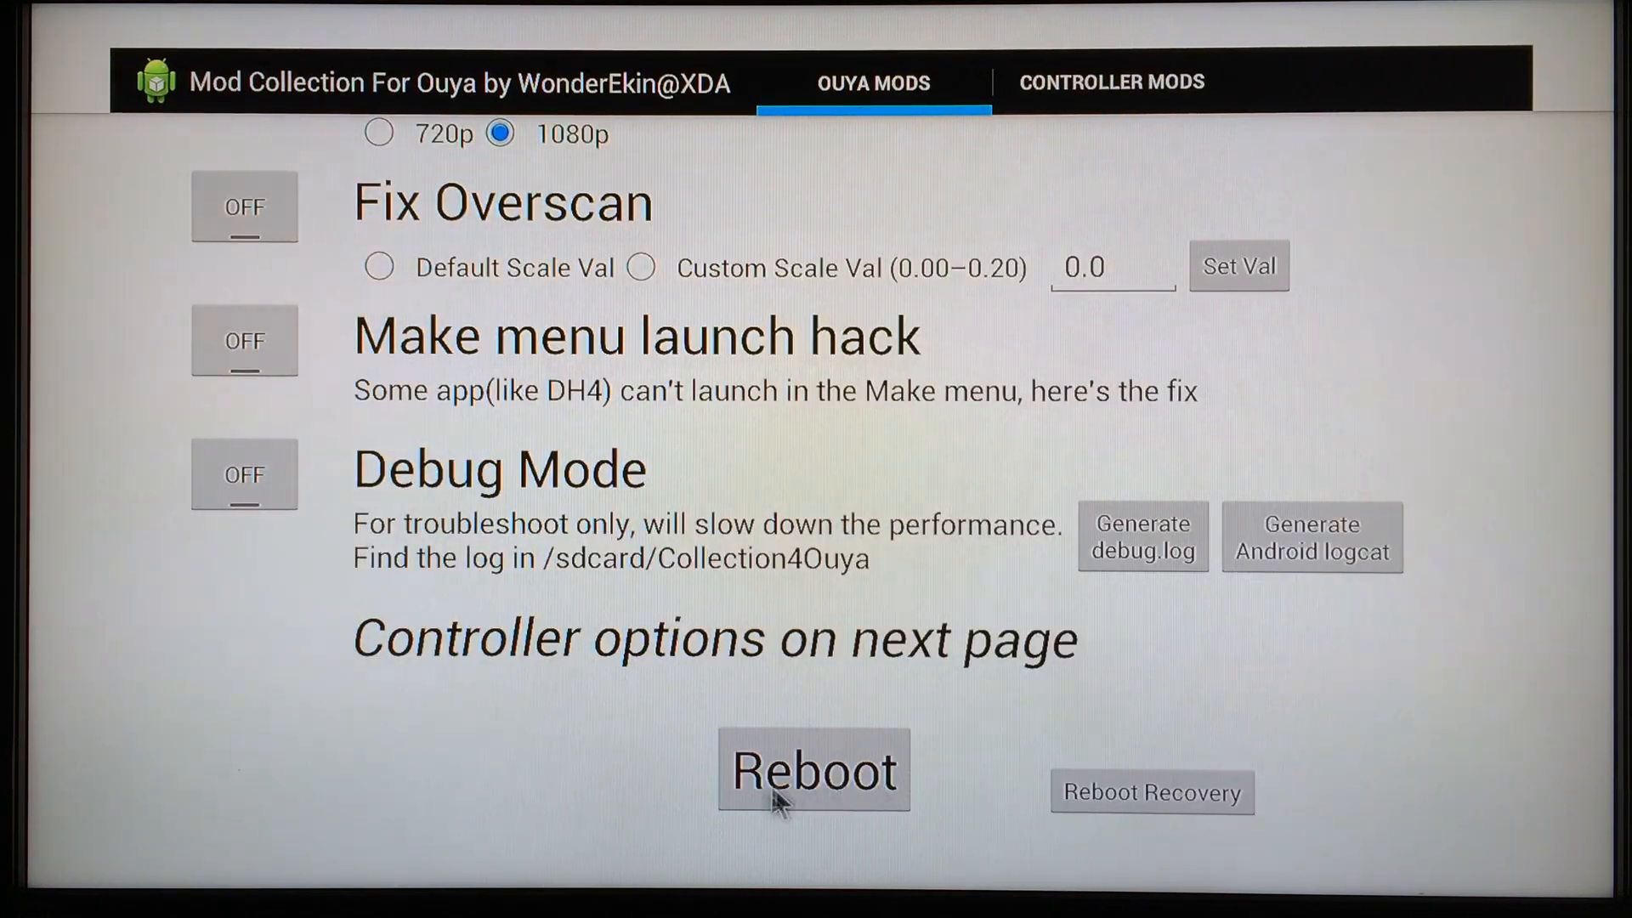
{"action": "mouse_move", "coordinate": [821, 705]}
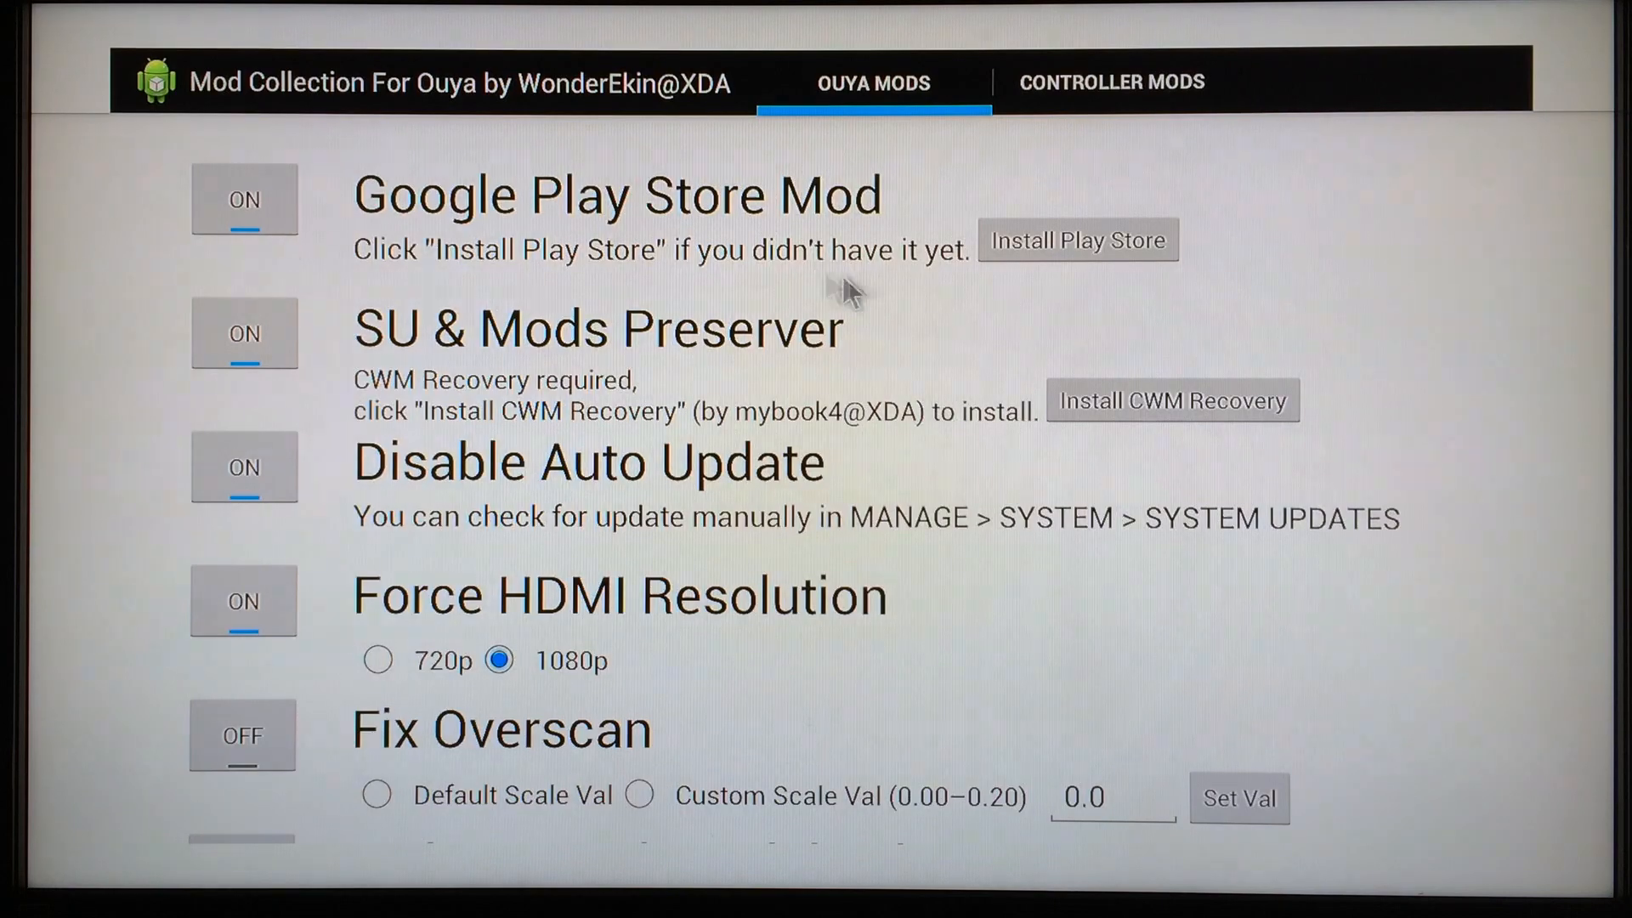
{"action": "mouse_move", "coordinate": [299, 388]}
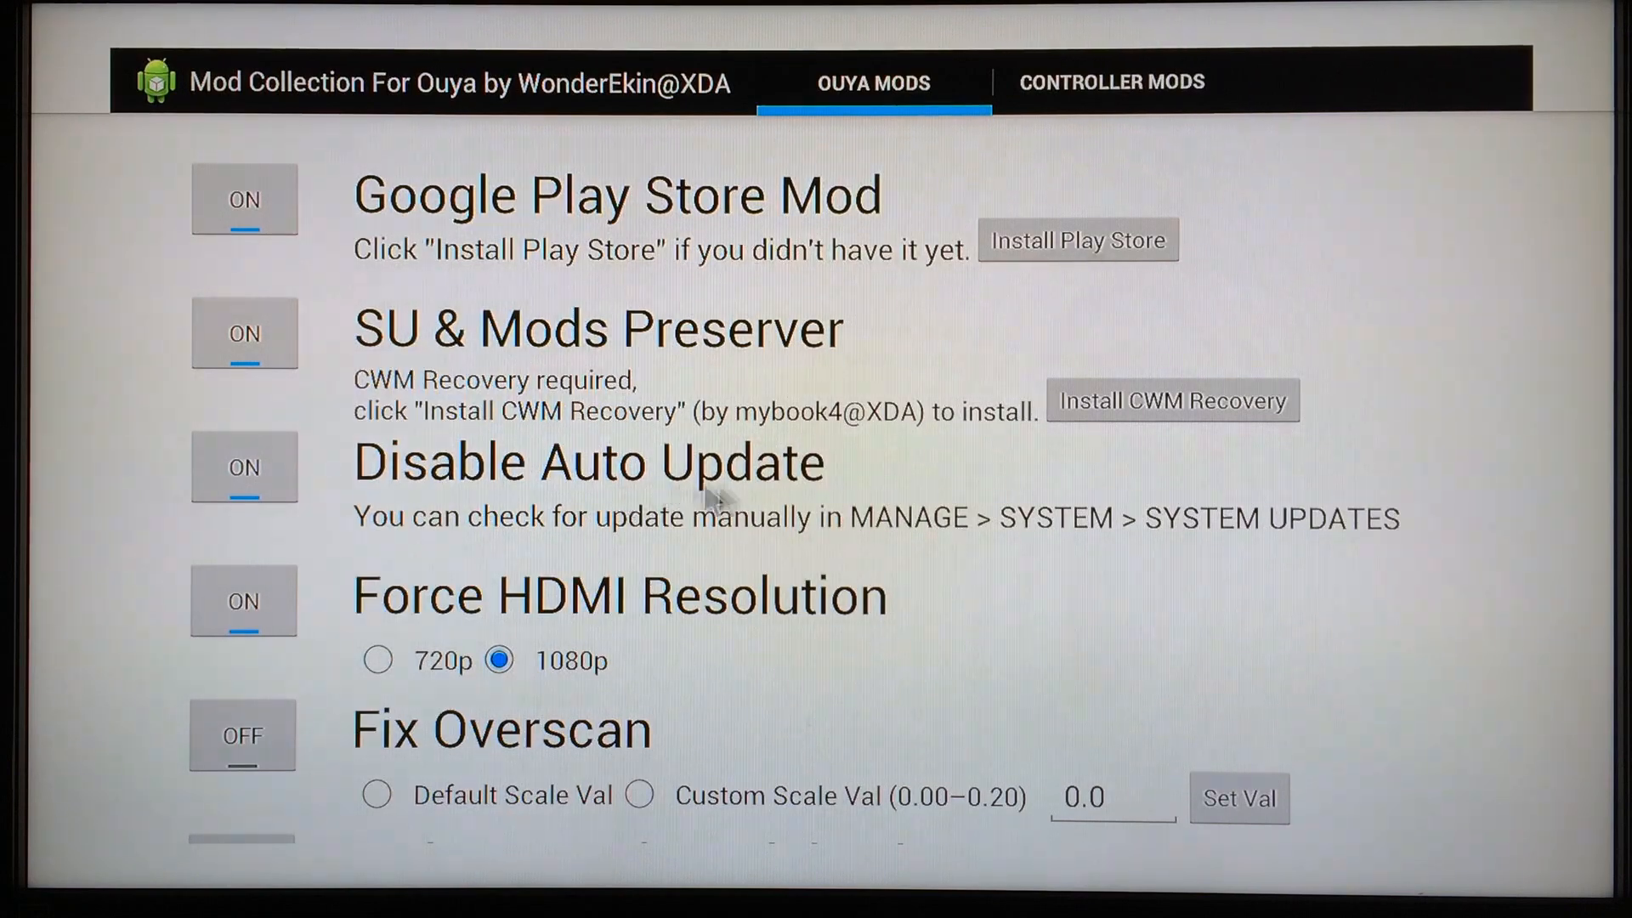
{"action": "scroll", "scroll_direction": "down", "scroll_amount": 3}
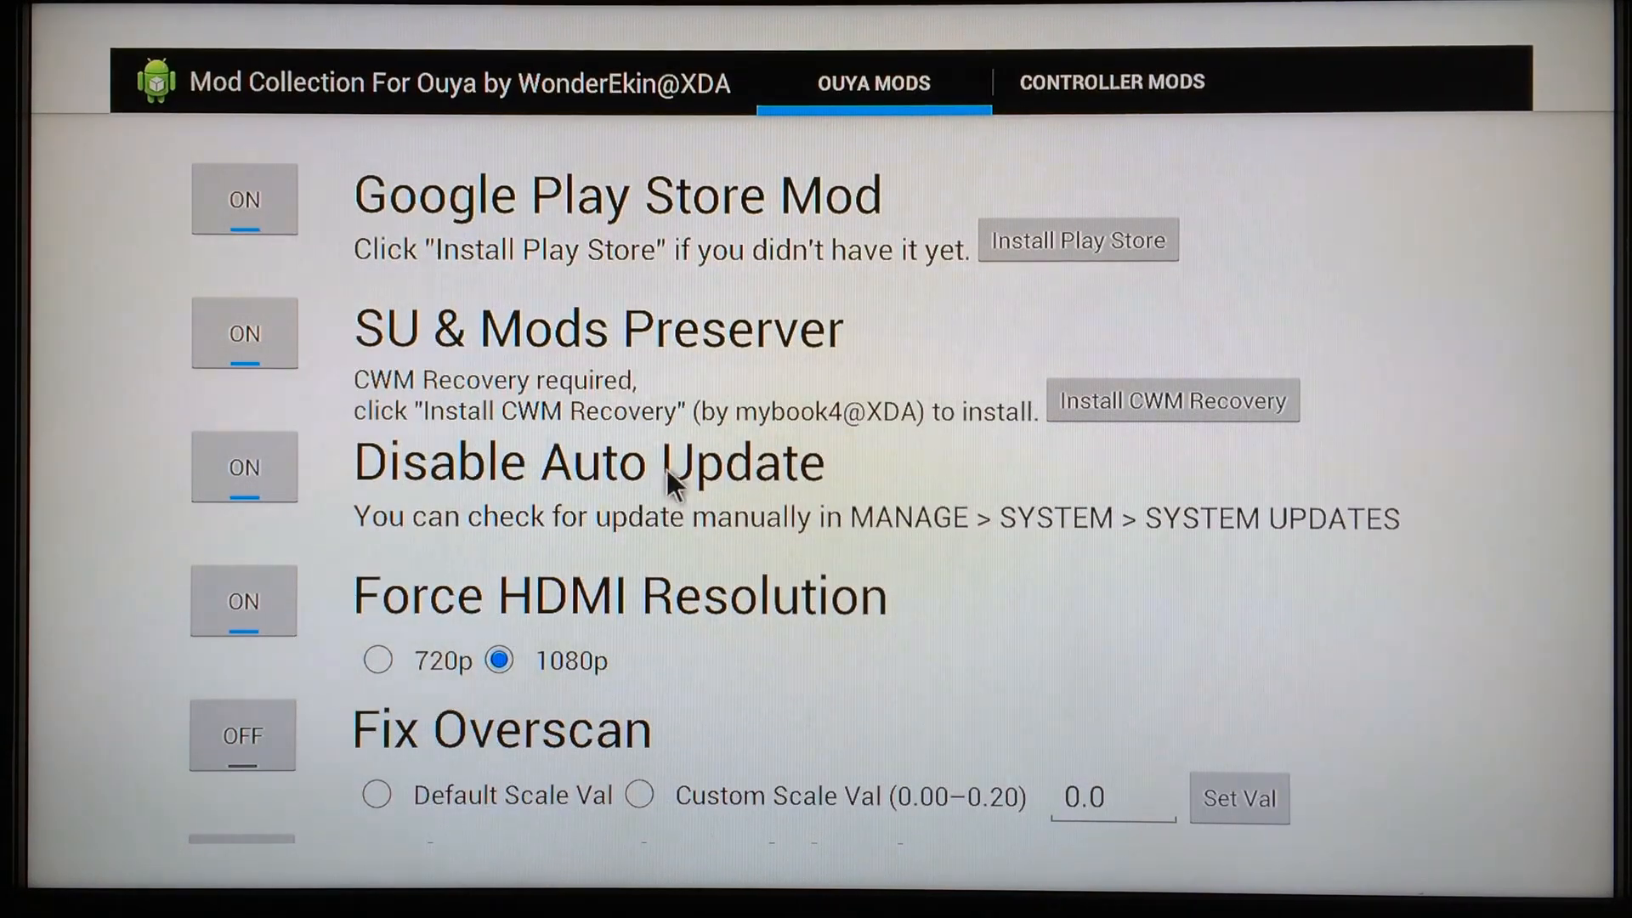
{"action": "scroll", "scroll_direction": "down", "scroll_amount": 3}
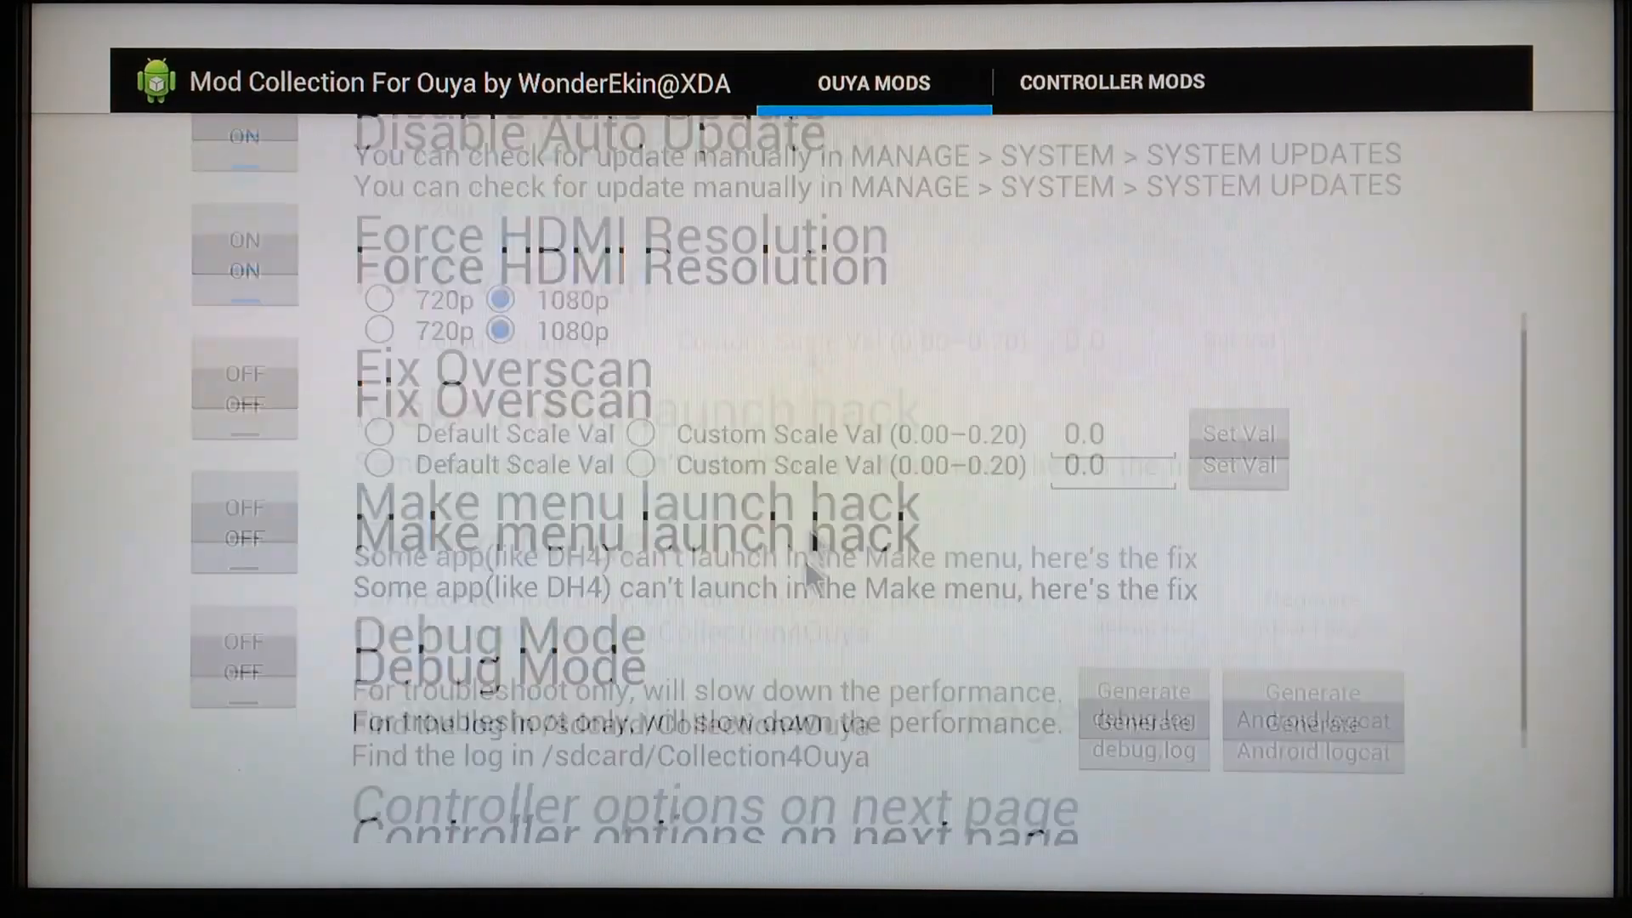
{"action": "scroll", "scroll_direction": "up", "scroll_amount": 3}
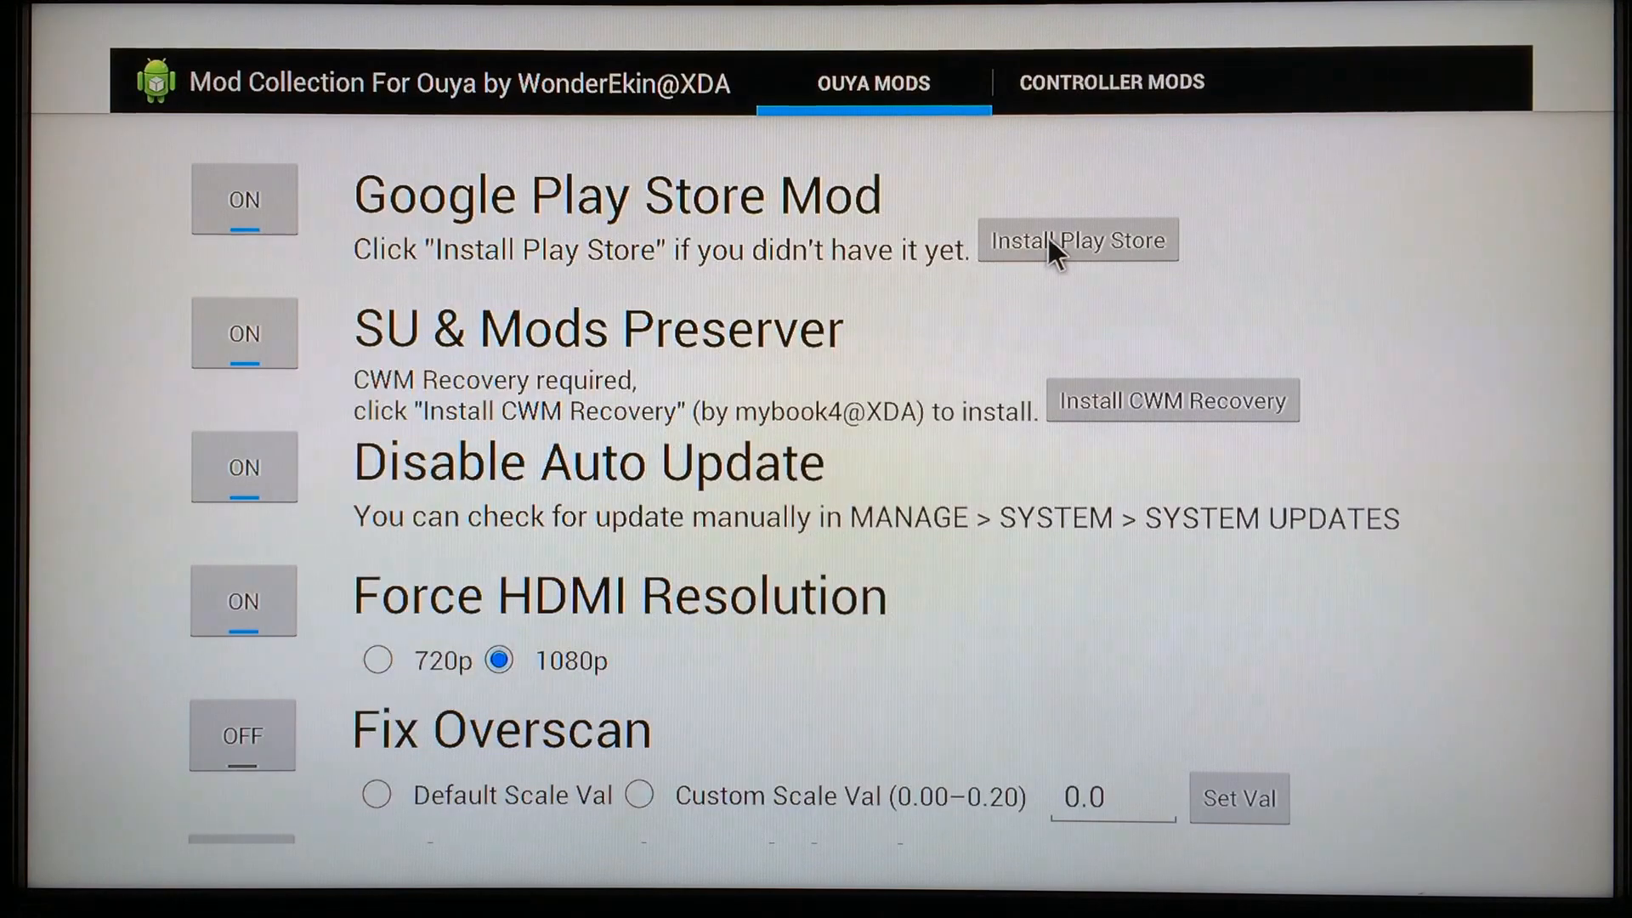
{"action": "mouse_move", "coordinate": [1186, 249]}
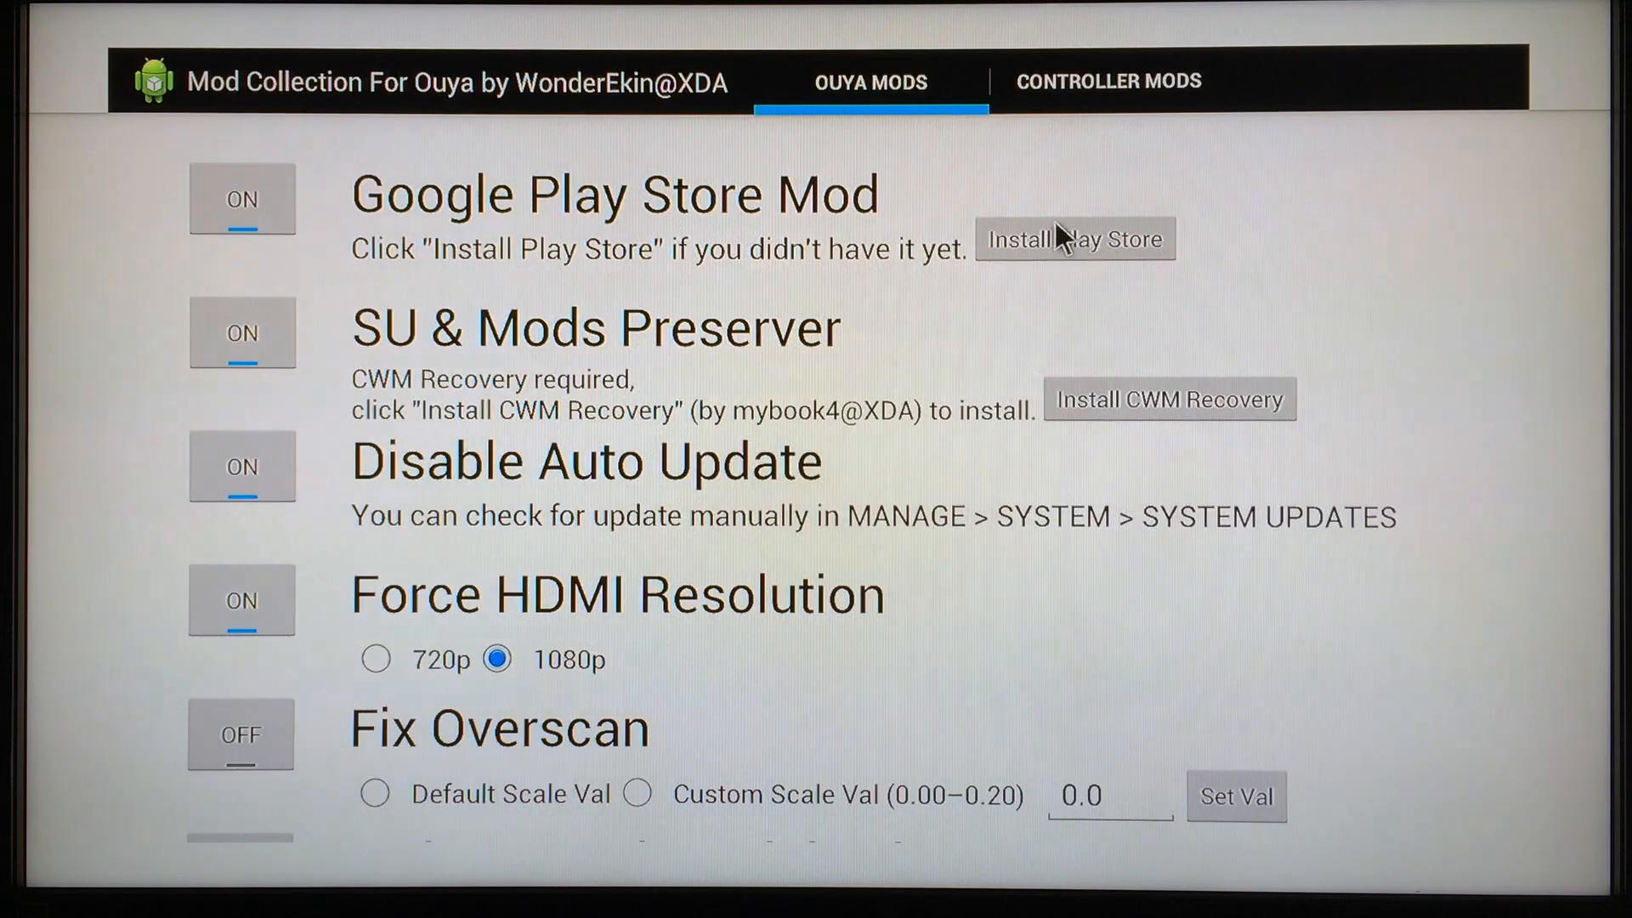
{"action": "mouse_move", "coordinate": [1070, 273]}
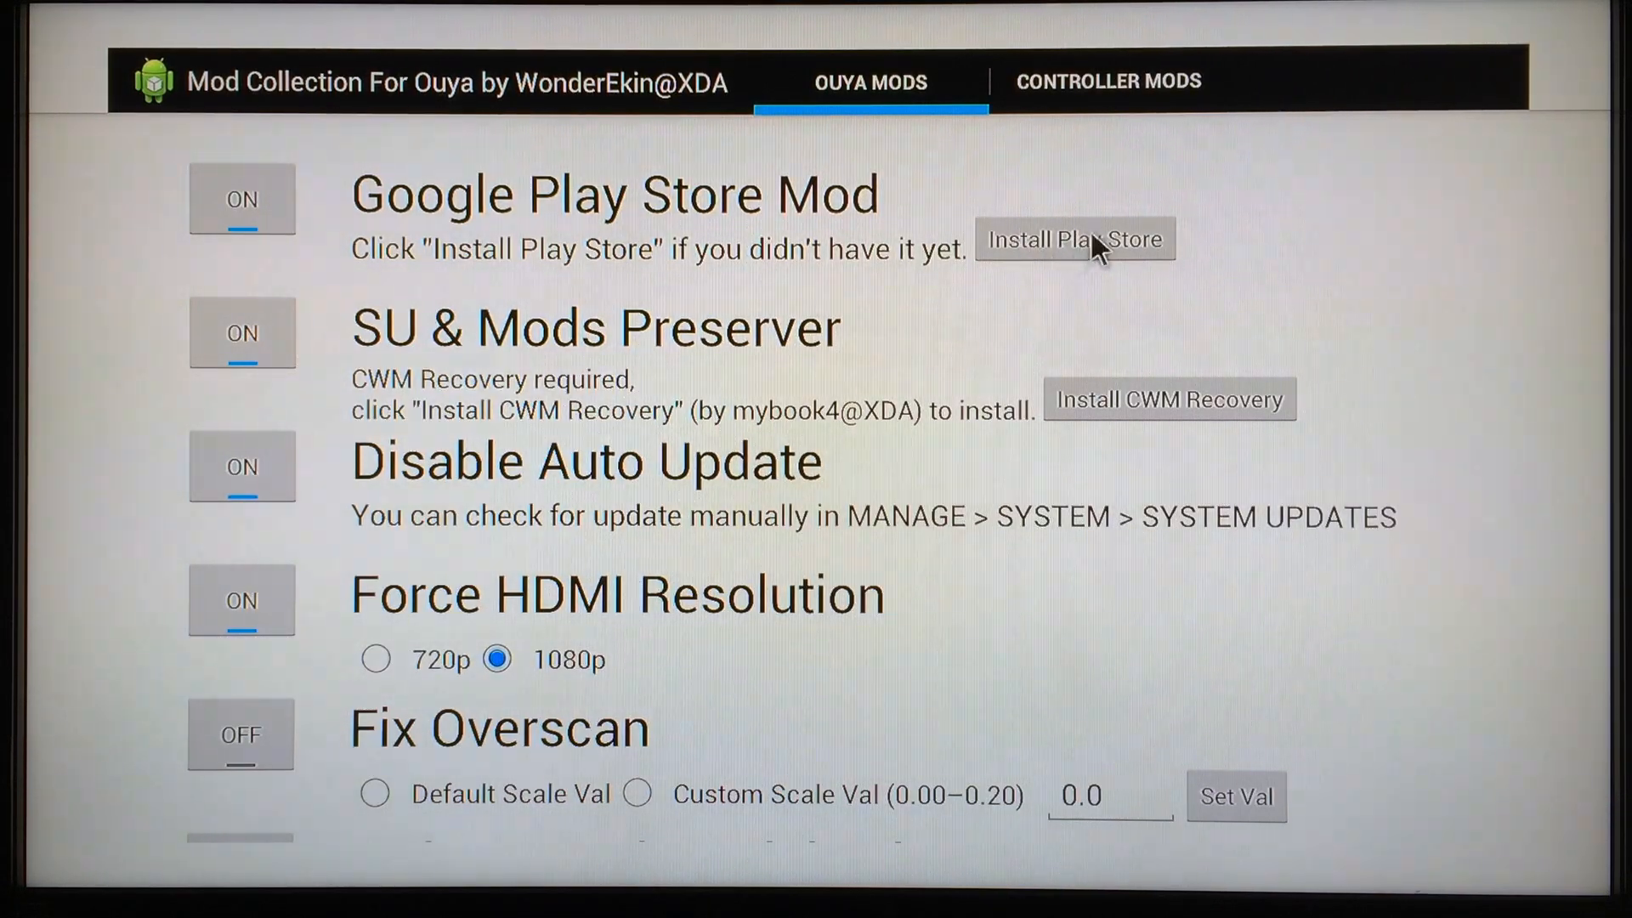
{"action": "mouse_move", "coordinate": [1216, 264]}
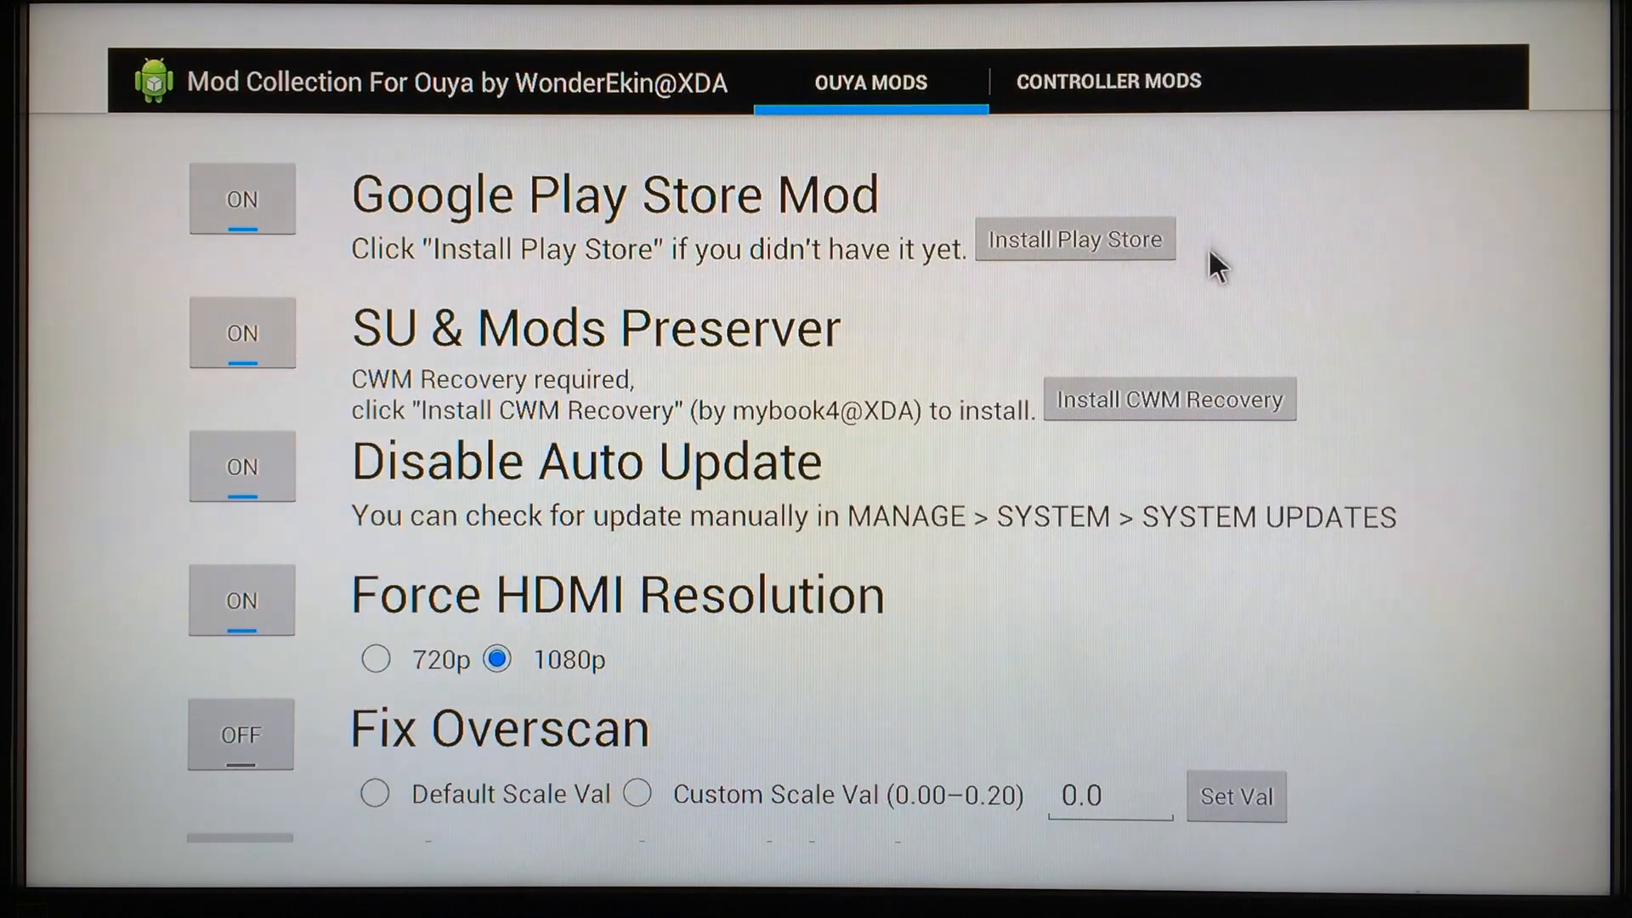
{"action": "mouse_move", "coordinate": [1187, 273]}
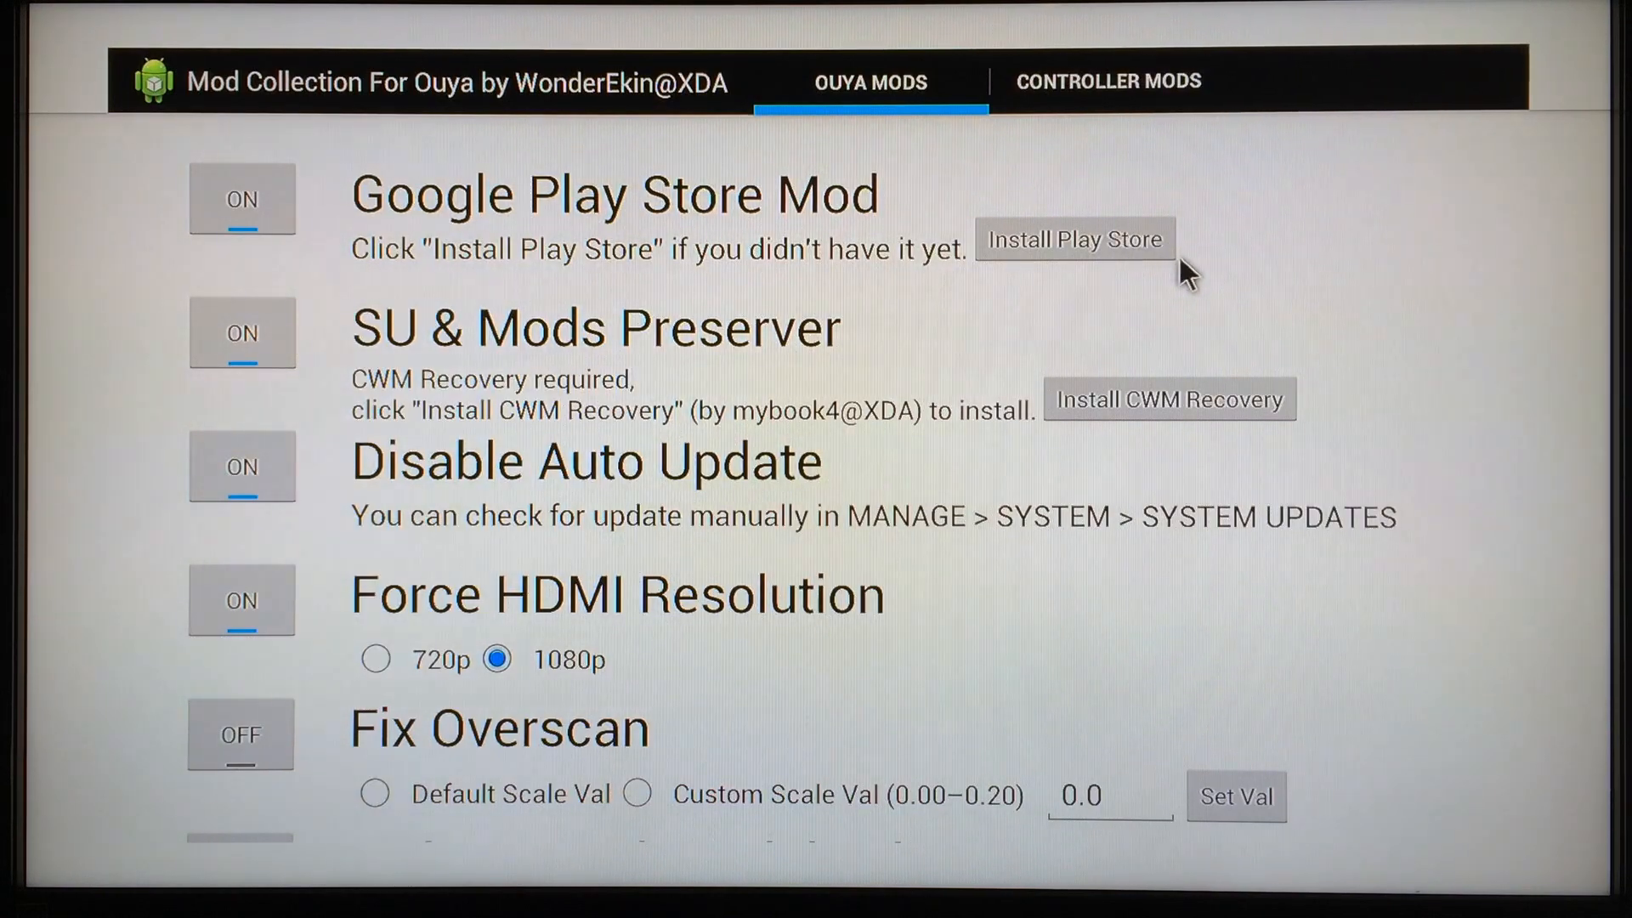
{"action": "mouse_move", "coordinate": [1207, 258]}
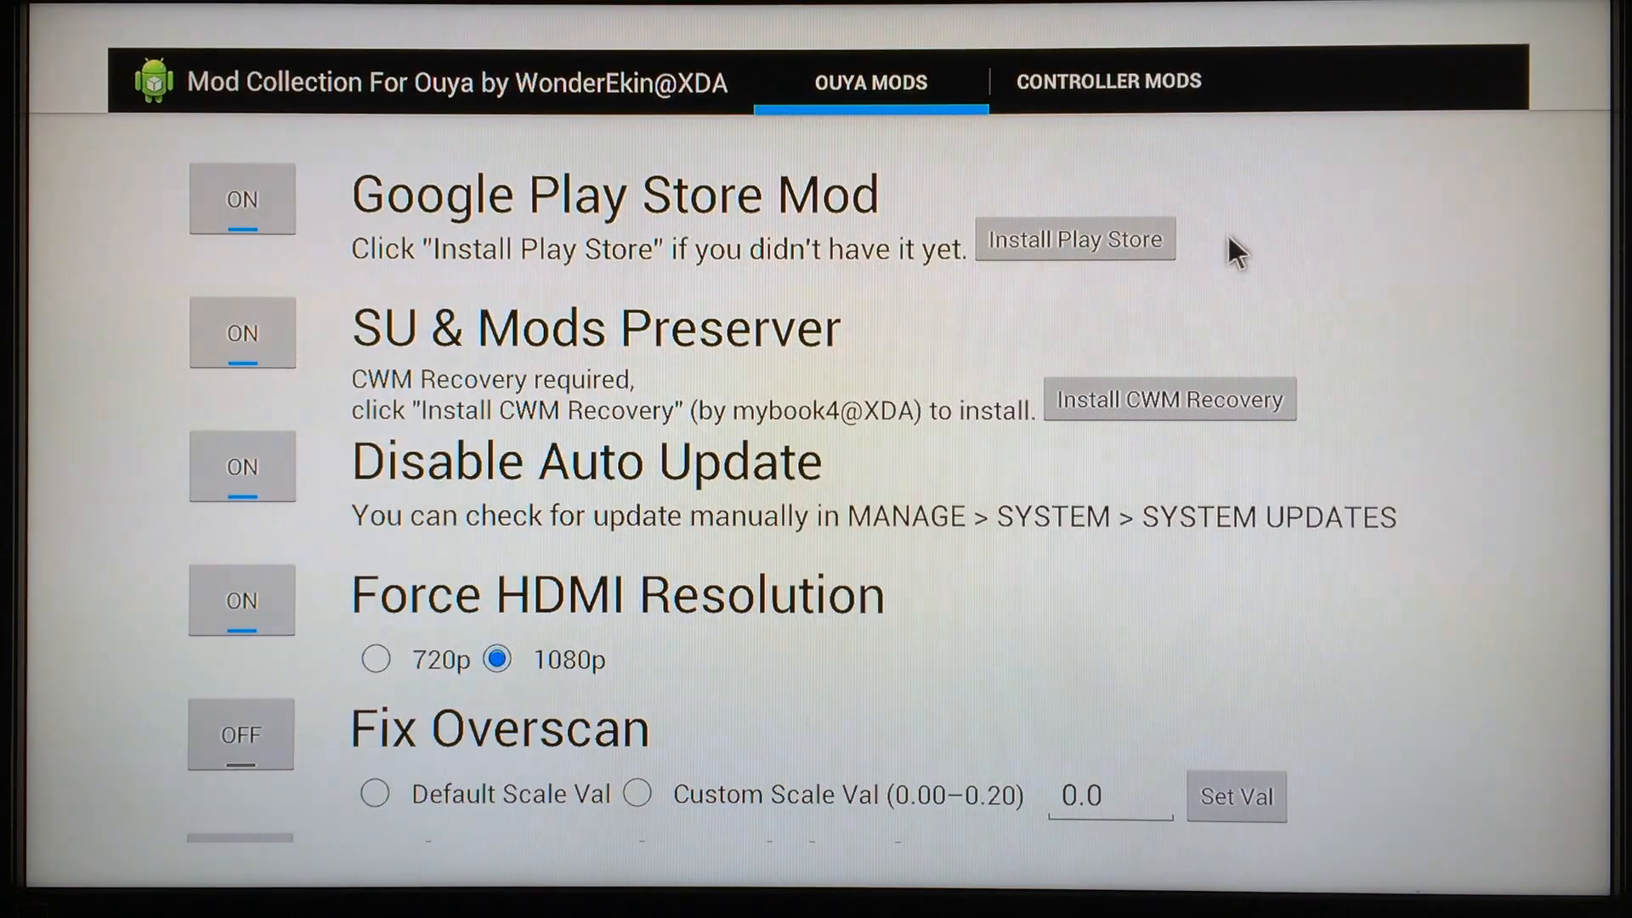
{"action": "mouse_move", "coordinate": [1228, 271]}
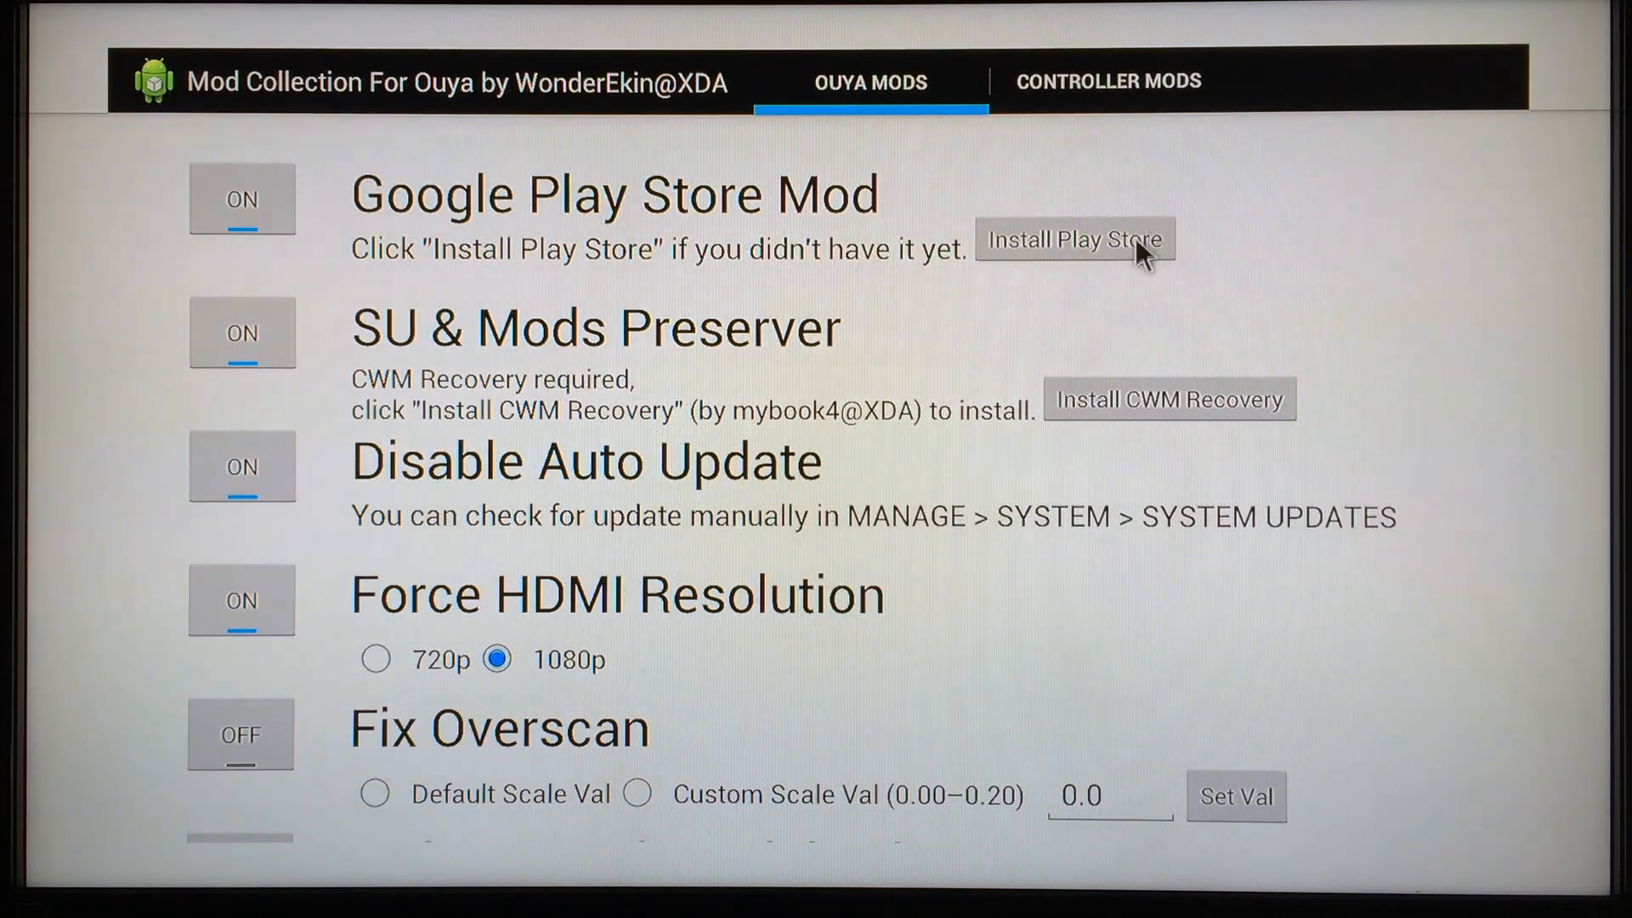
{"action": "mouse_move", "coordinate": [1075, 250]}
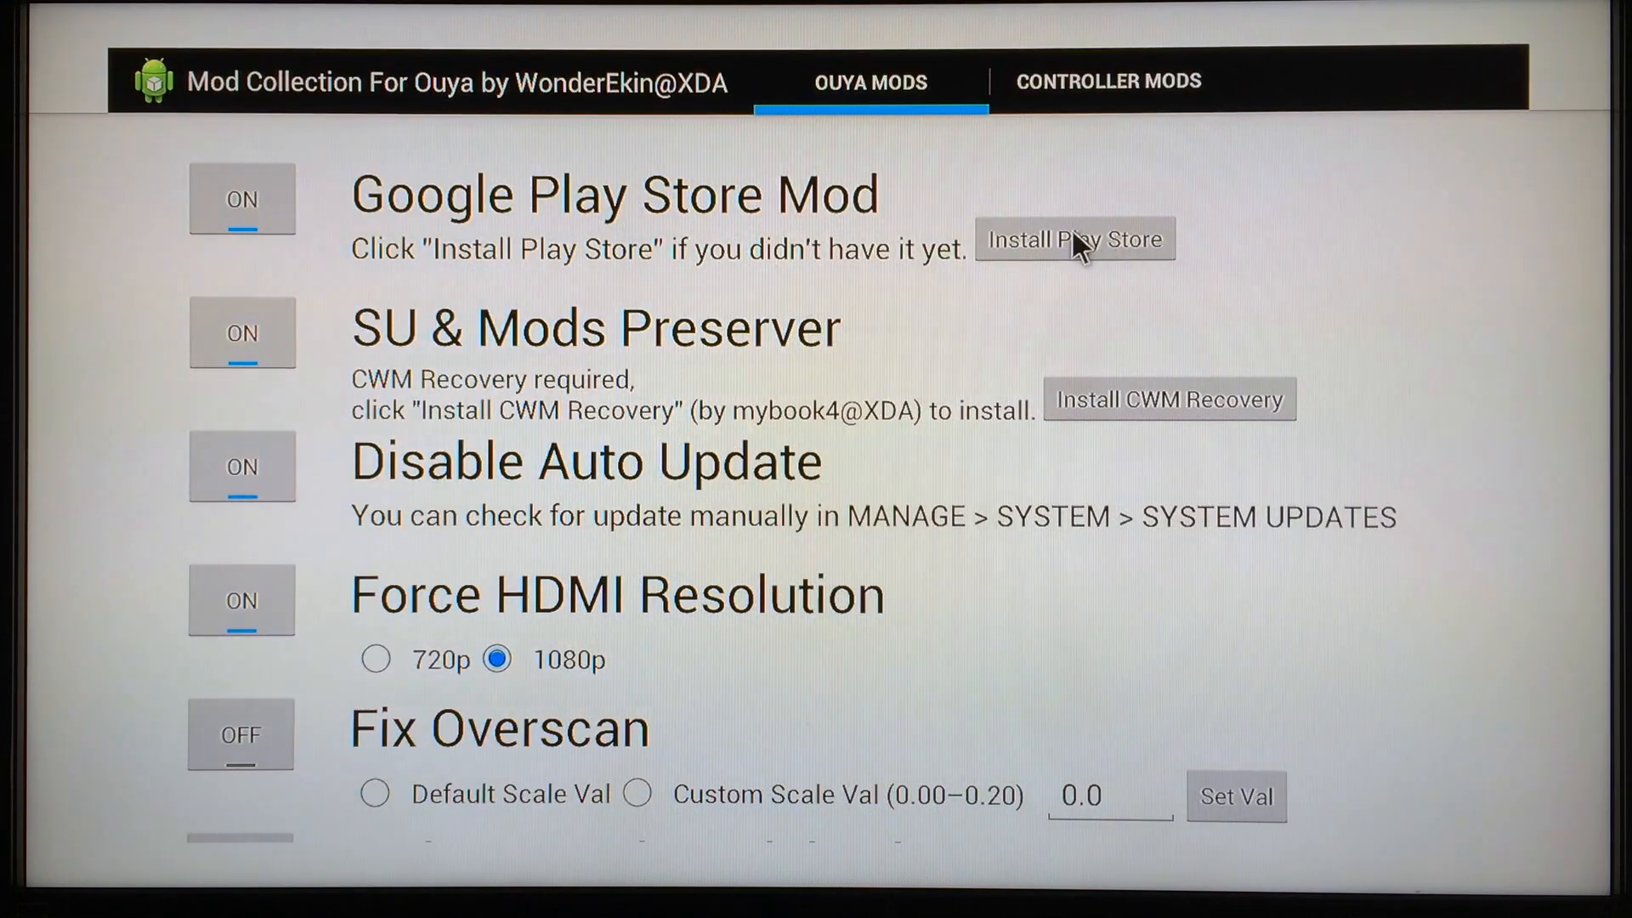
Step: Try Install Play Store and accept opening the ps4ouya.zip download page
{"action": "left_click", "coordinate": [1168, 398]}
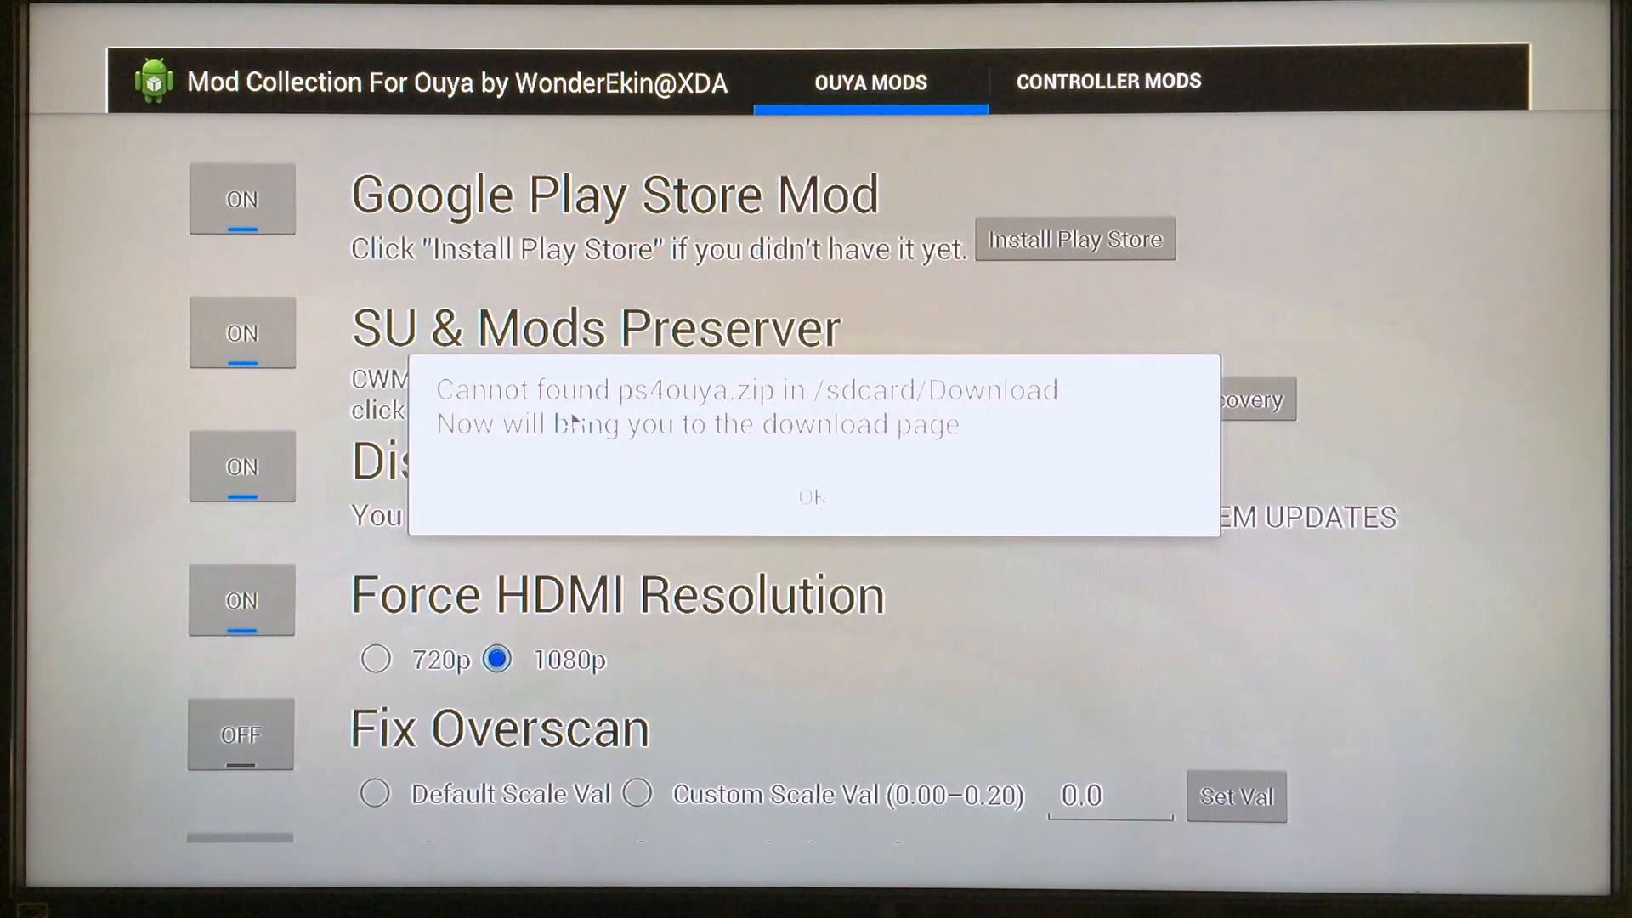
{"action": "mouse_move", "coordinate": [668, 430]}
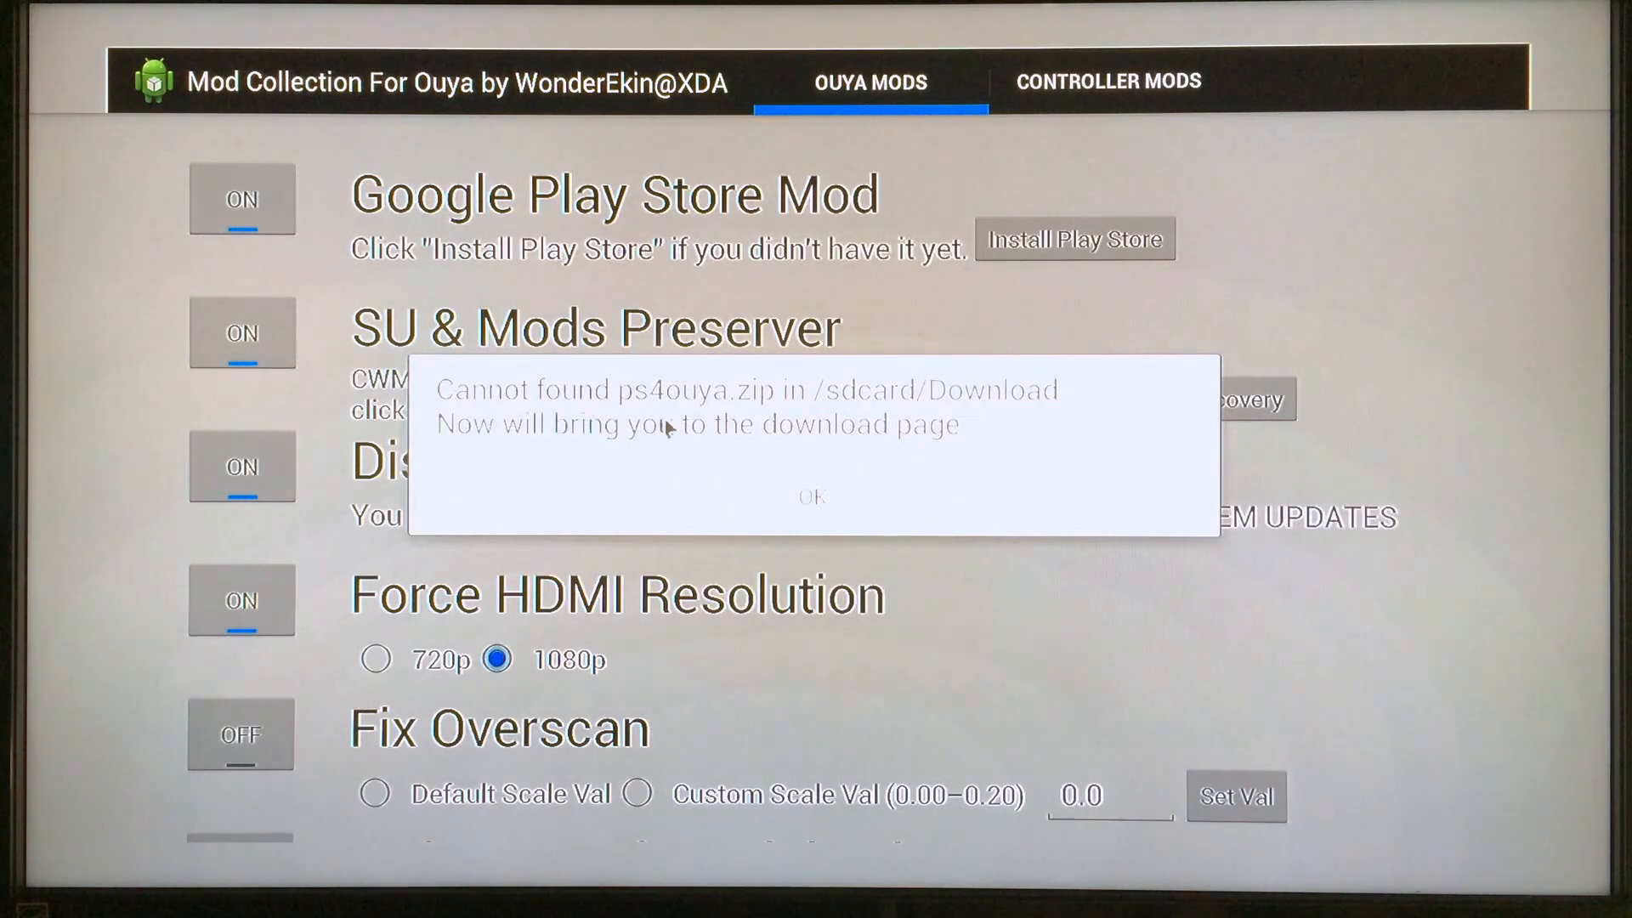
{"action": "mouse_move", "coordinate": [765, 435]}
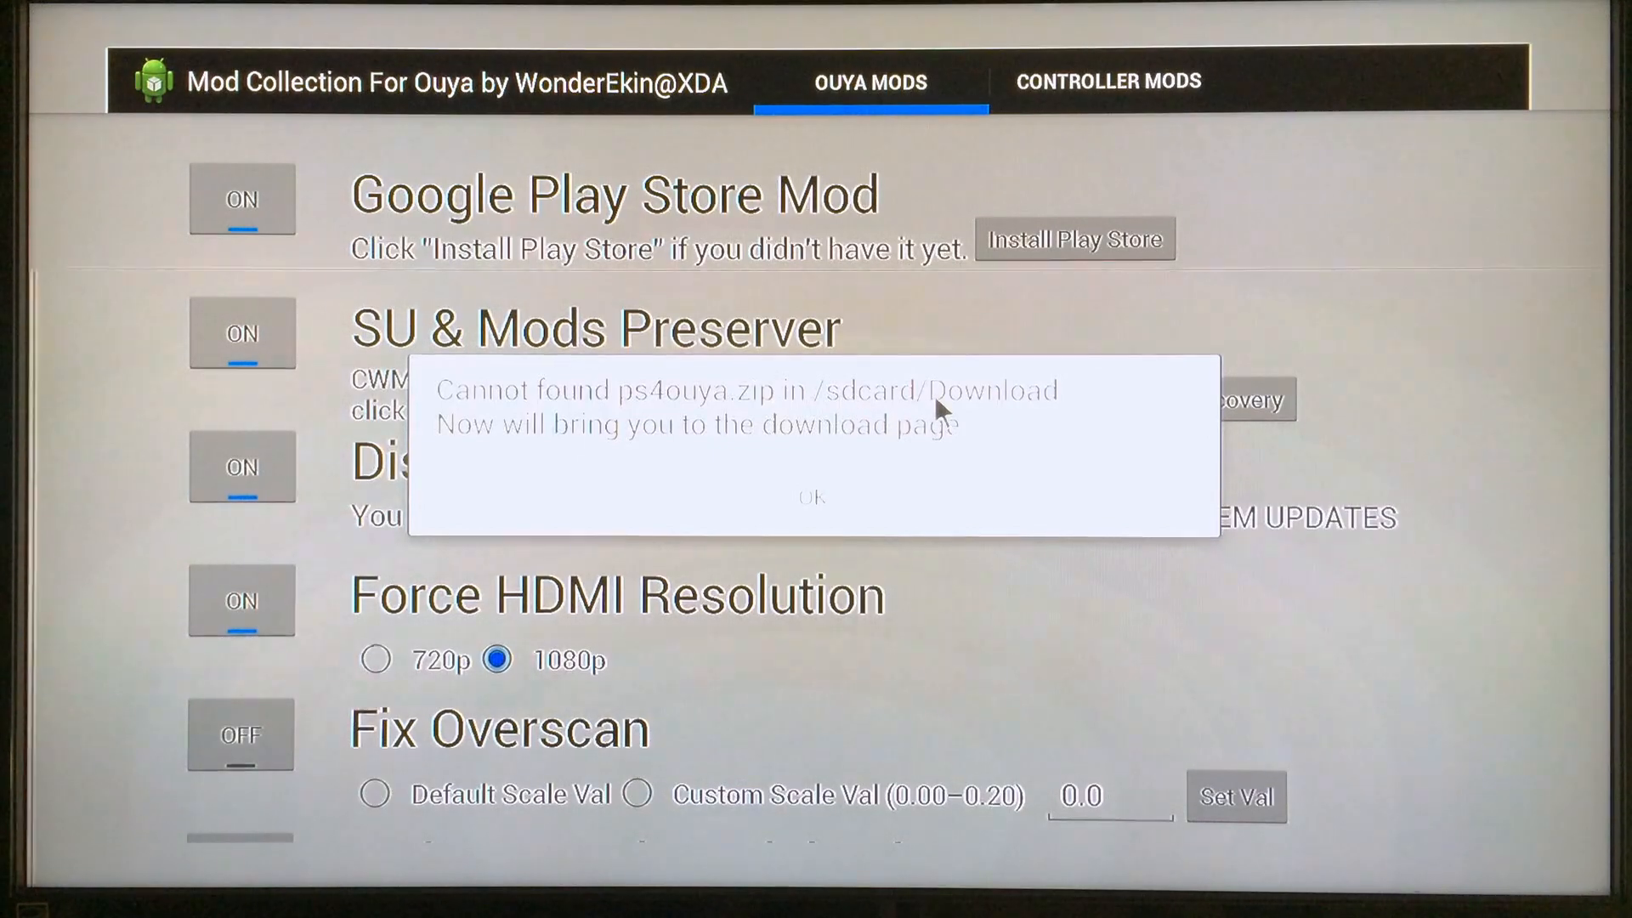
{"action": "mouse_move", "coordinate": [747, 463]}
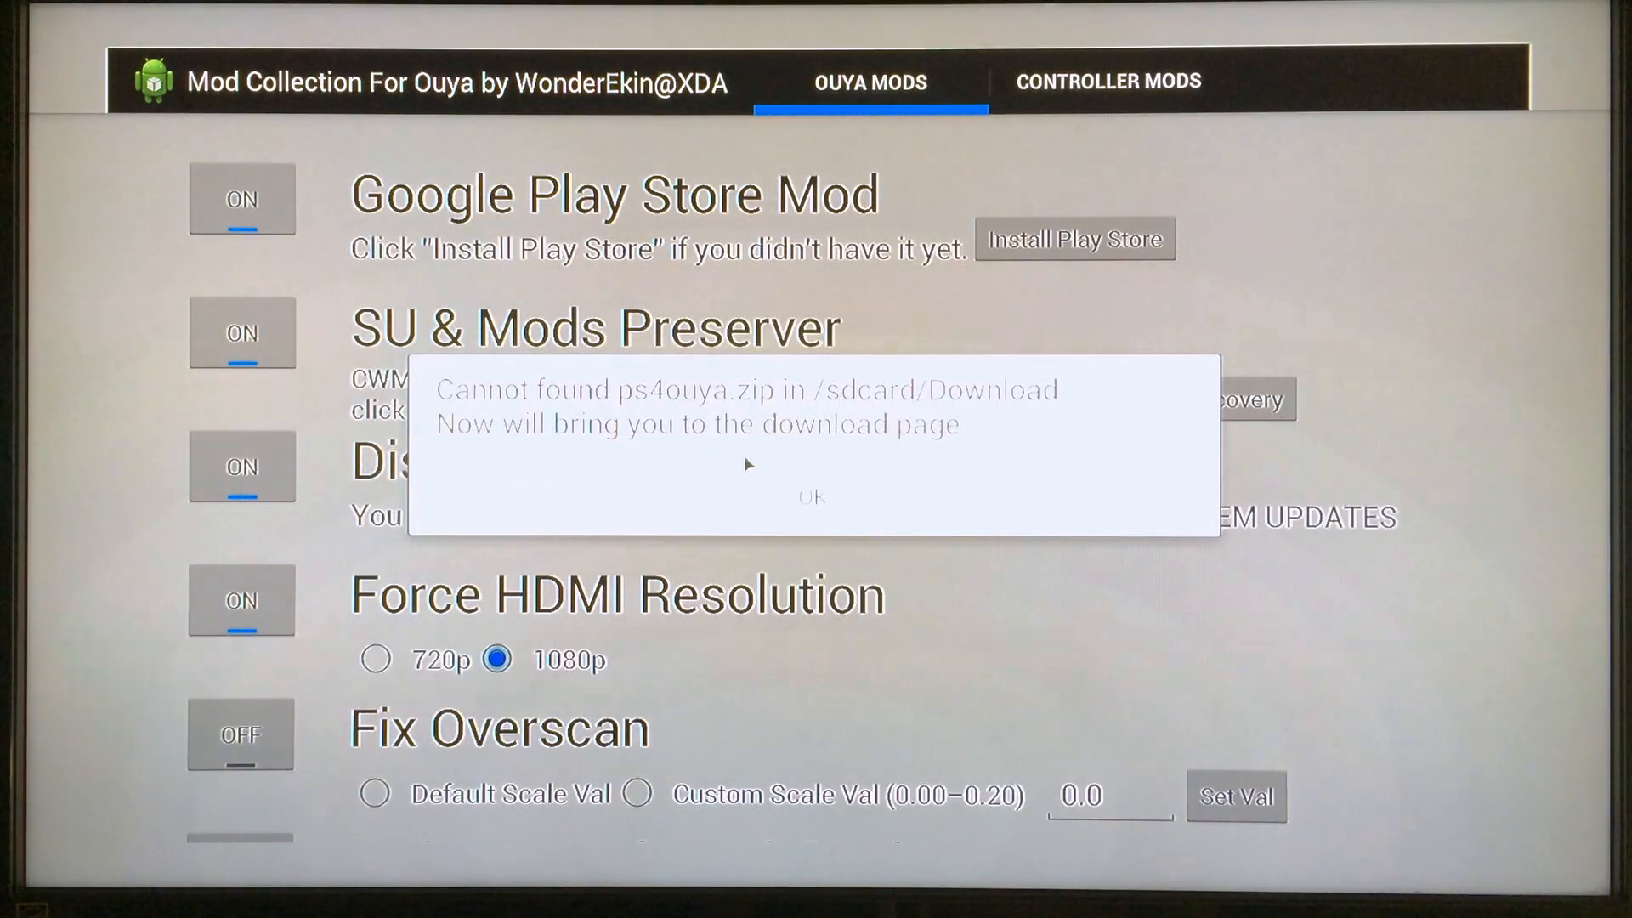
{"action": "mouse_move", "coordinate": [779, 519]}
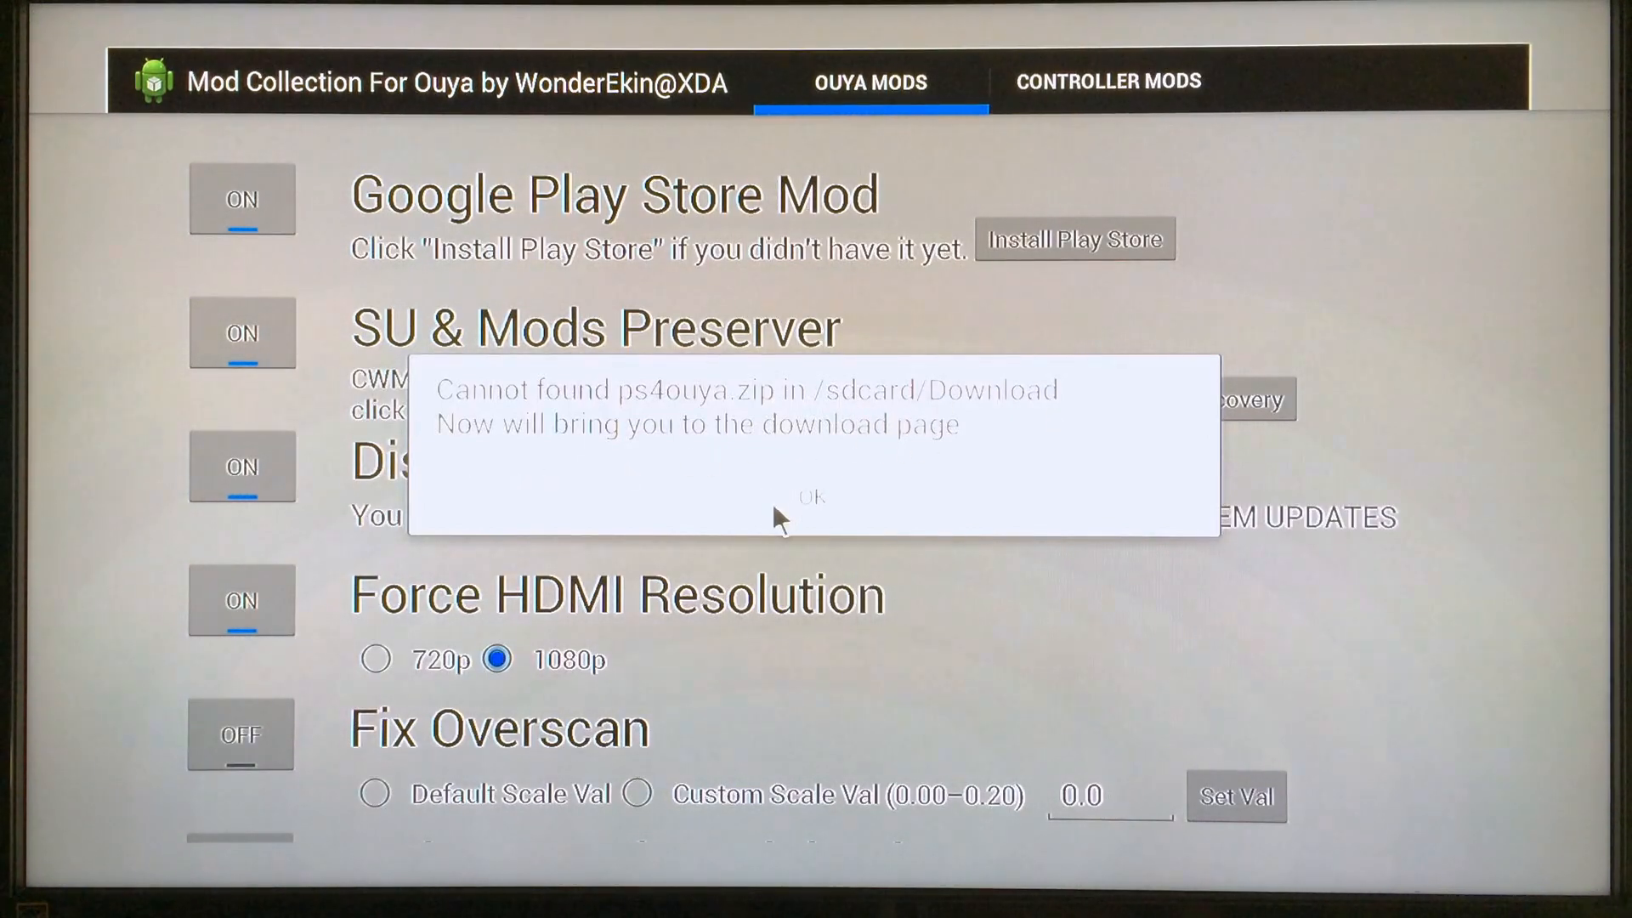
{"action": "left_click", "coordinate": [812, 497]}
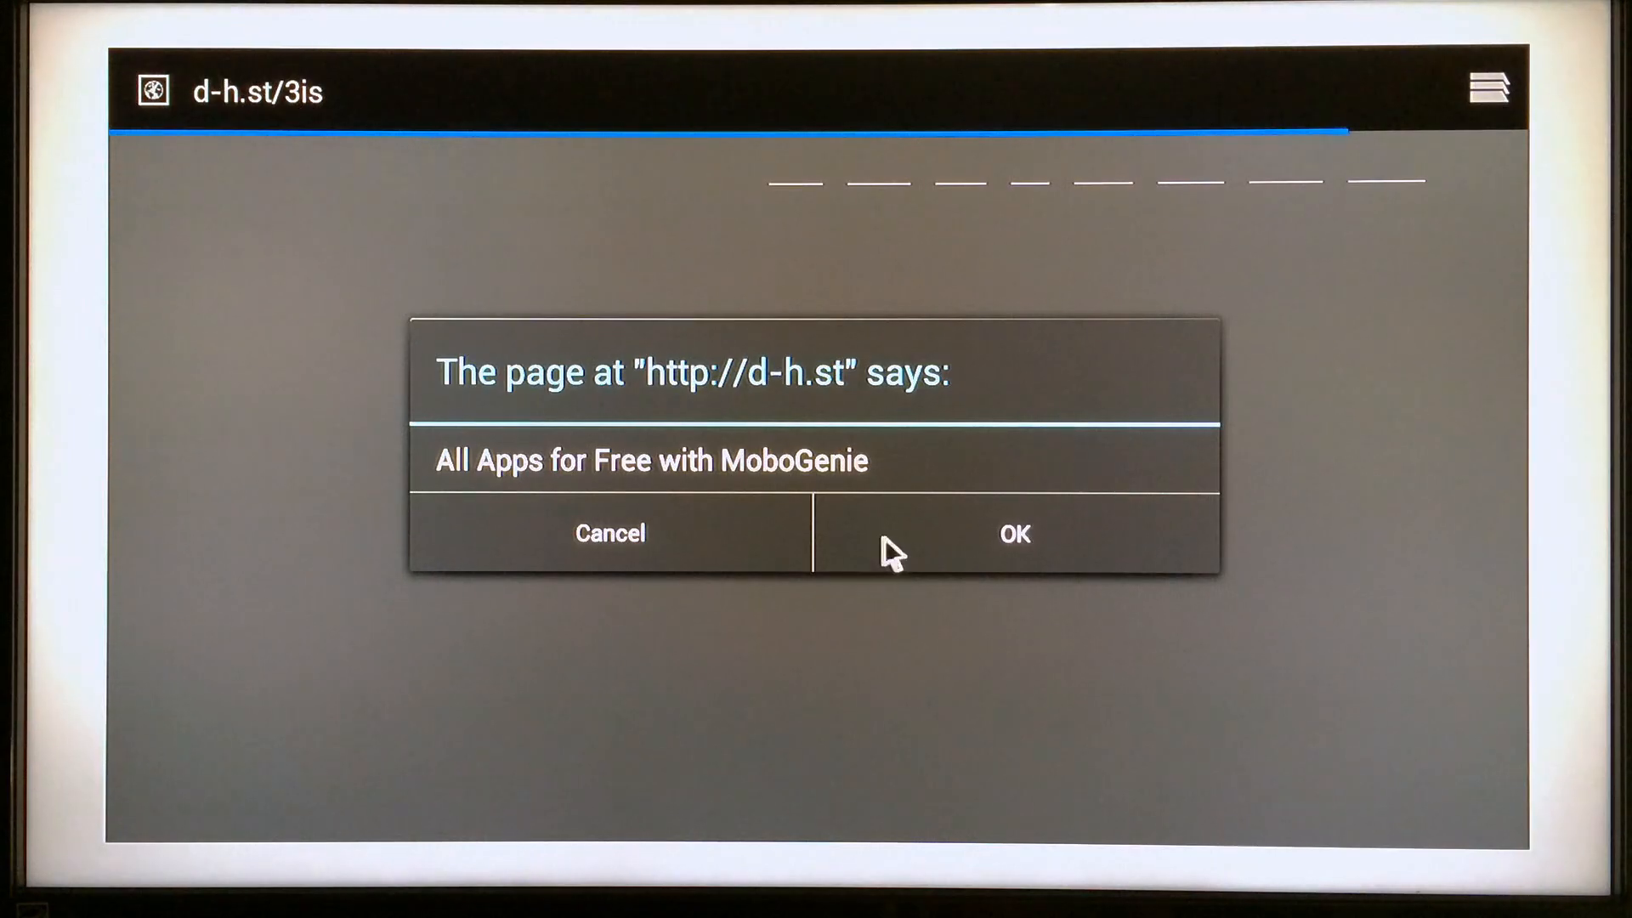
{"action": "mouse_move", "coordinate": [650, 546]}
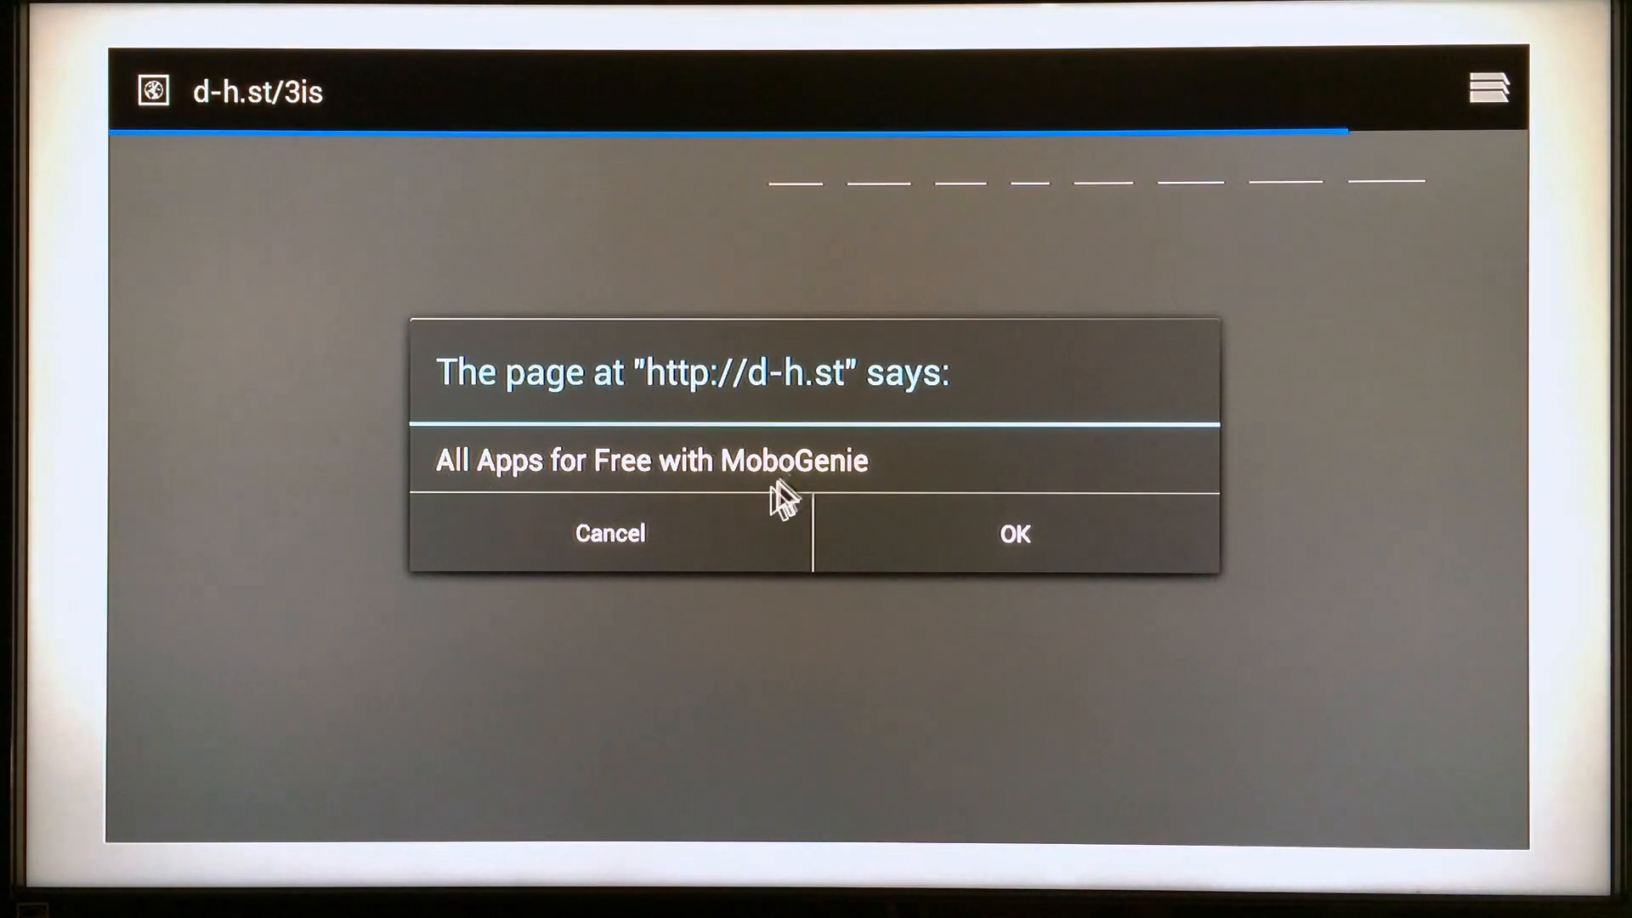
Step: Dismiss the MoboGenie pop-up and scroll Dev-Host to download ps4ouya.zip
{"action": "left_click", "coordinate": [610, 533]}
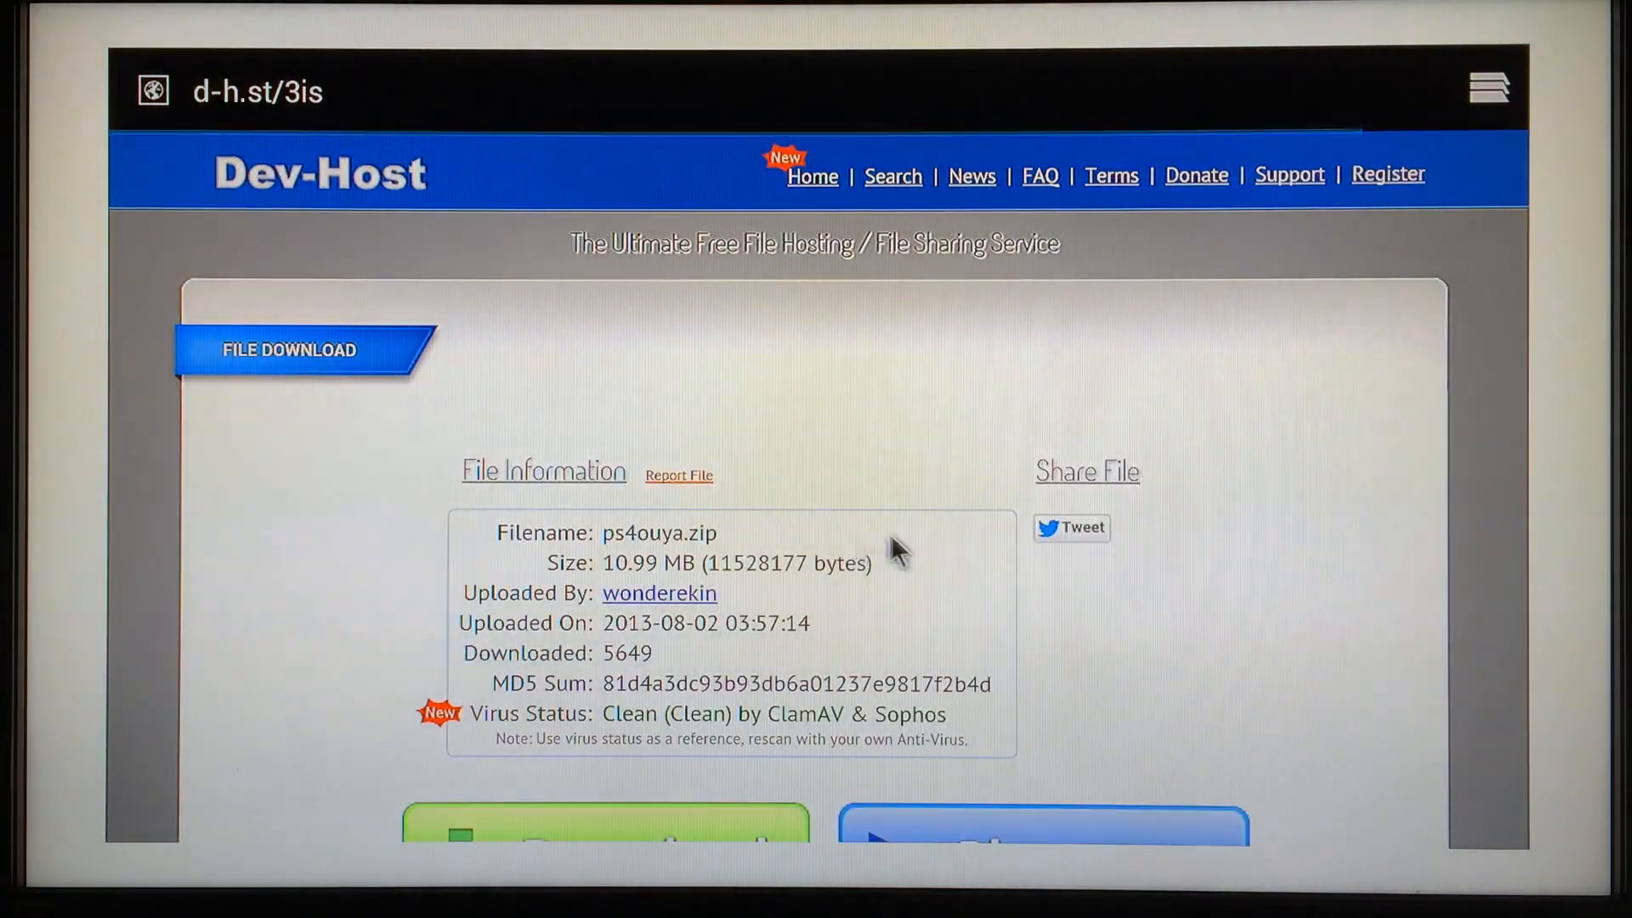
{"action": "scroll", "scroll_direction": "down", "scroll_amount": 3}
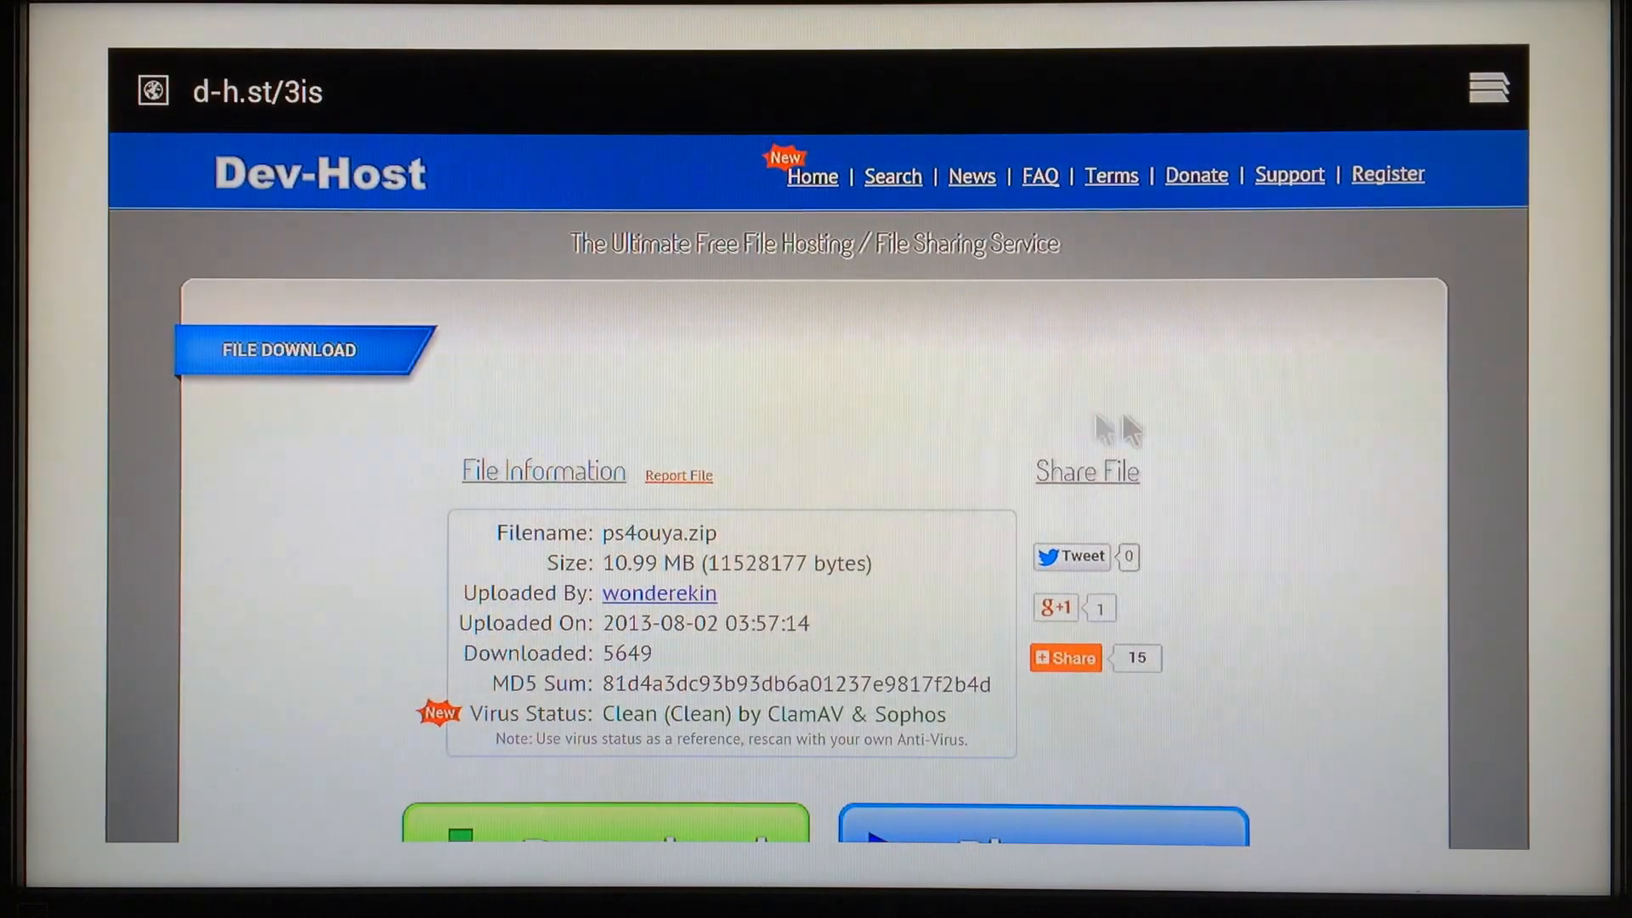
{"action": "scroll", "scroll_direction": "down", "scroll_amount": 3}
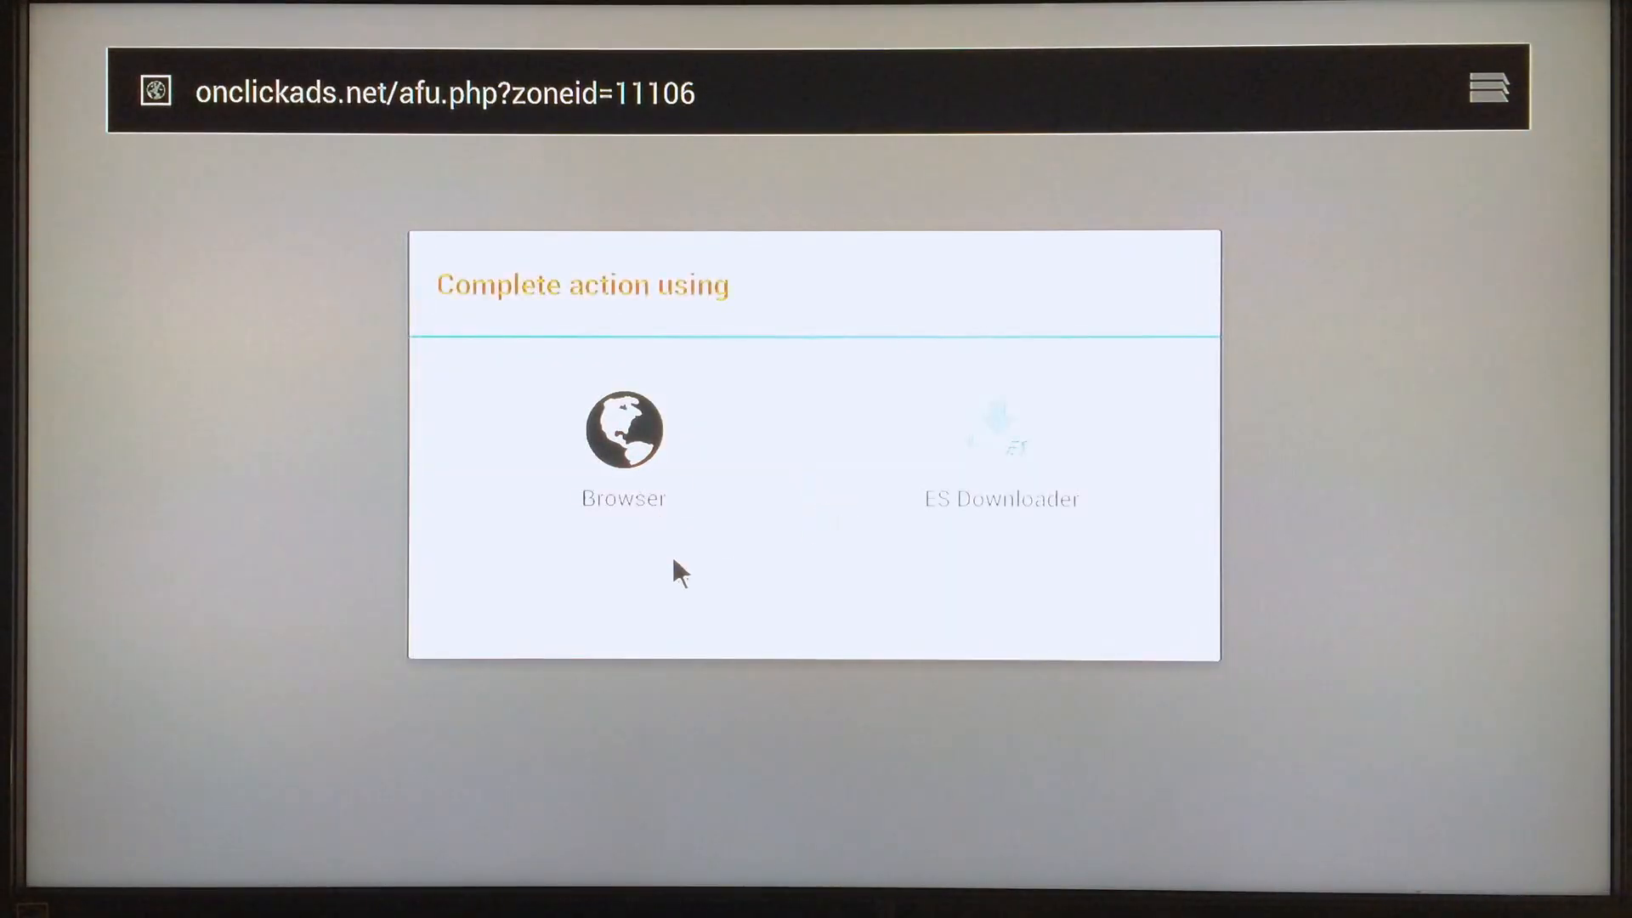
Step: Pick Browser in the Complete action using chooser to handle the download
{"action": "left_click", "coordinate": [623, 430]}
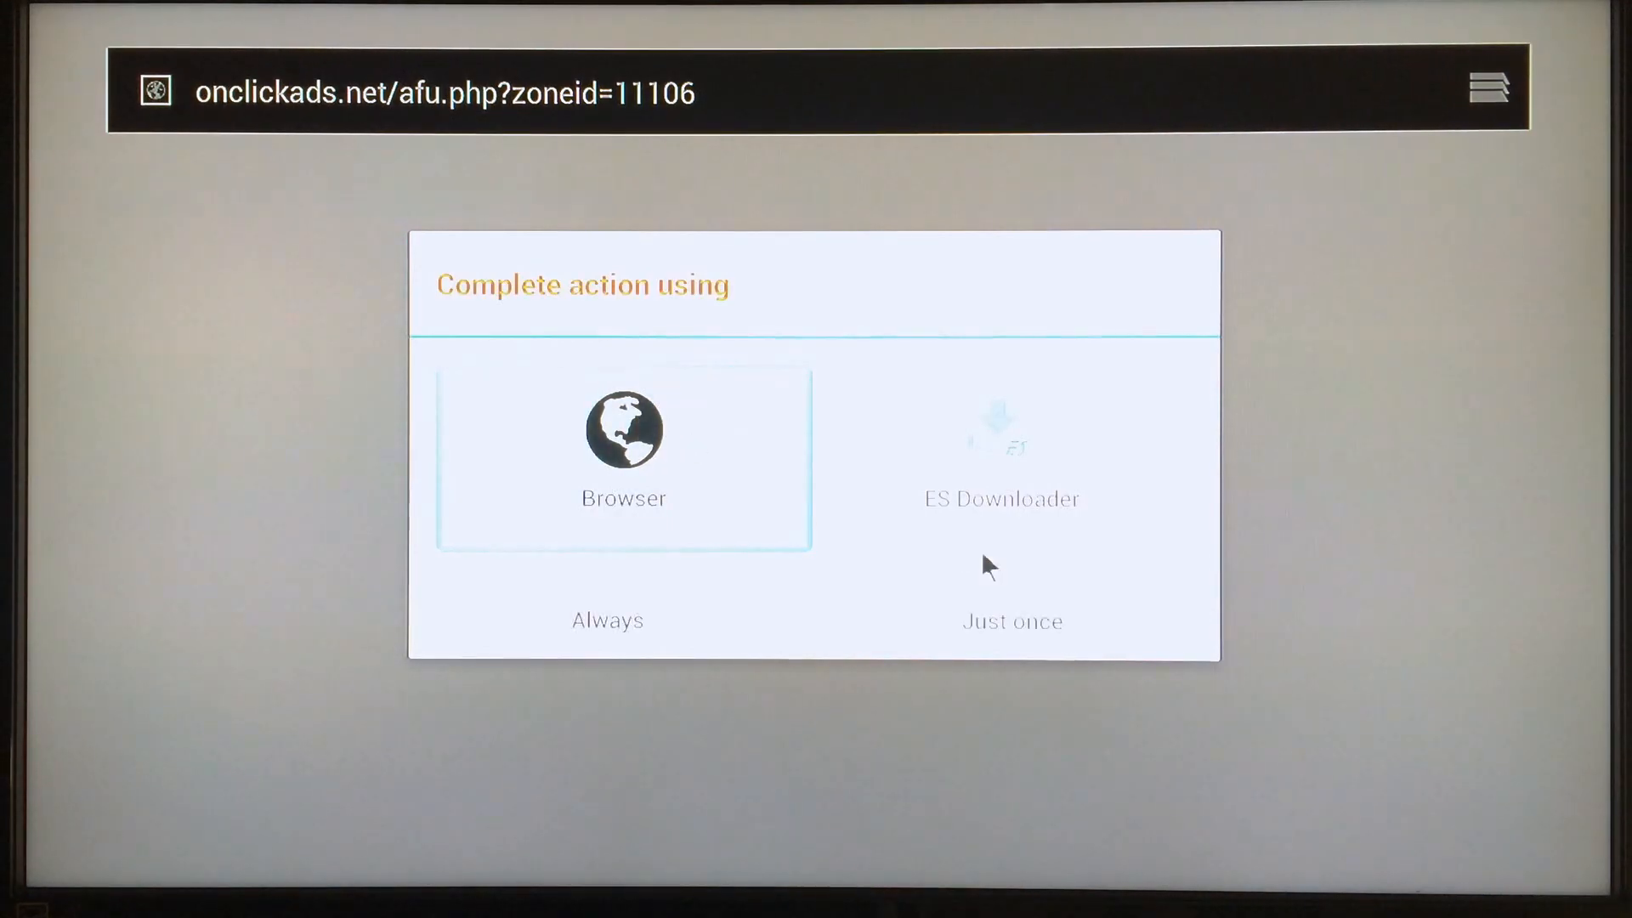
{"action": "mouse_move", "coordinate": [1025, 614]}
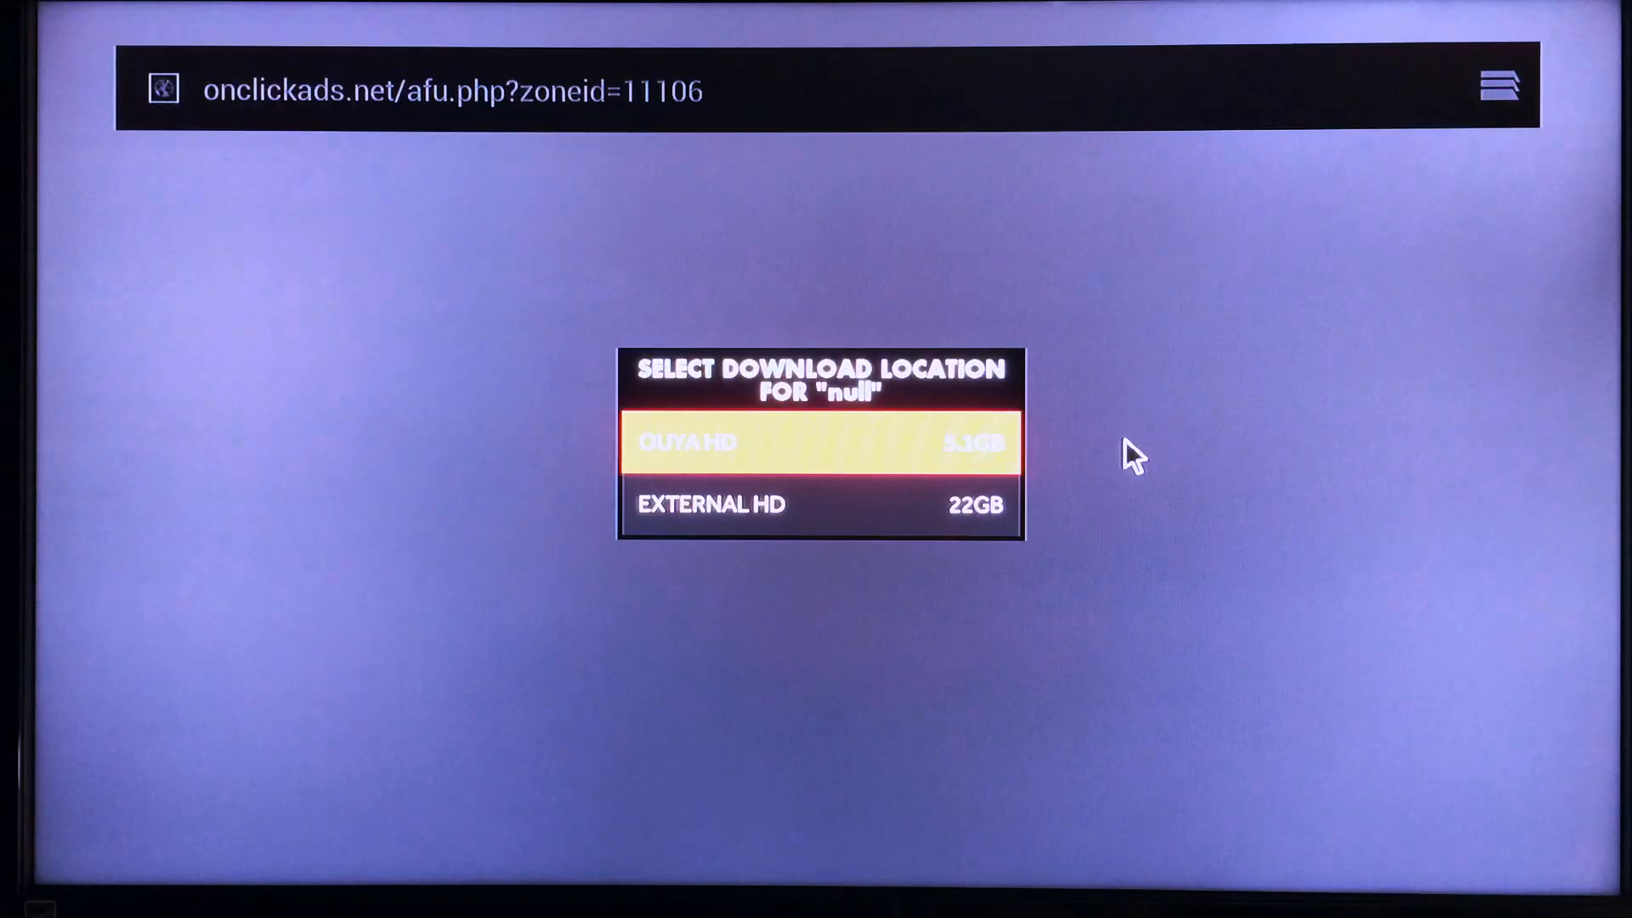
{"action": "mouse_move", "coordinate": [1150, 437]}
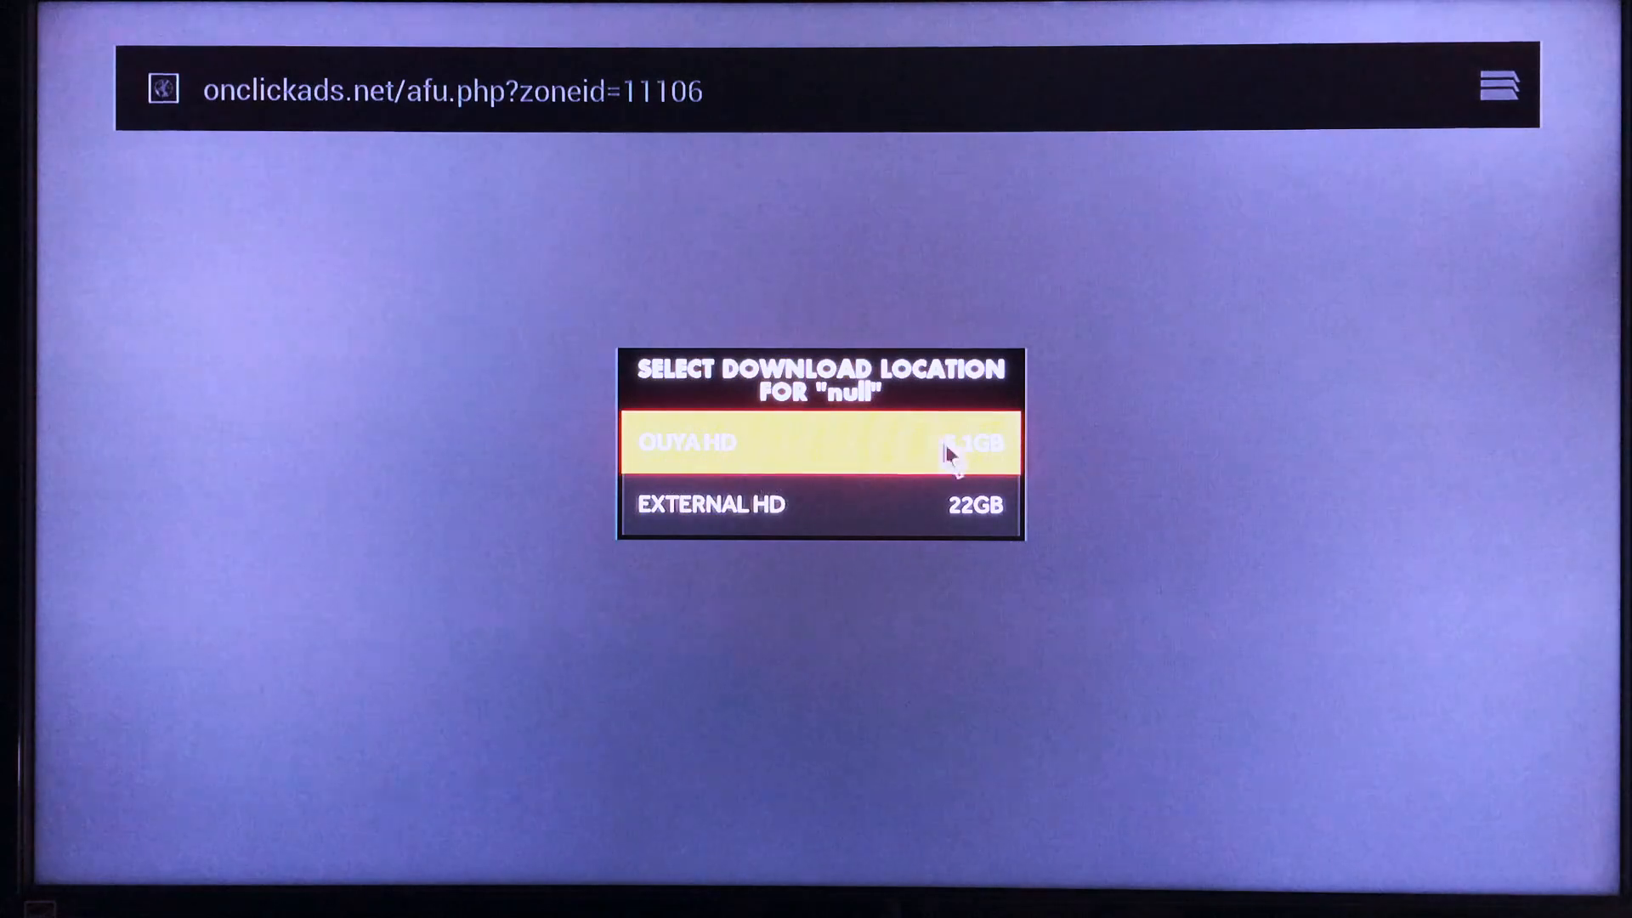
{"action": "mouse_move", "coordinate": [720, 539]}
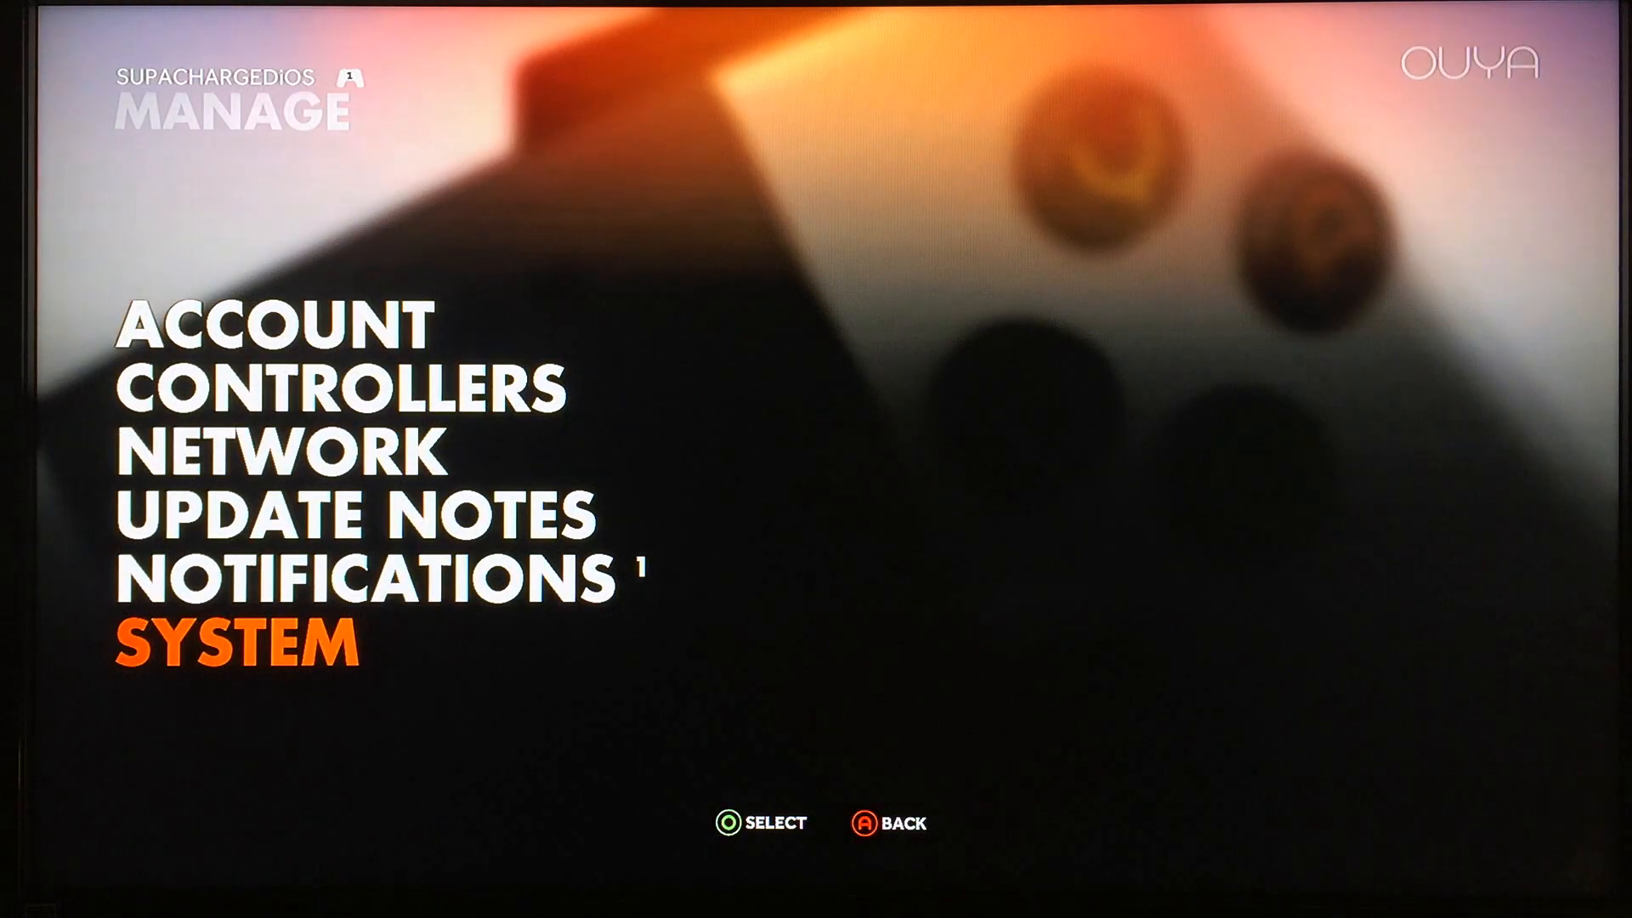
Step: Open the console's storage settings, showing 22.37GB available, and scroll through them
{"action": "left_click", "coordinate": [237, 640]}
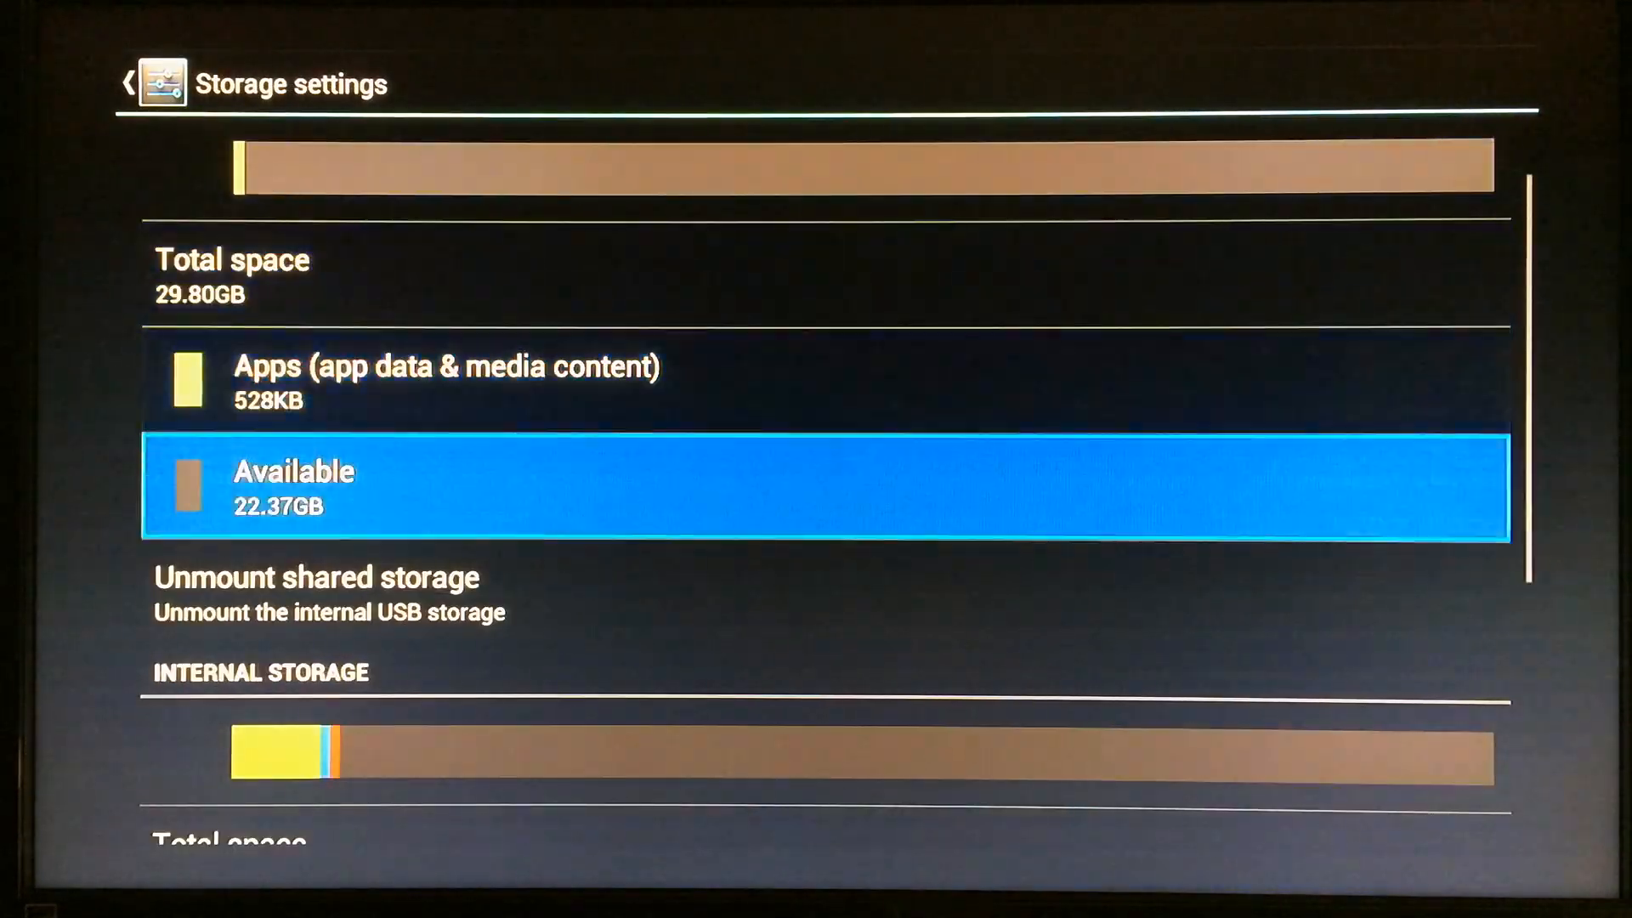
{"action": "scroll", "scroll_direction": "down", "scroll_amount": 3}
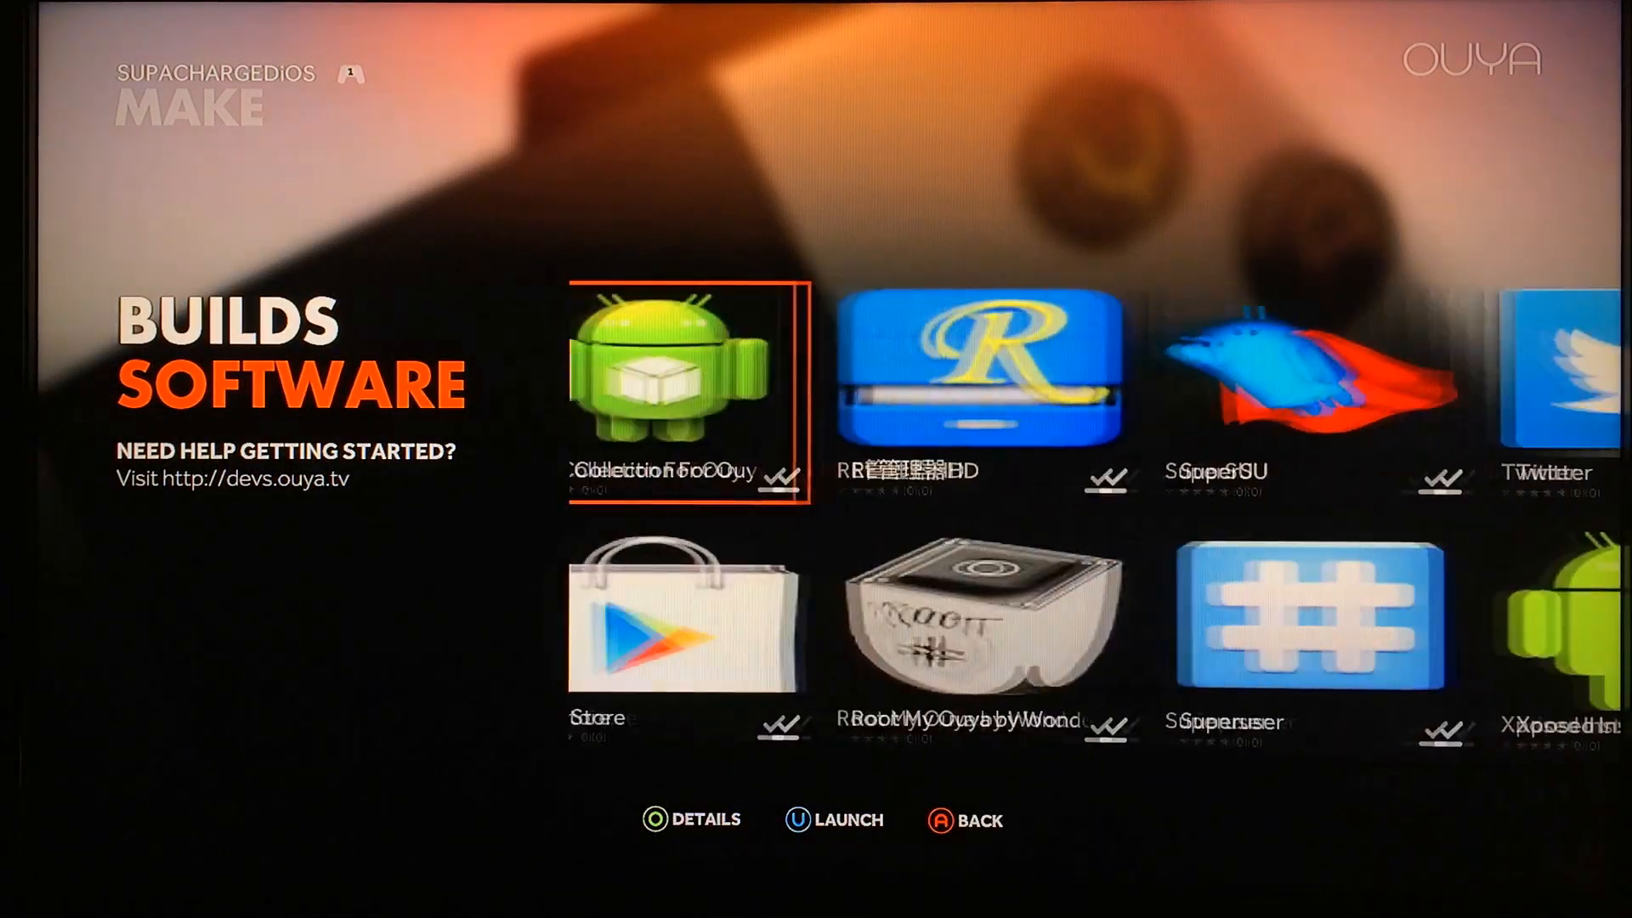
Step: Launch Mod Collection For Ouya, install Play Store, and confirm both OK prompts
{"action": "left_click", "coordinate": [687, 390]}
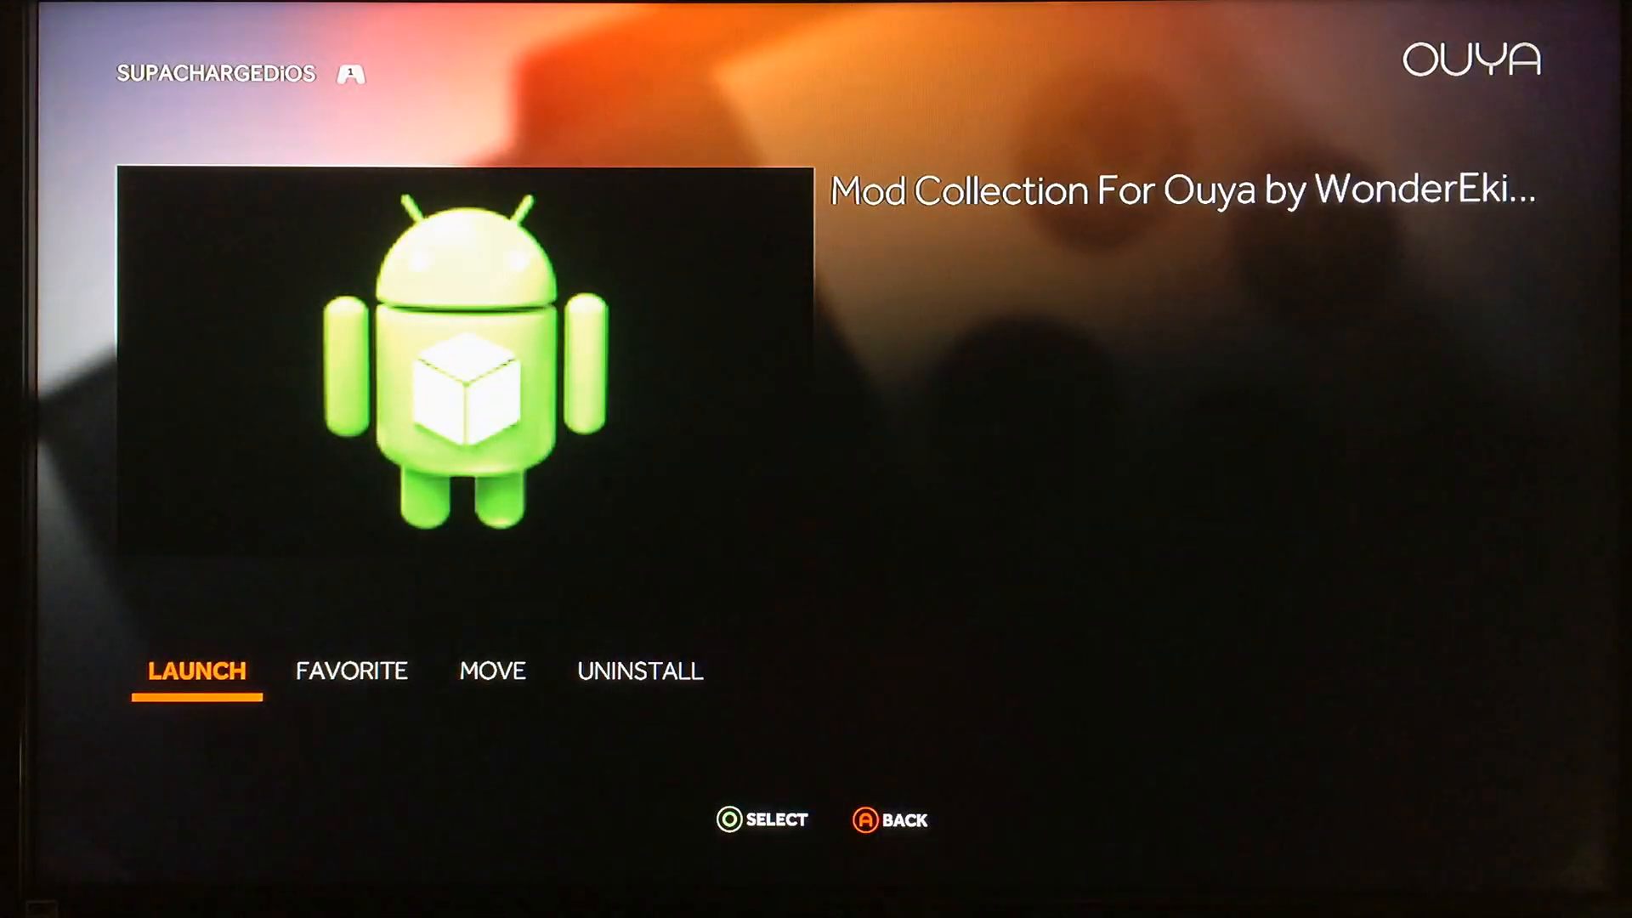
{"action": "left_click", "coordinate": [195, 672]}
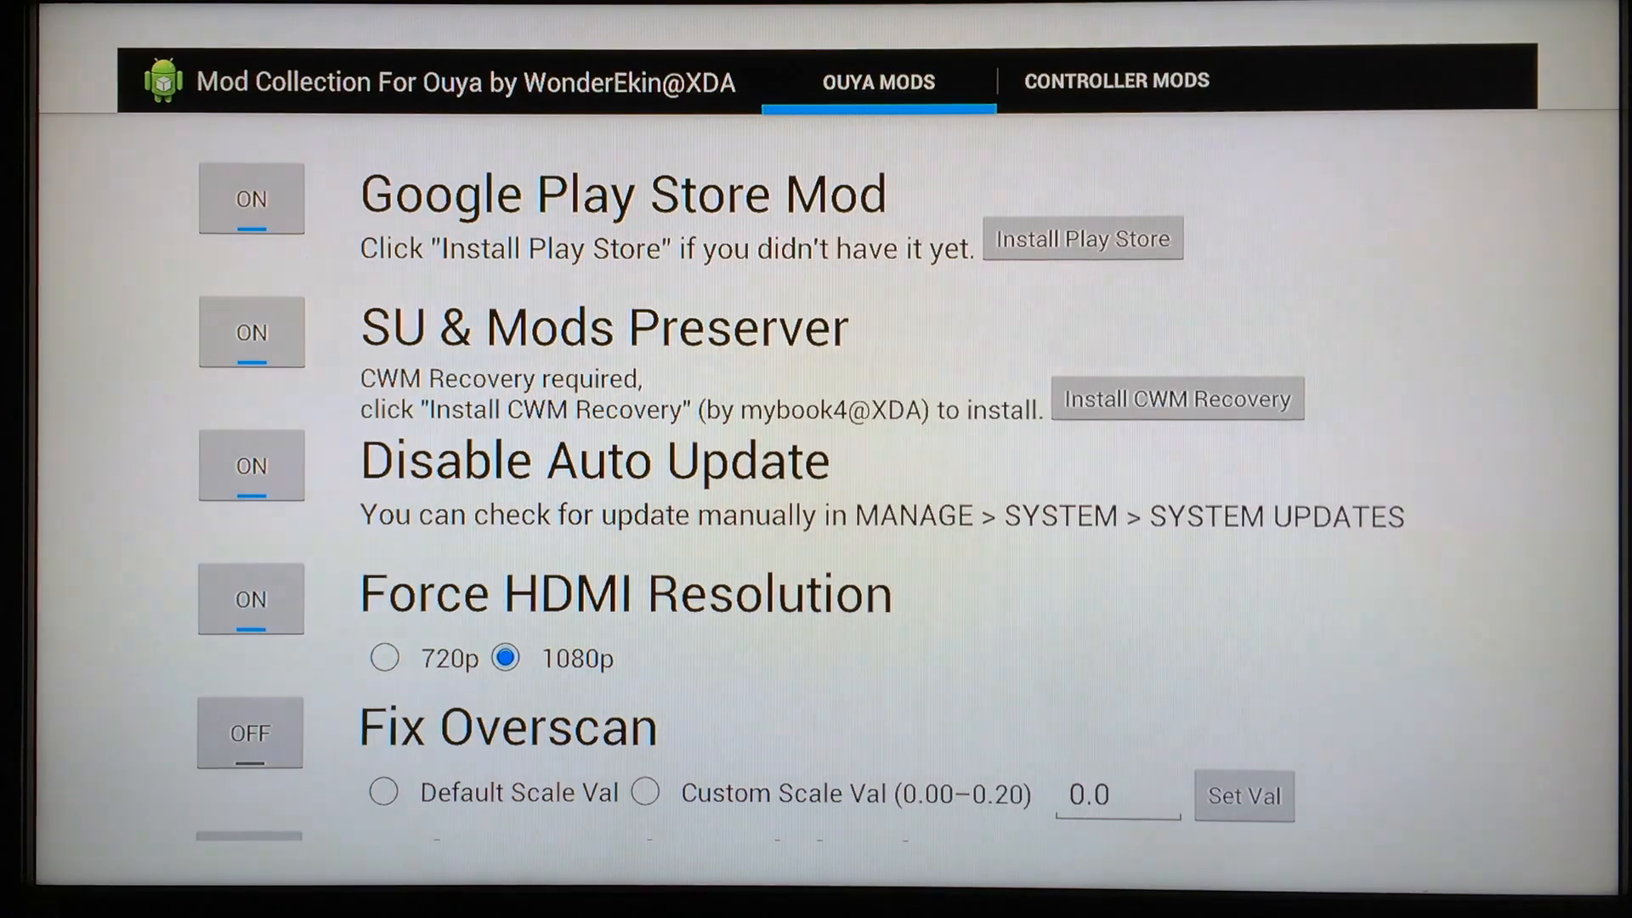
{"action": "left_click", "coordinate": [250, 199]}
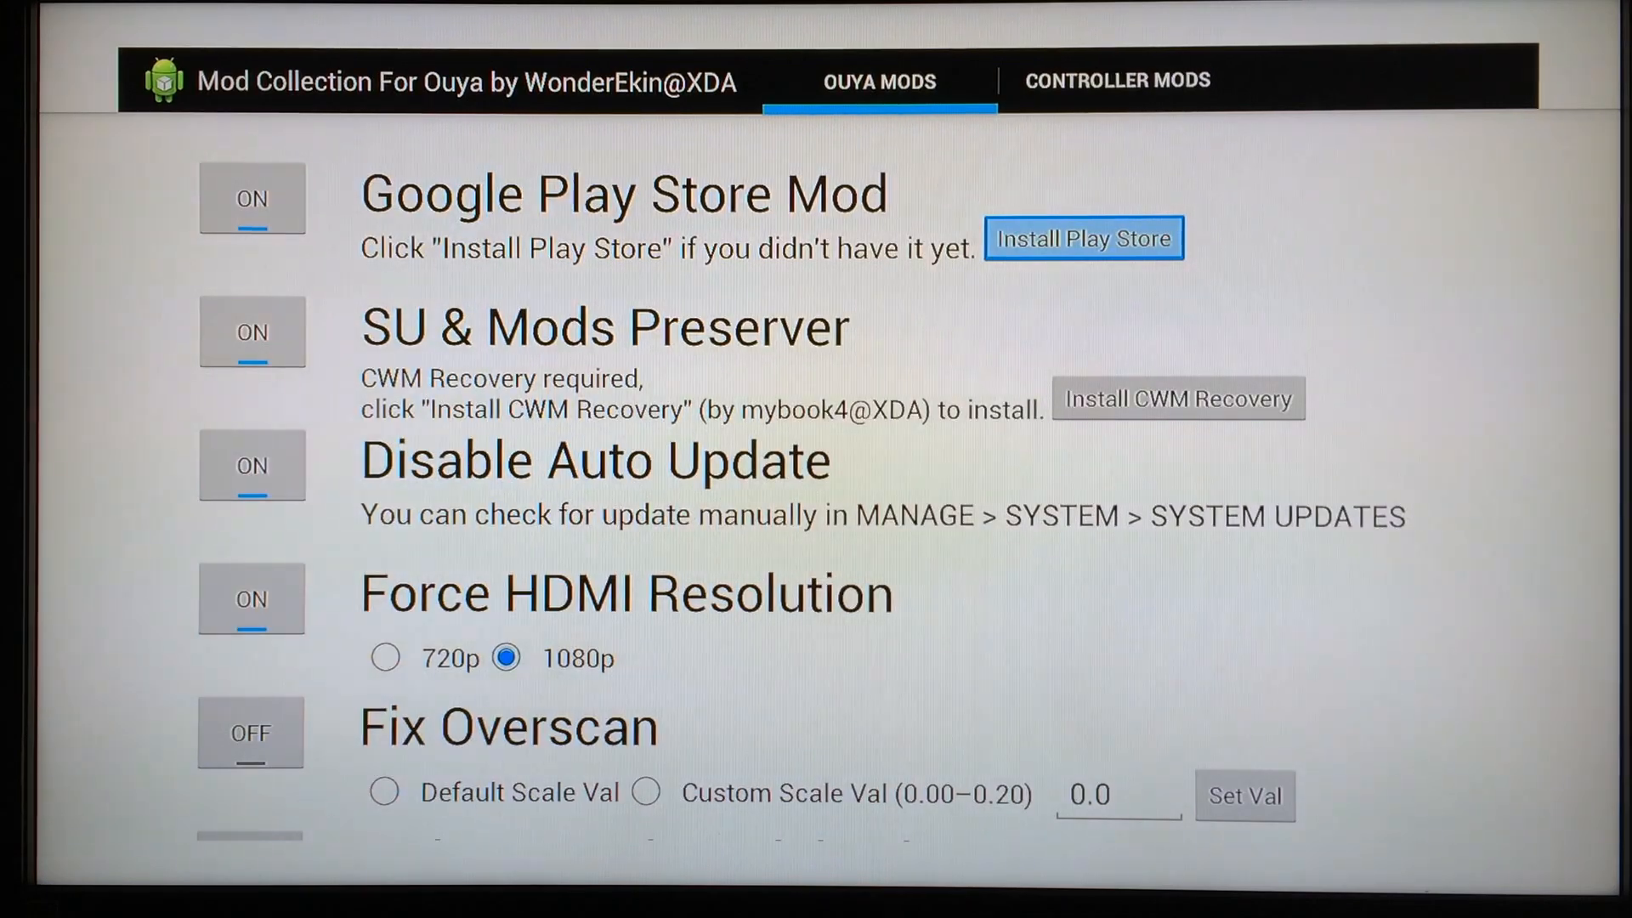
{"action": "left_click", "coordinate": [1083, 238]}
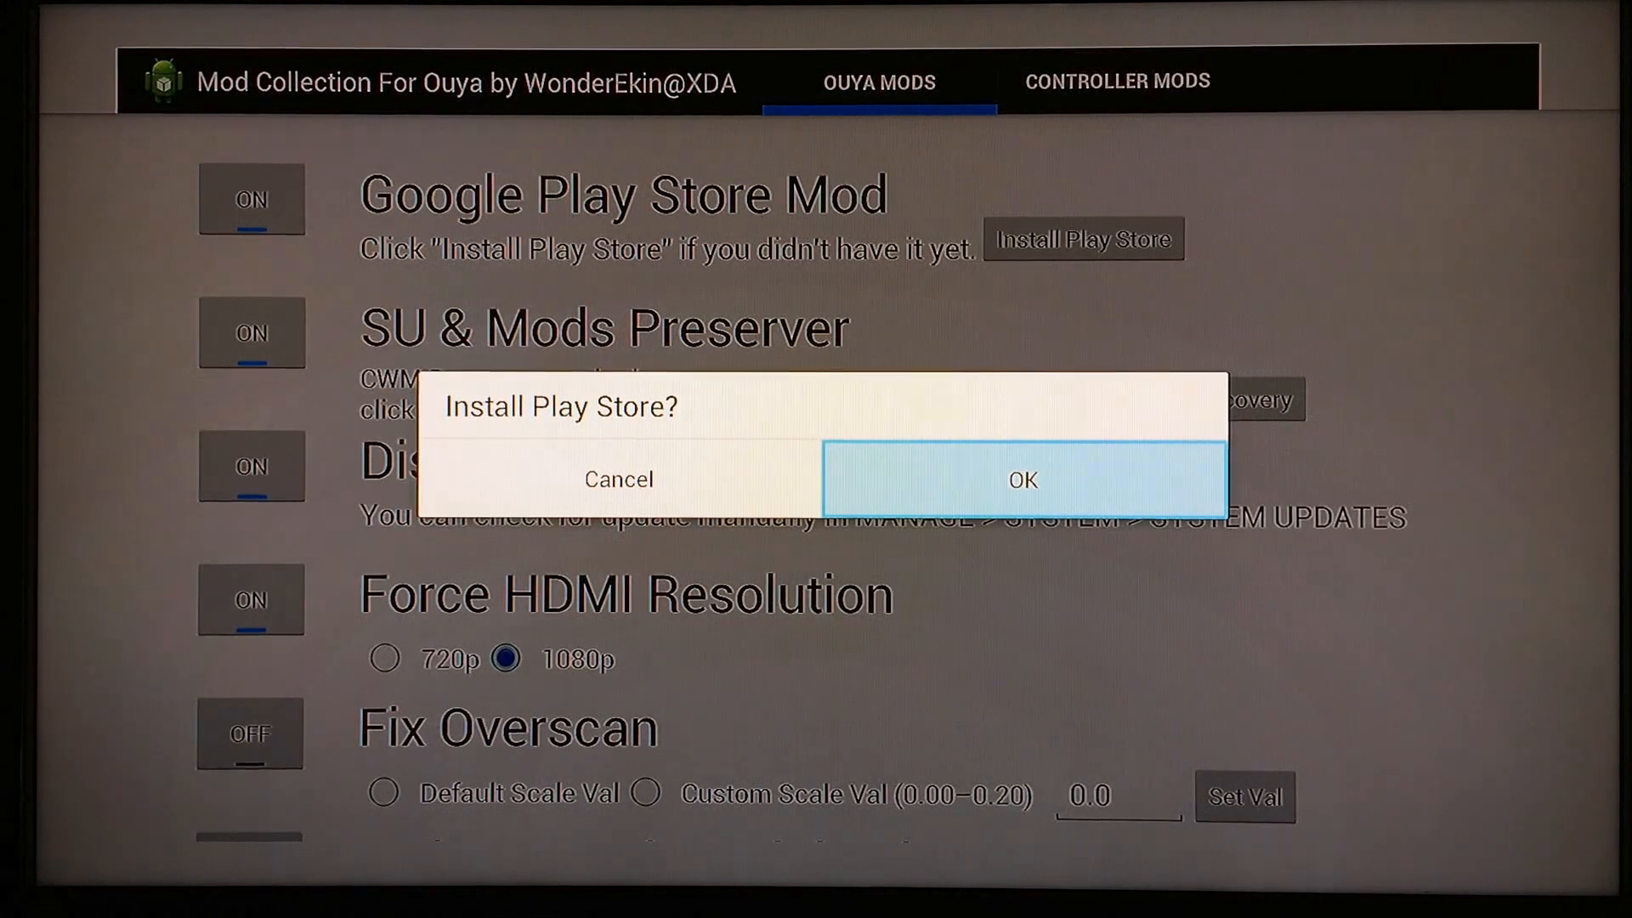
{"action": "left_click", "coordinate": [1022, 479]}
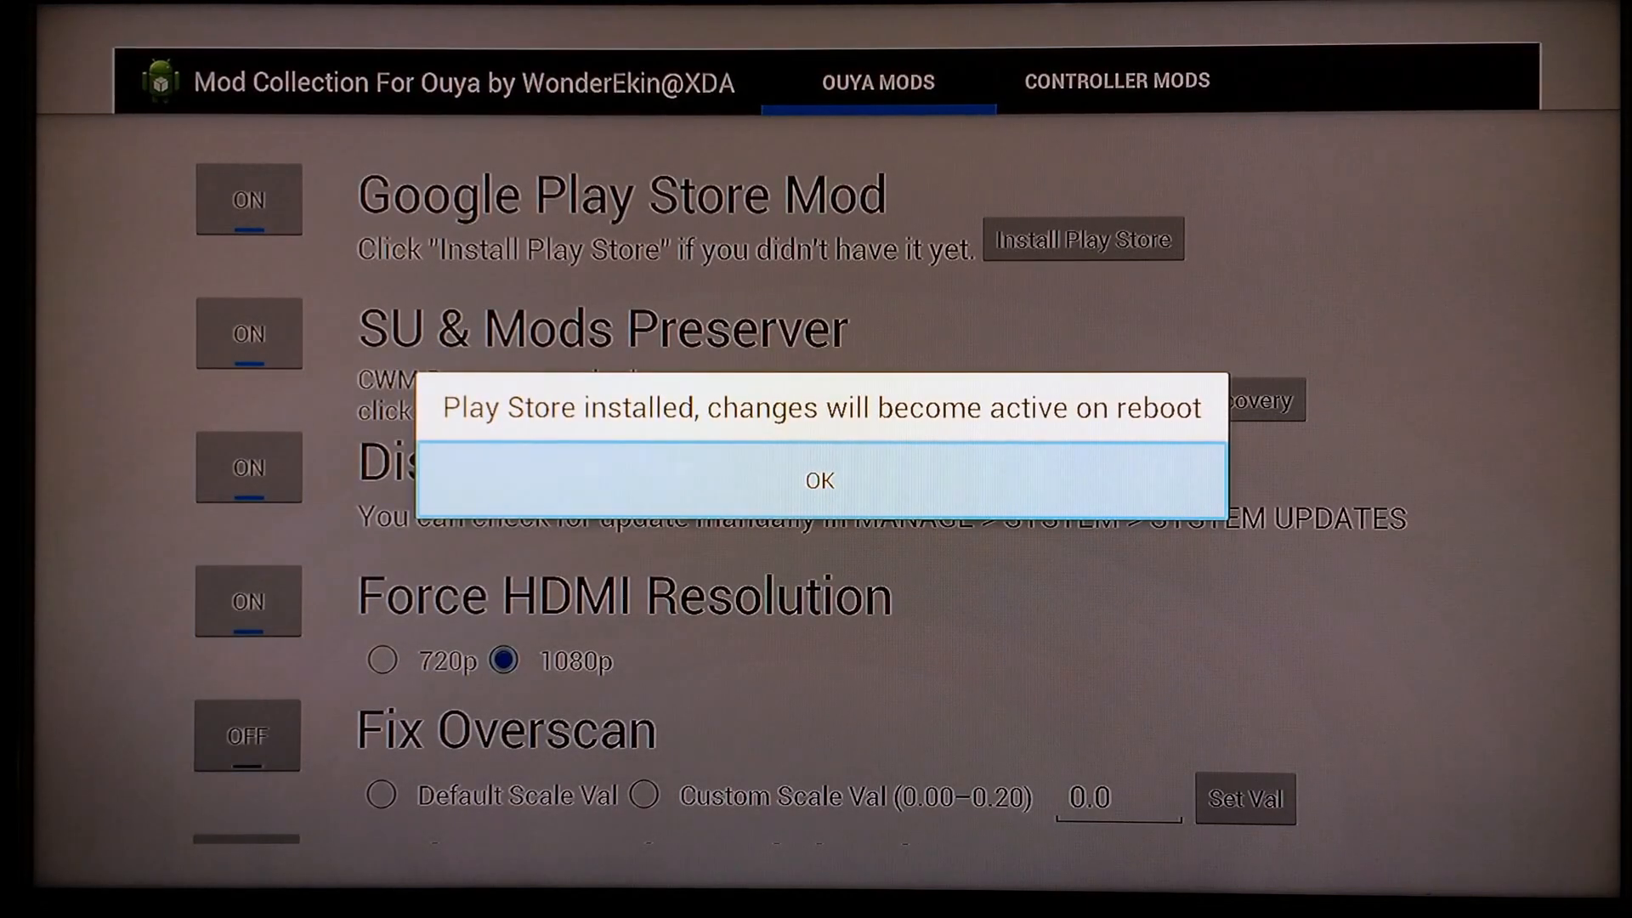
{"action": "left_click", "coordinate": [819, 479]}
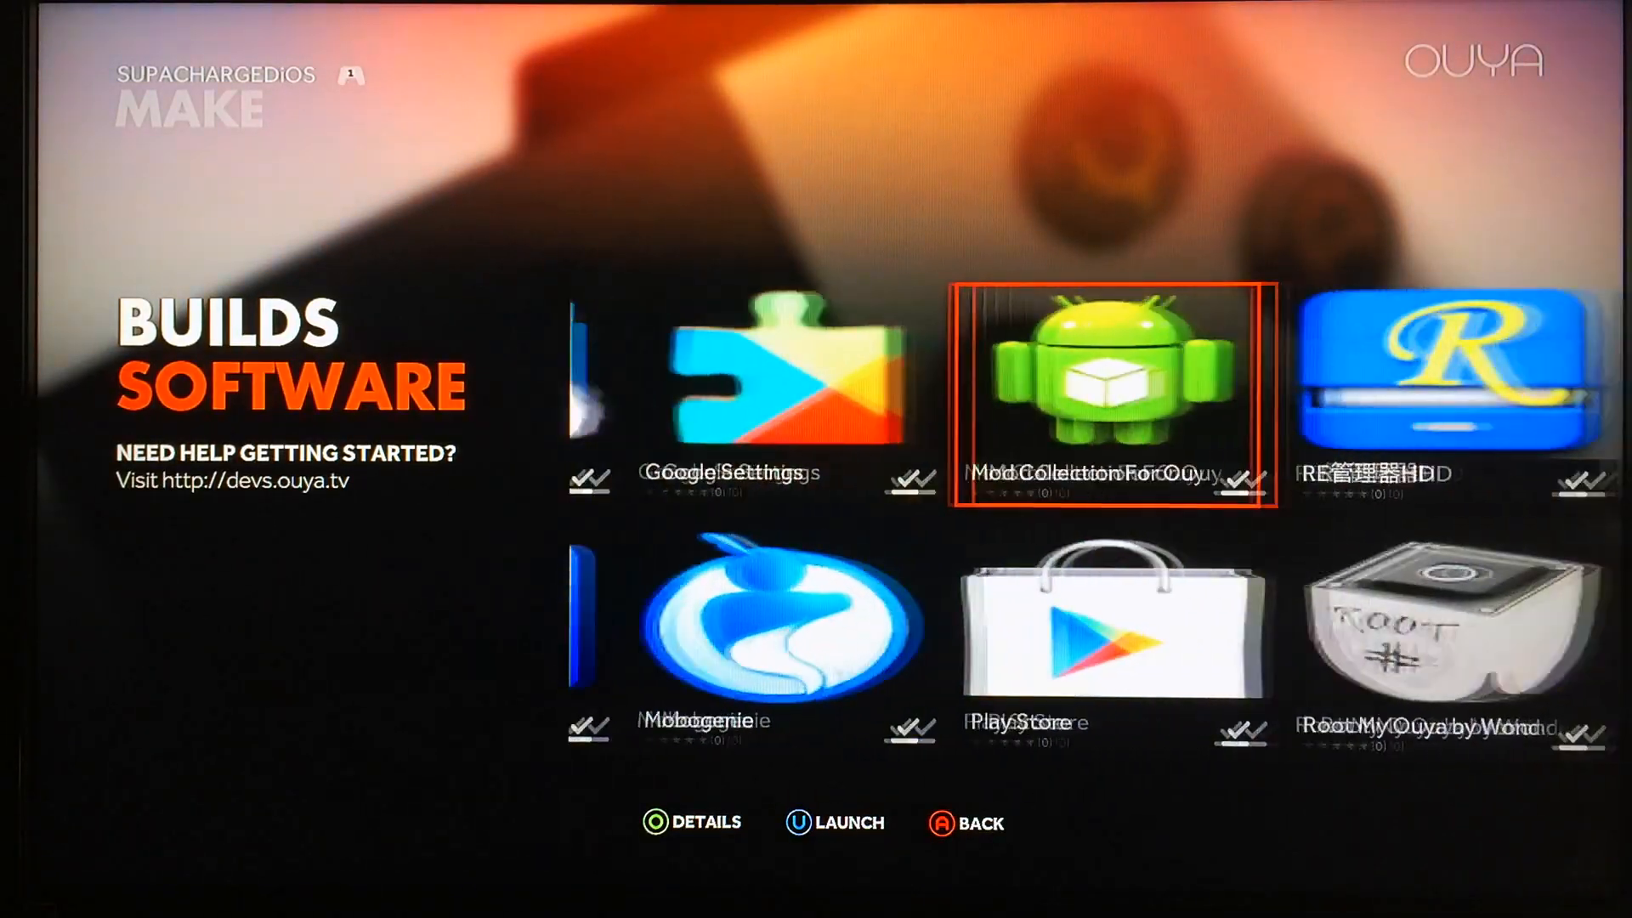
Step: Reopen Mod Collection For Ouya, scroll to the bottom and choose Reboot
{"action": "left_click", "coordinate": [1113, 400]}
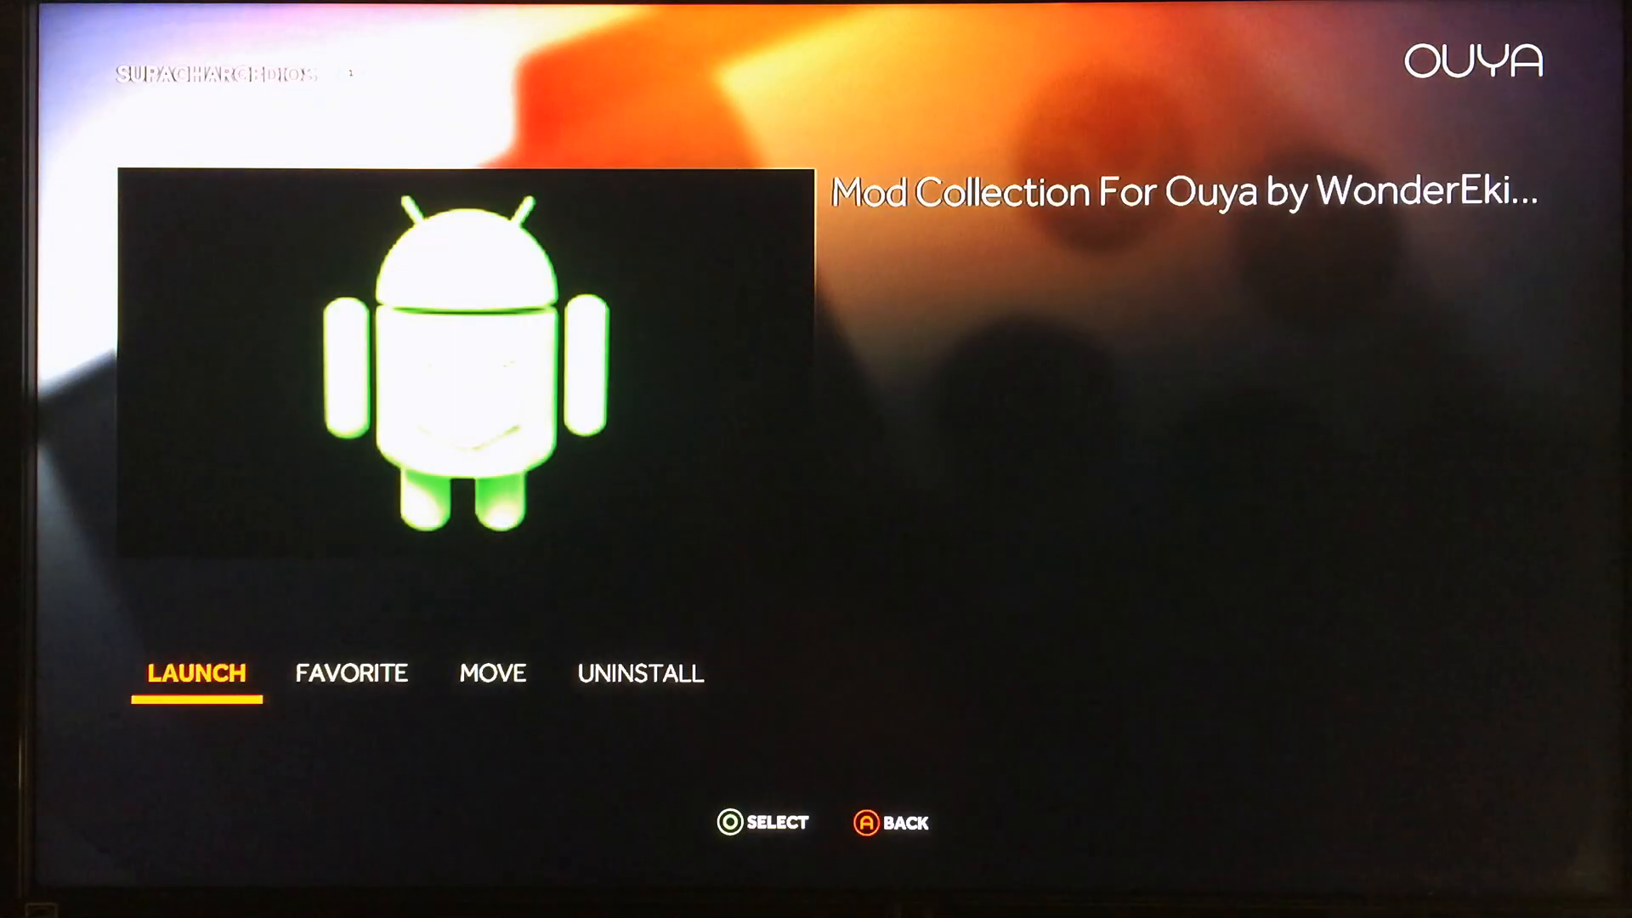
{"action": "left_click", "coordinate": [195, 674]}
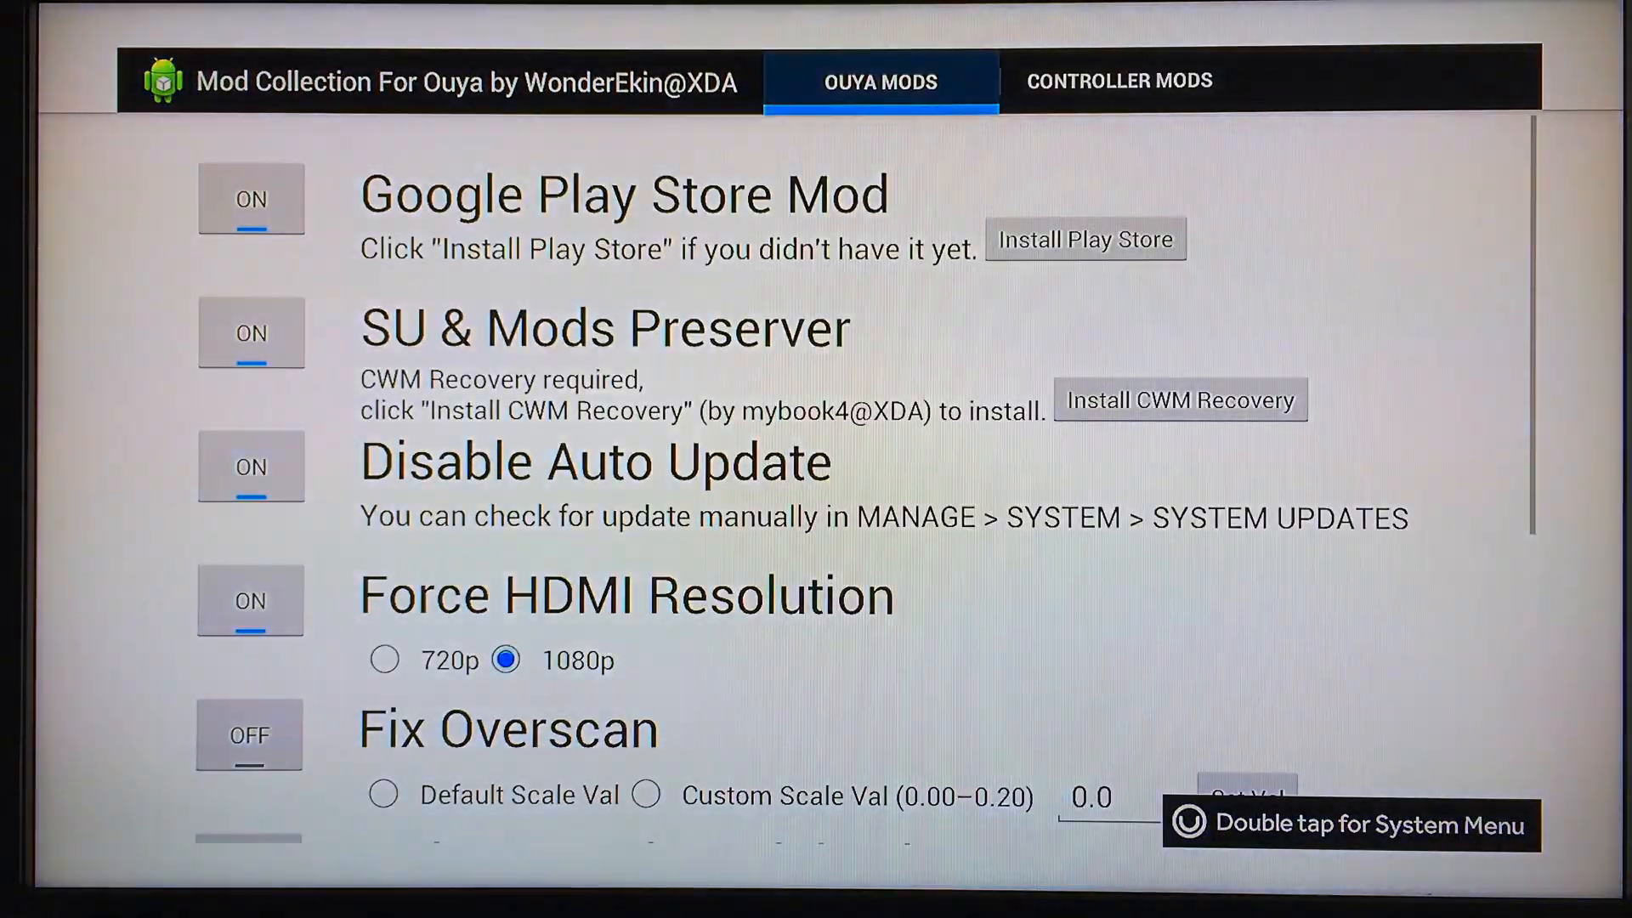
{"action": "scroll", "scroll_direction": "down", "scroll_amount": 3}
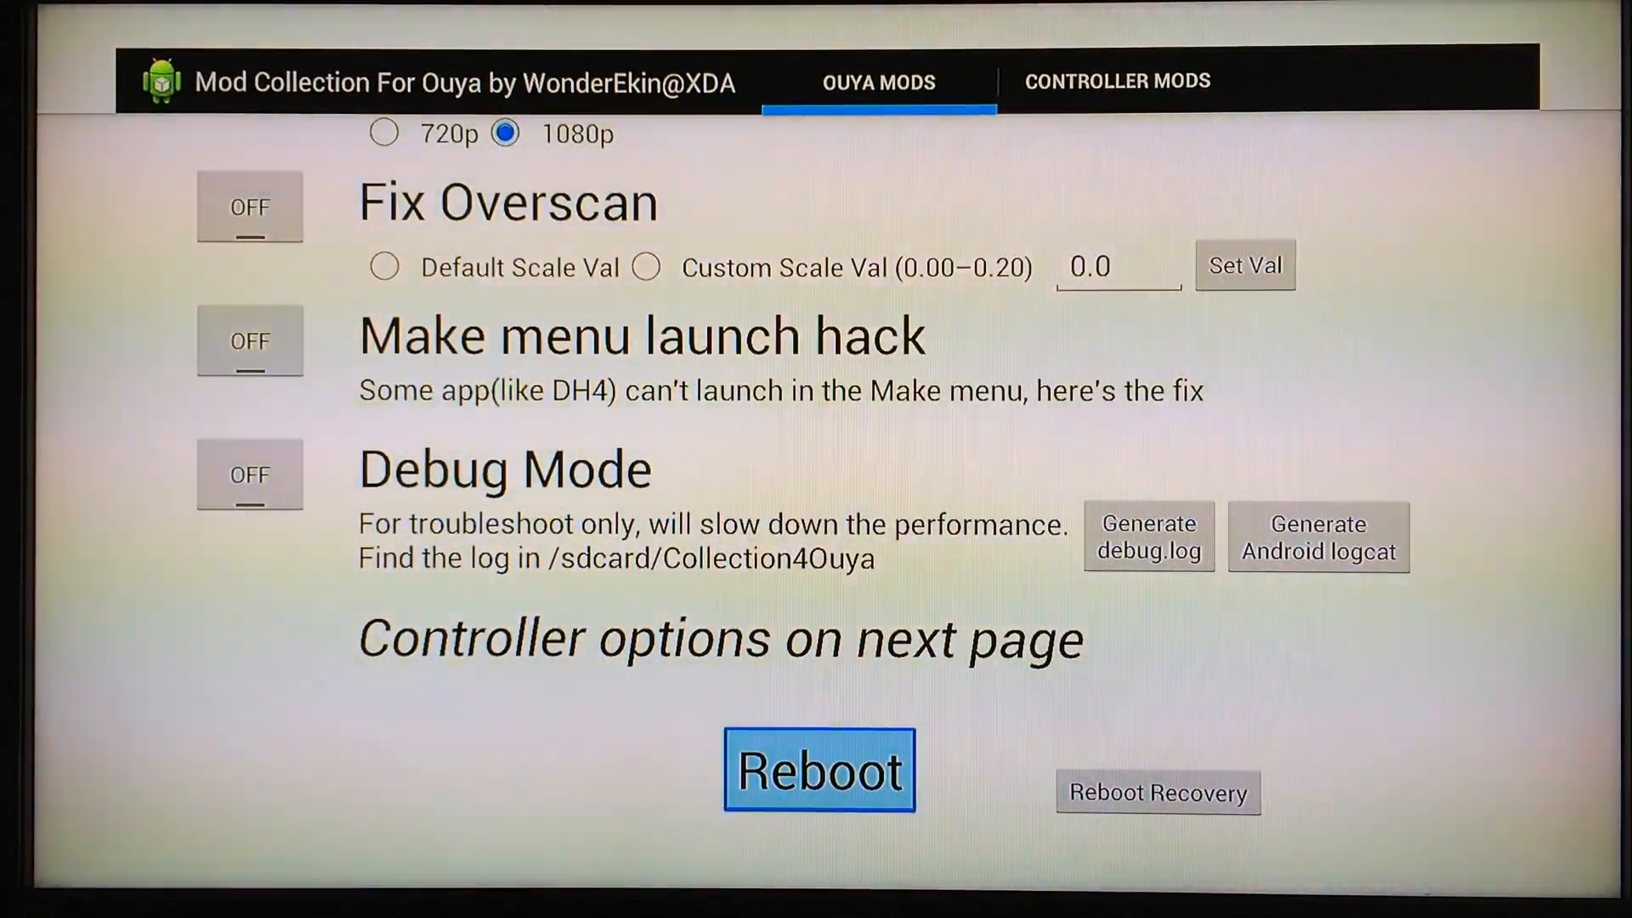
{"action": "left_click", "coordinate": [817, 770]}
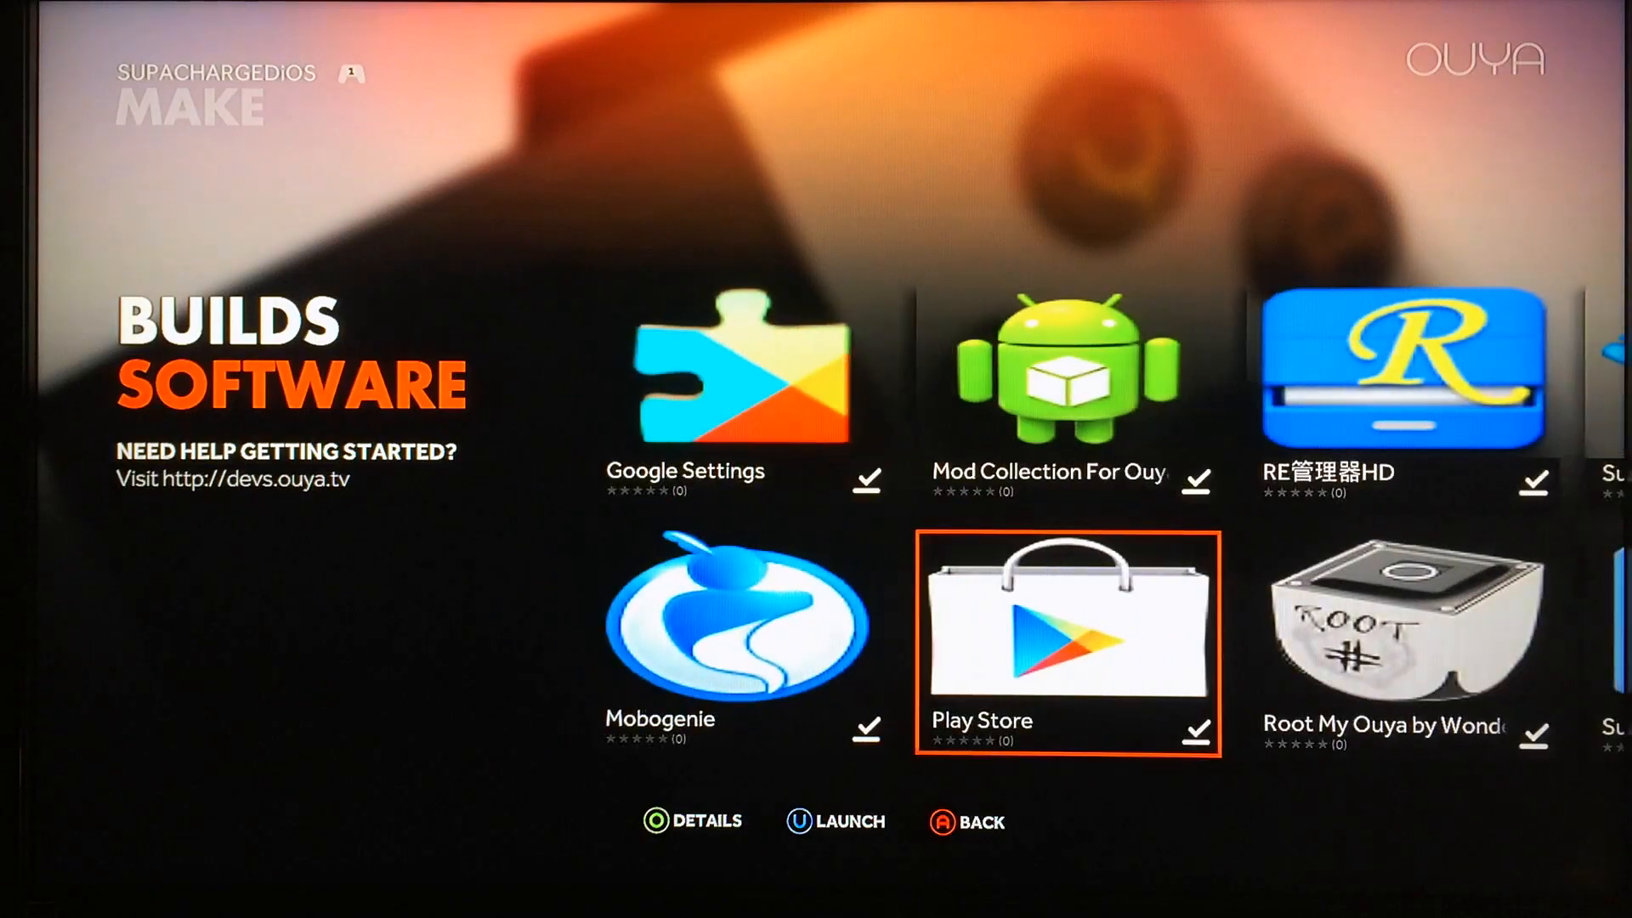
{"action": "scroll", "scroll_direction": "right", "scroll_amount": 3}
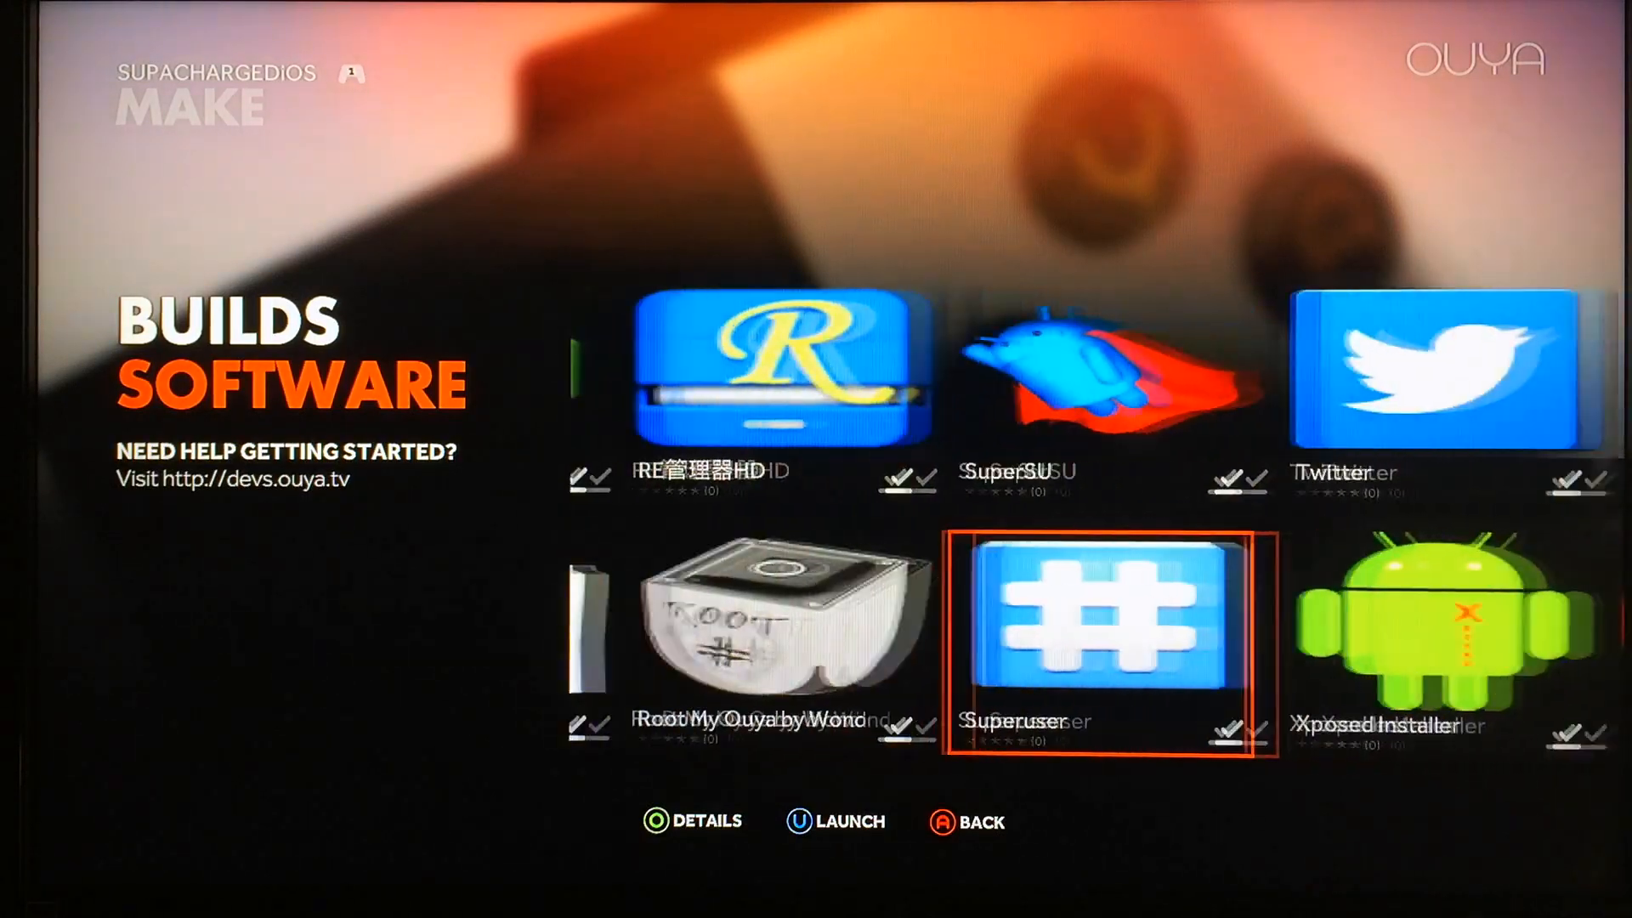
{"action": "scroll", "scroll_direction": "right", "scroll_amount": 3}
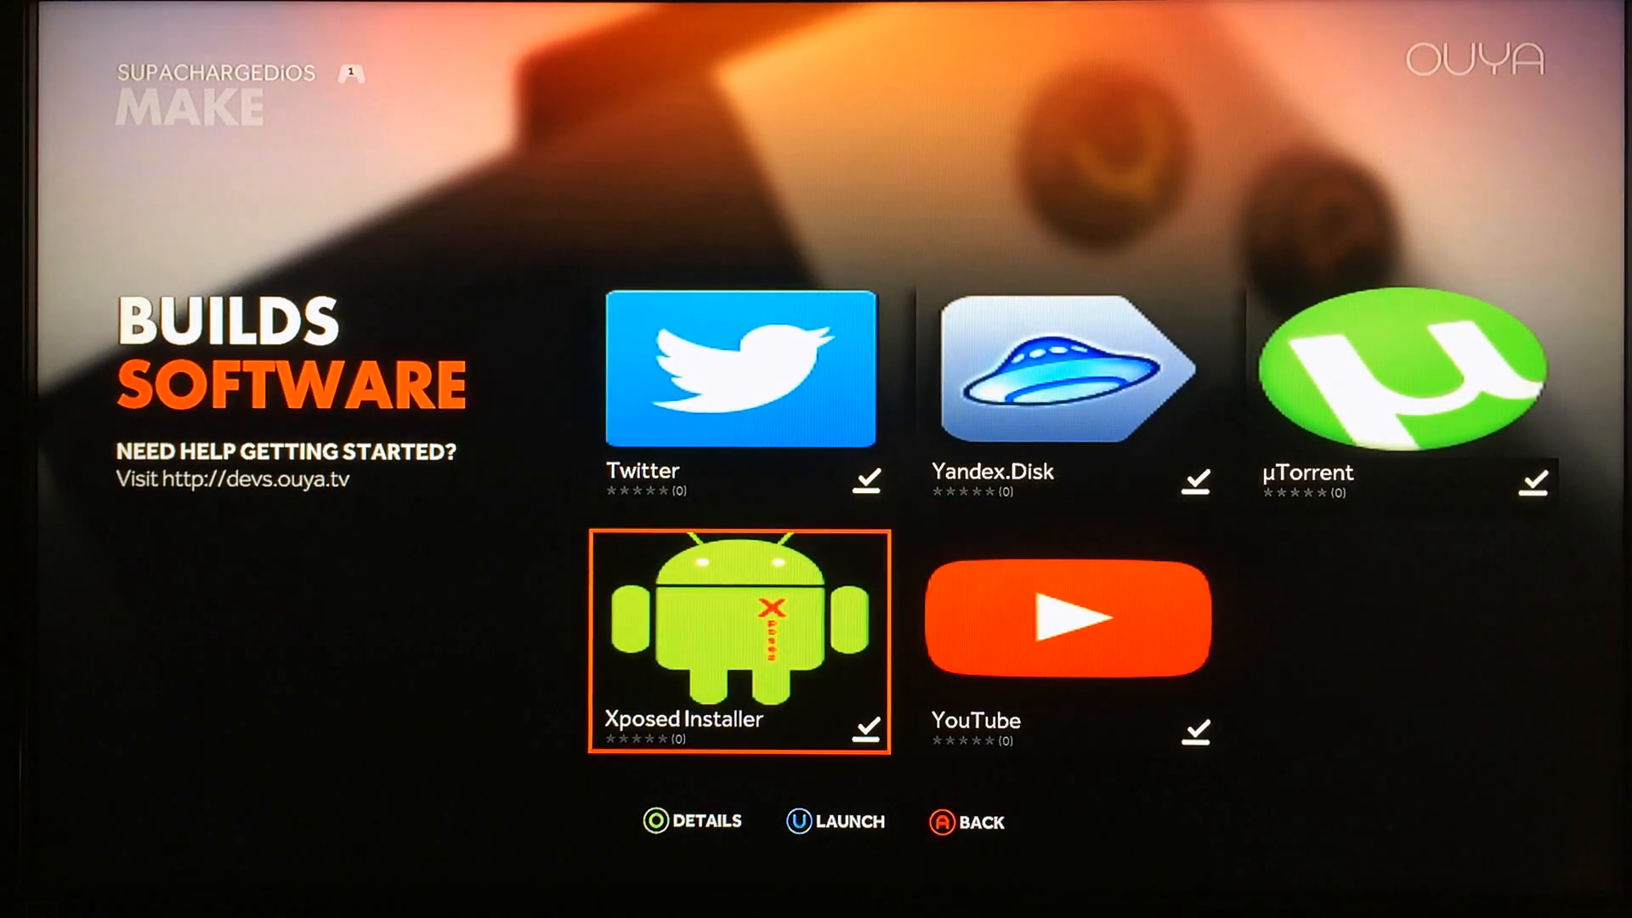
{"action": "left_click", "coordinate": [739, 642]}
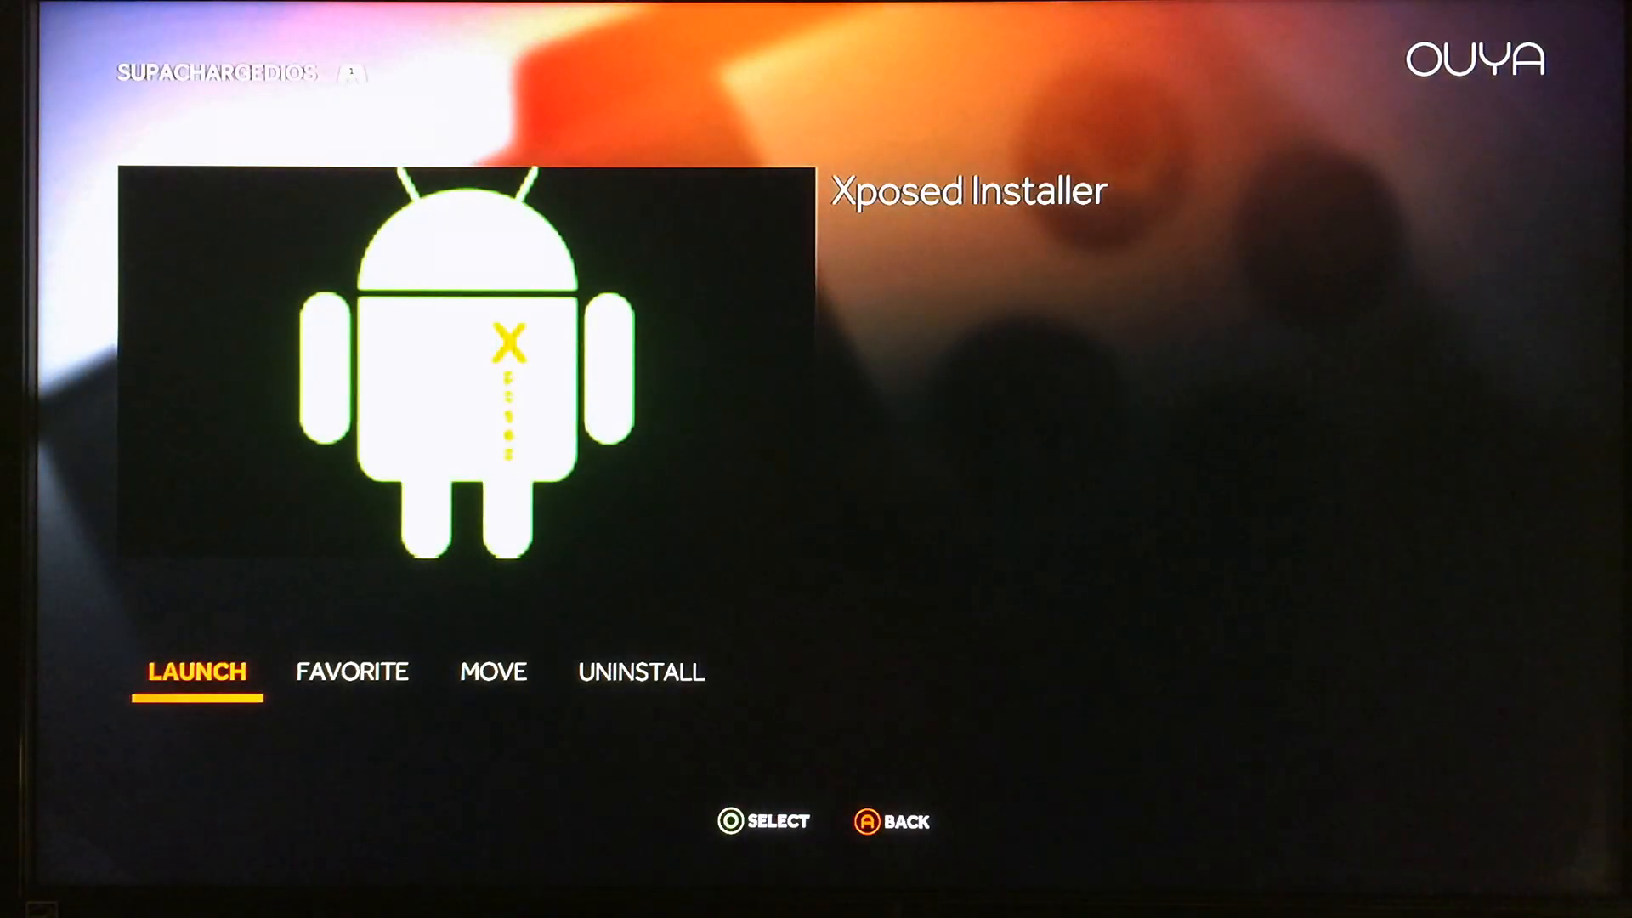
{"action": "left_click", "coordinate": [196, 672]}
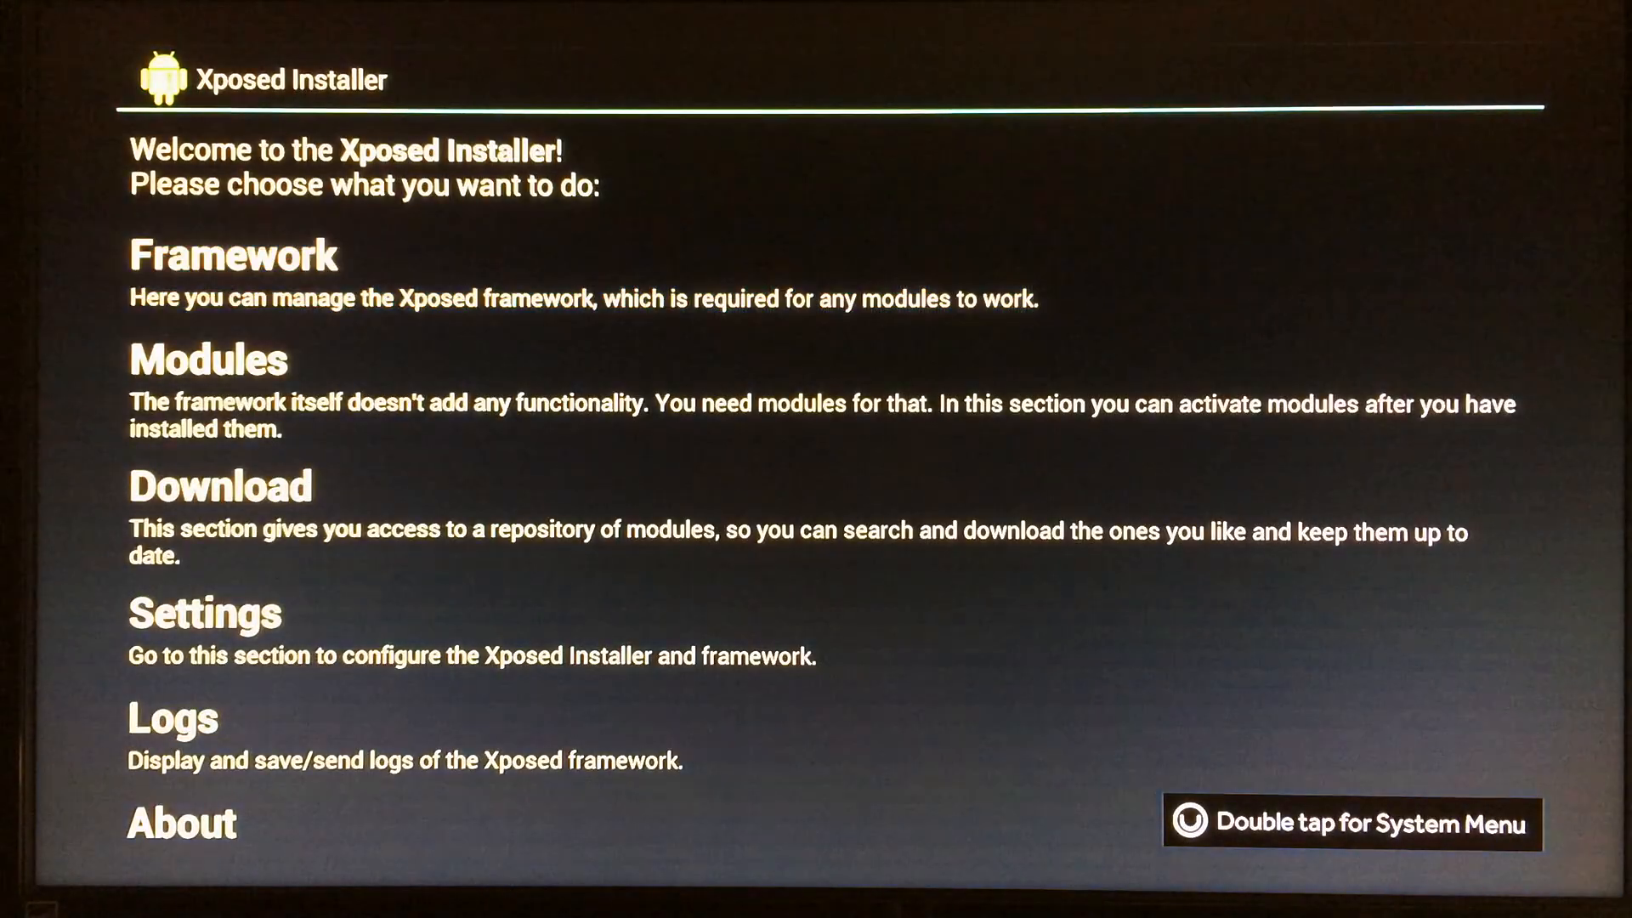
{"action": "left_click", "coordinate": [233, 255]}
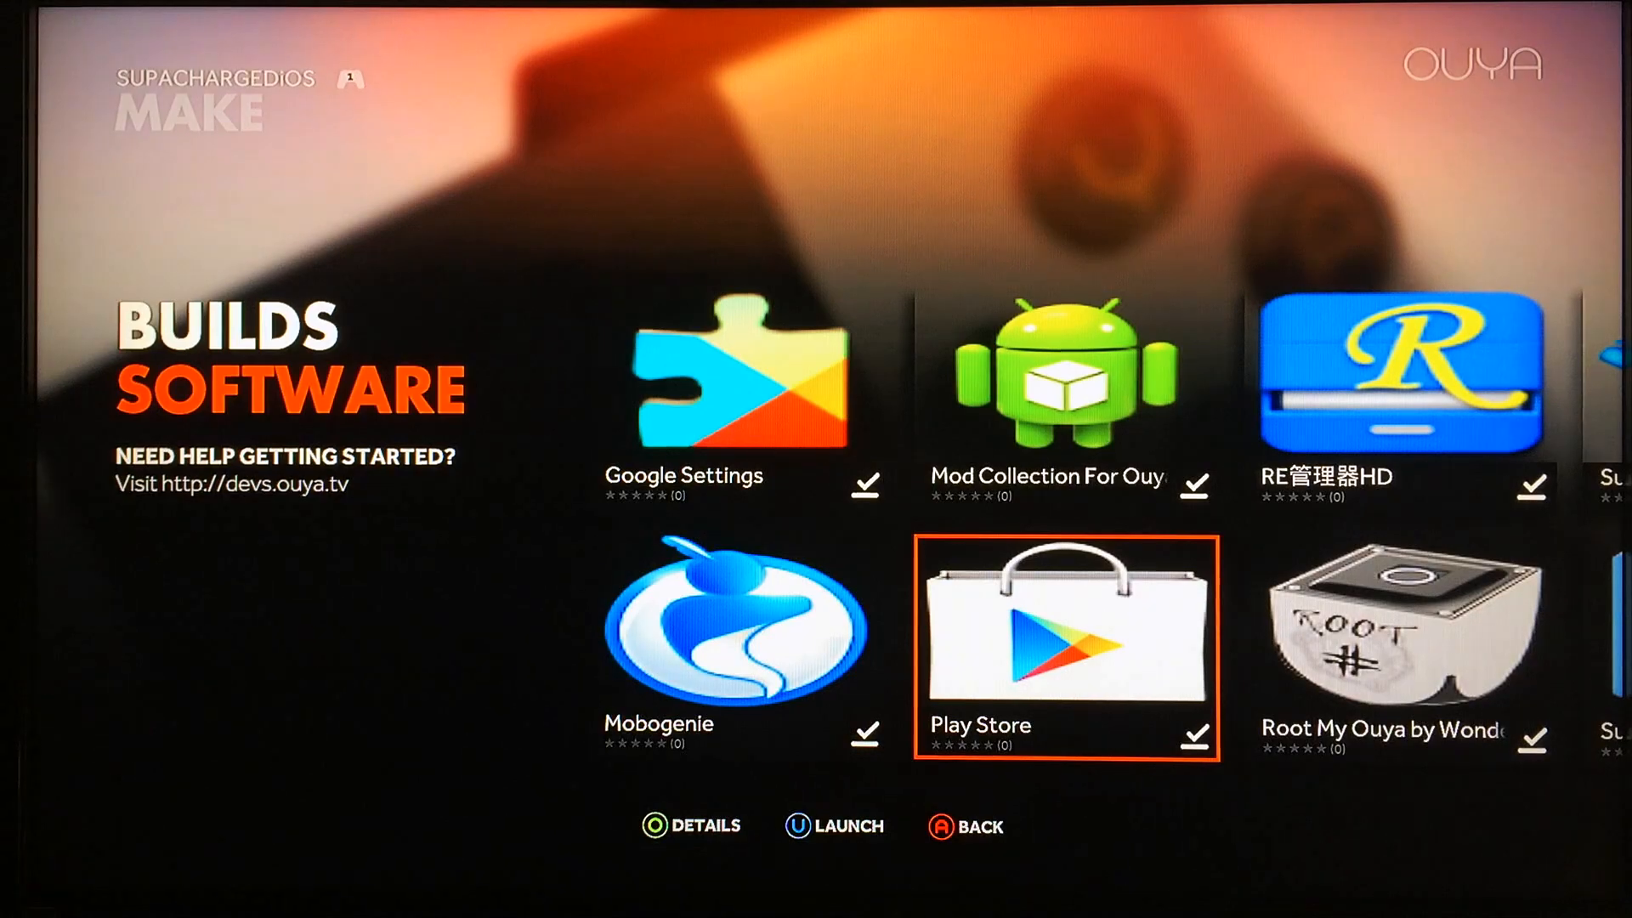
Step: Launch Play Store, browse Apps then Games, and open Fruit Ninja Free from Top Free
{"action": "left_click", "coordinate": [1065, 645]}
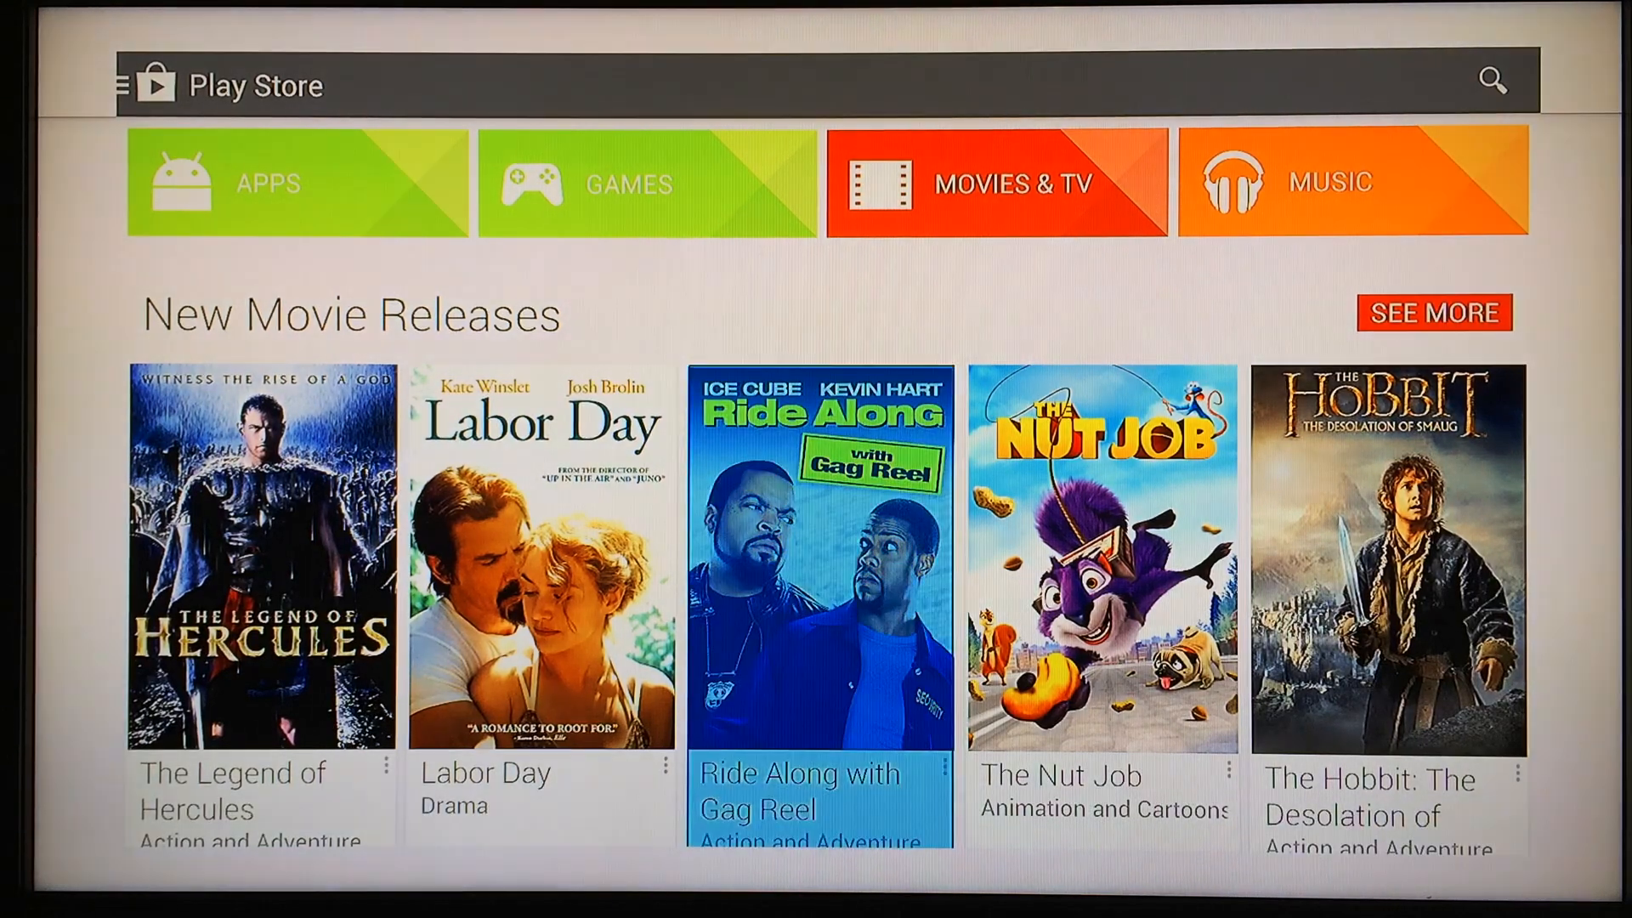
{"action": "left_click", "coordinate": [266, 181]}
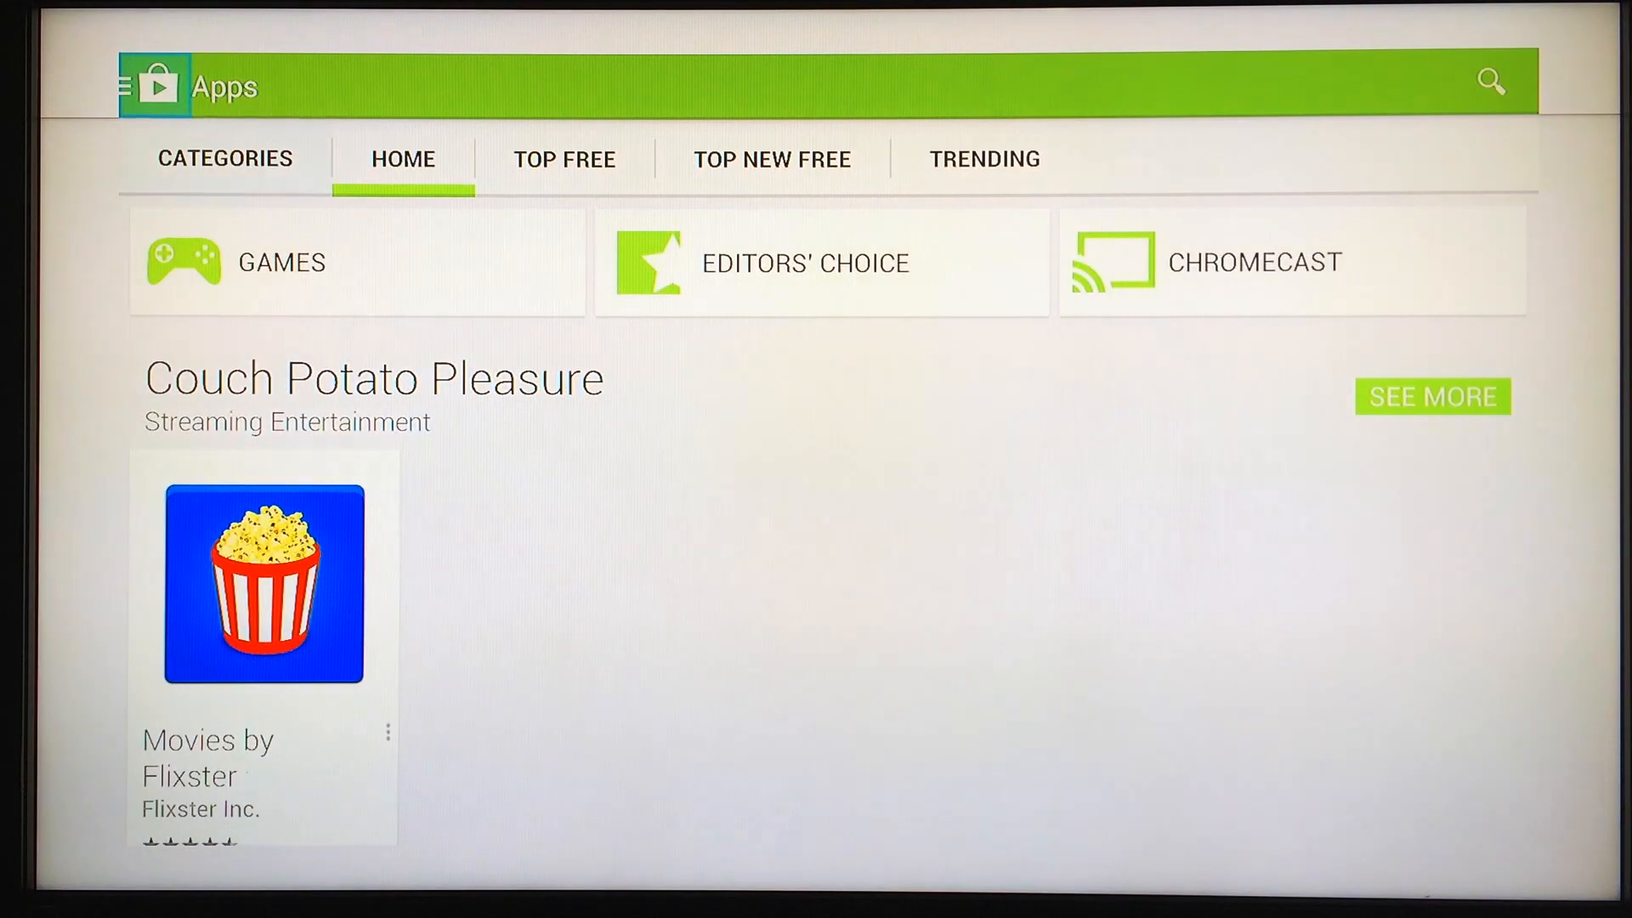
{"action": "left_click", "coordinate": [224, 158]}
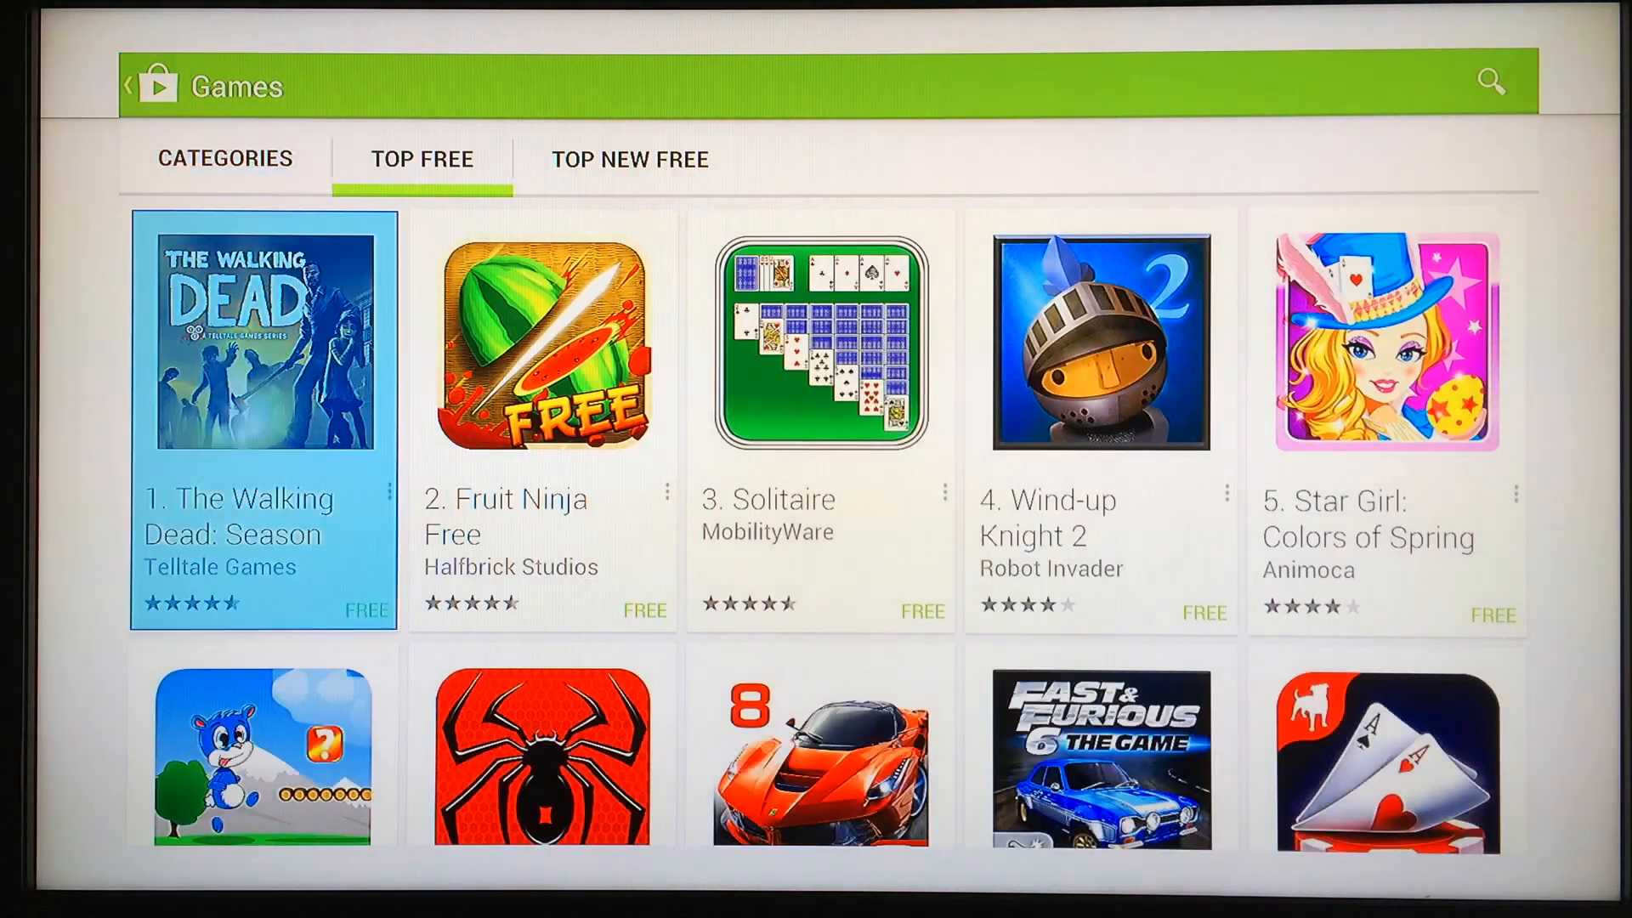
{"action": "scroll", "scroll_direction": "down", "scroll_amount": 3}
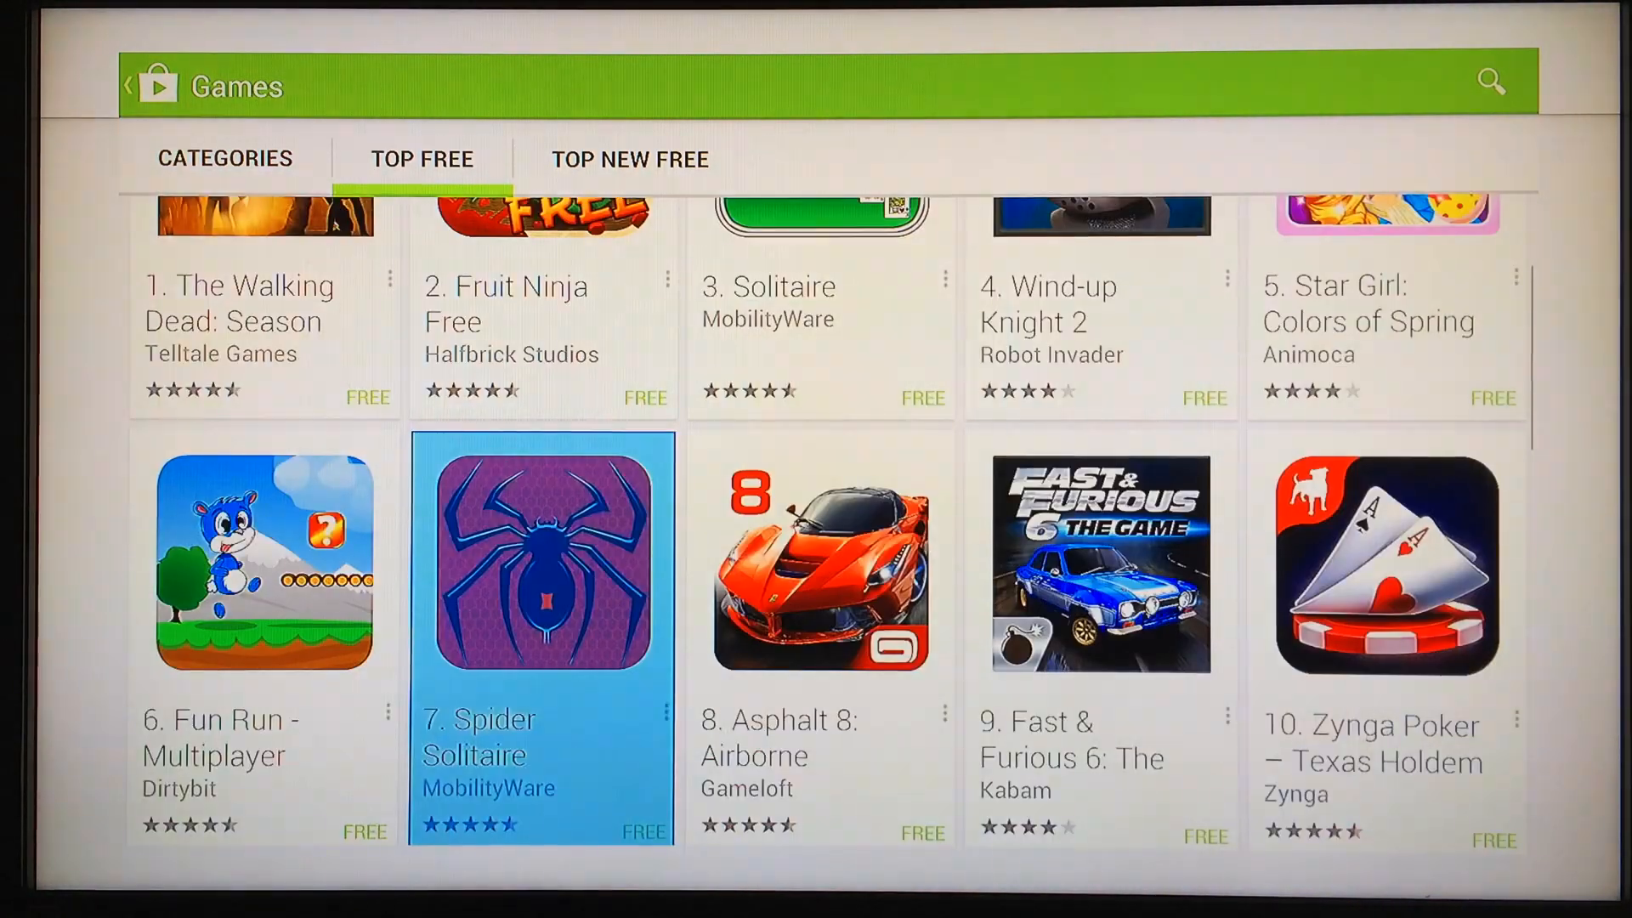
{"action": "scroll", "scroll_direction": "up", "scroll_amount": 3}
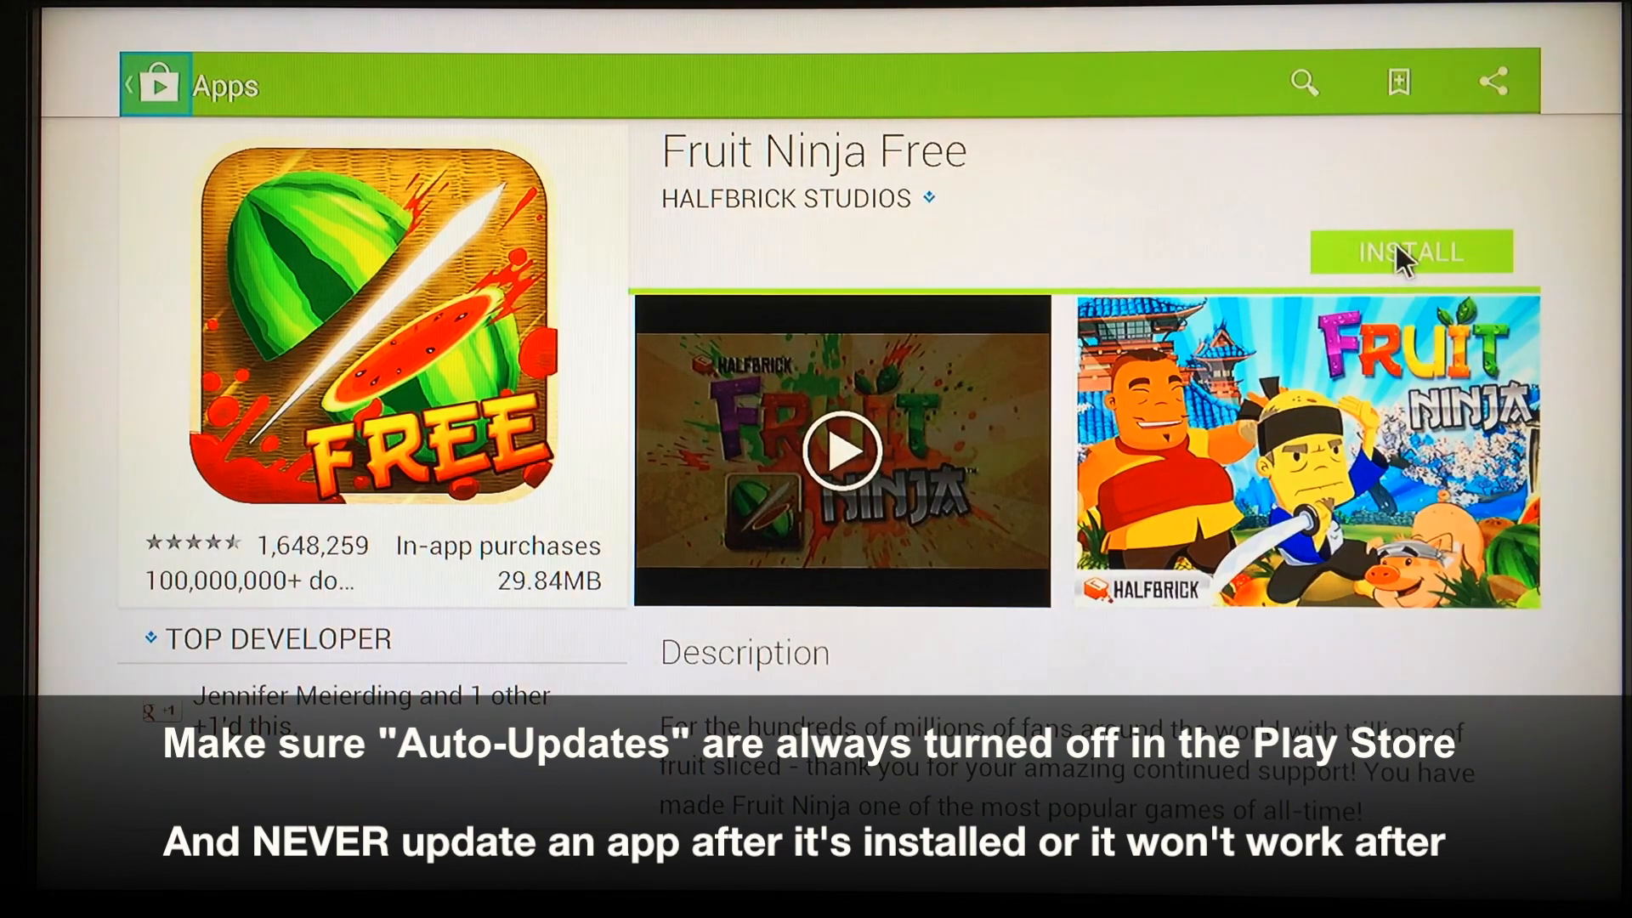
Step: Install Fruit Ninja Free and accept its app permissions
{"action": "left_click", "coordinate": [1410, 252]}
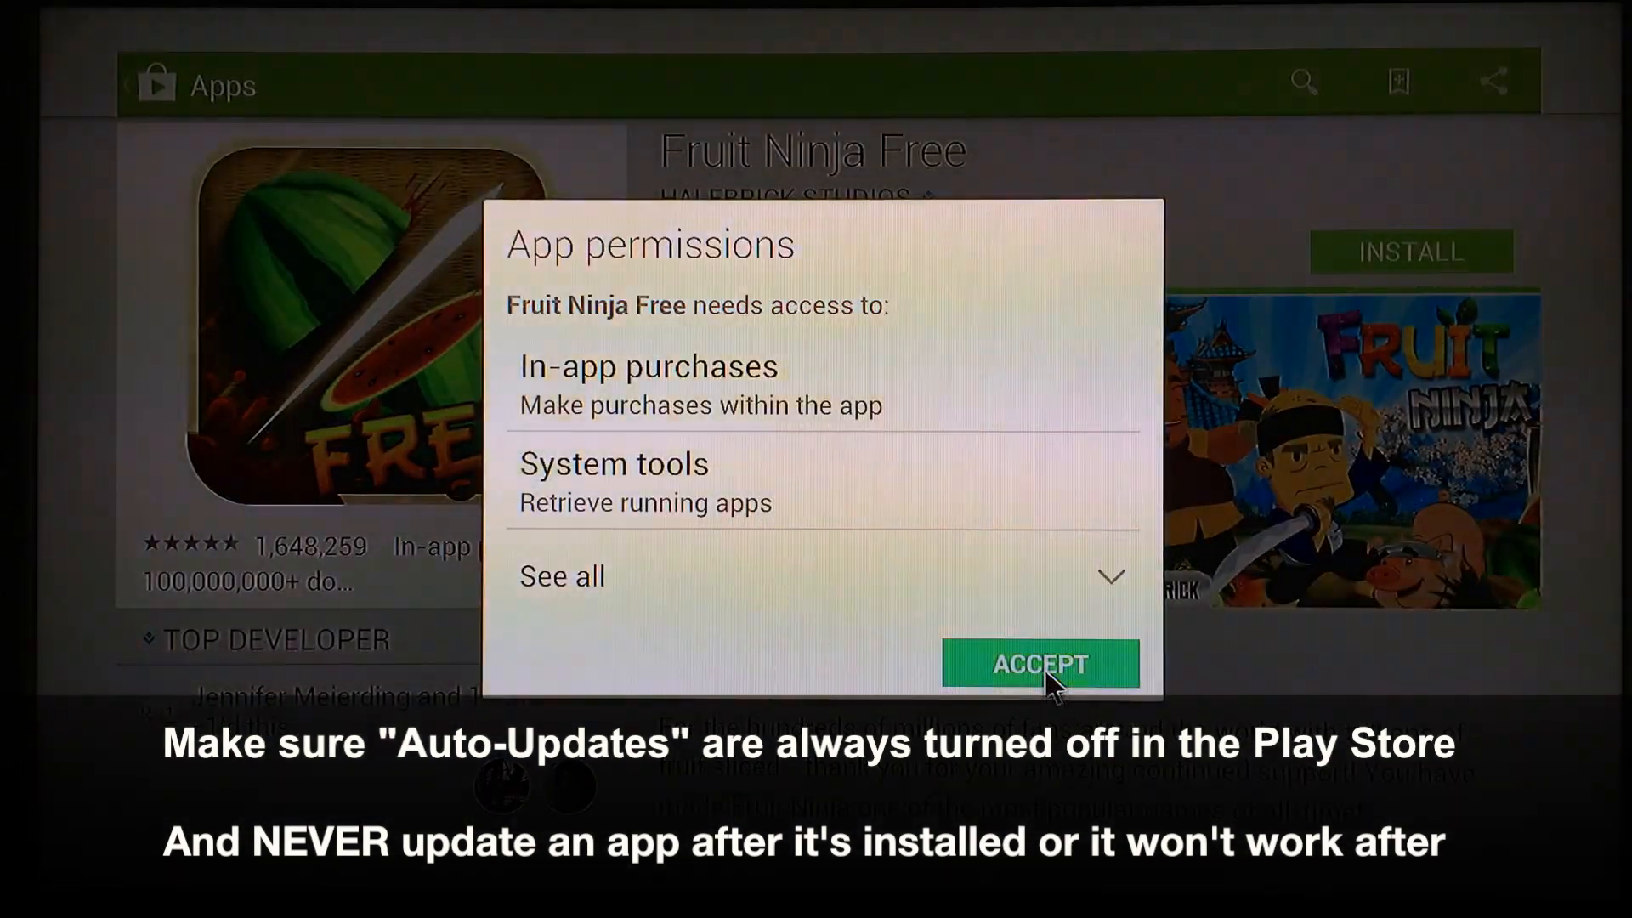
{"action": "left_click", "coordinate": [1039, 663]}
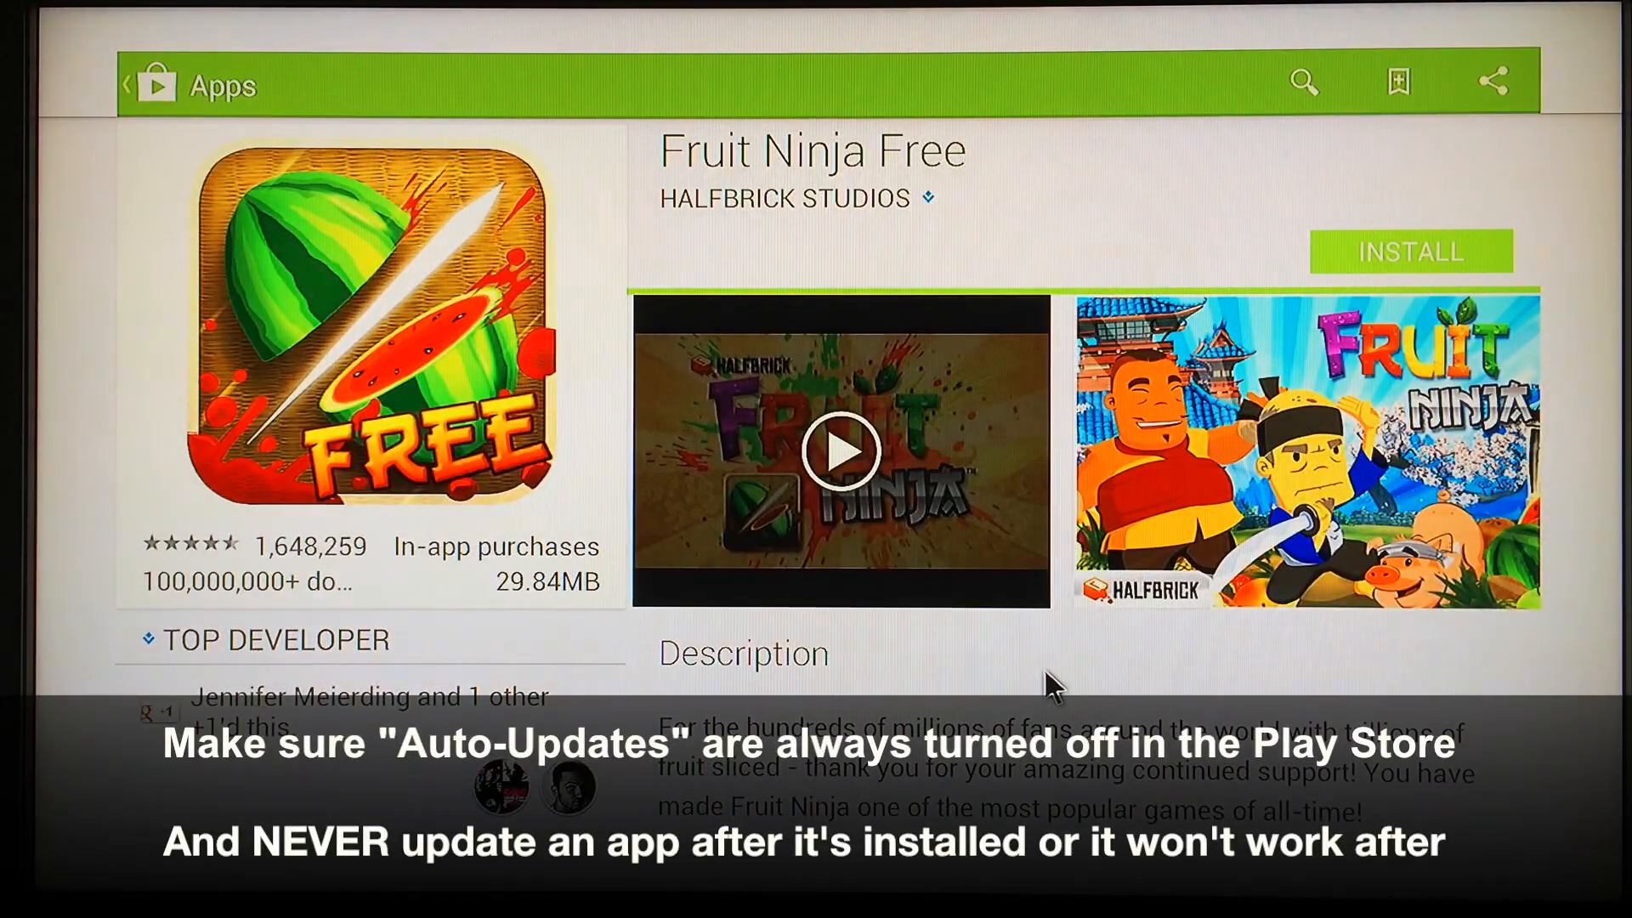
{"action": "left_click", "coordinate": [1410, 250]}
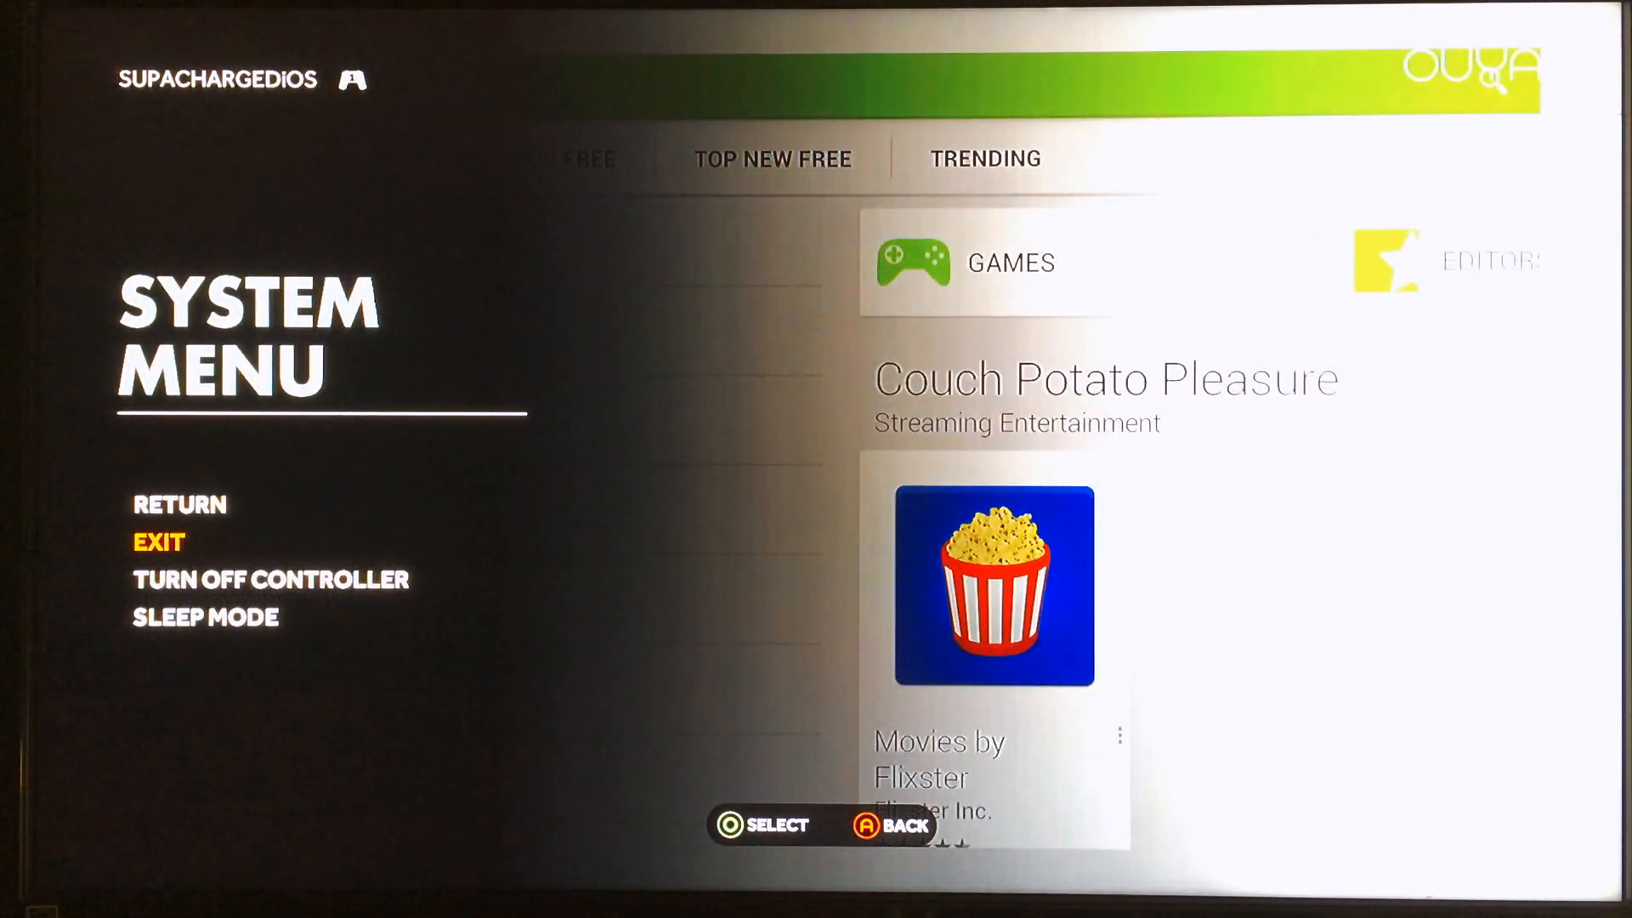
Step: Exit the Play Store, then launch Fruit Ninja from the Make software list
{"action": "left_click", "coordinate": [159, 541]}
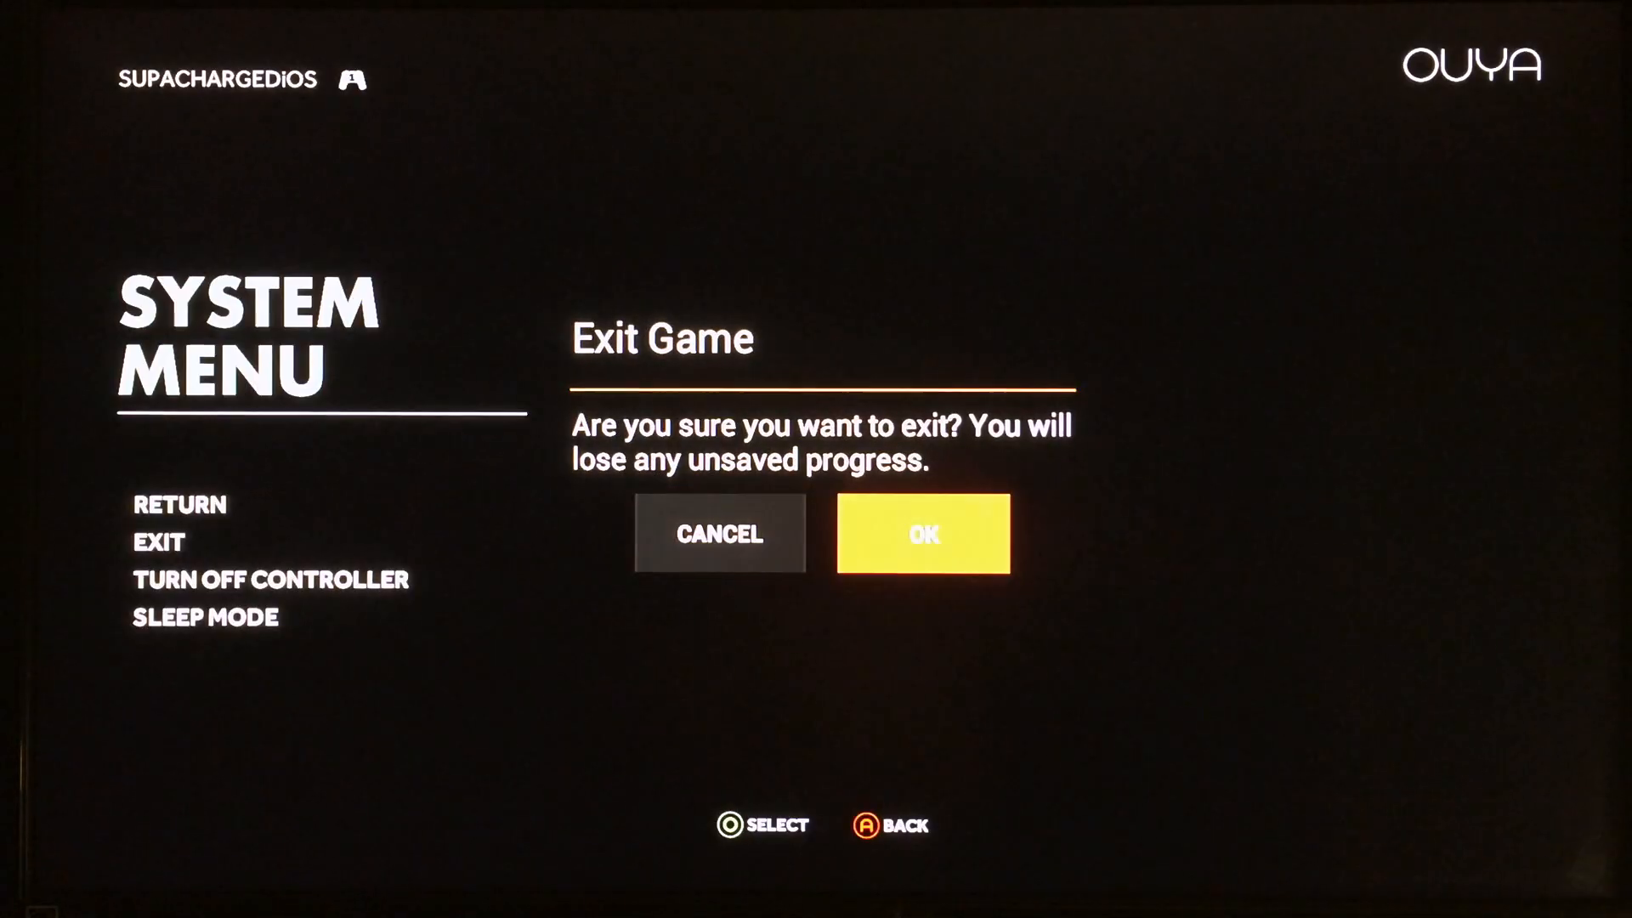
{"action": "left_click", "coordinate": [921, 534]}
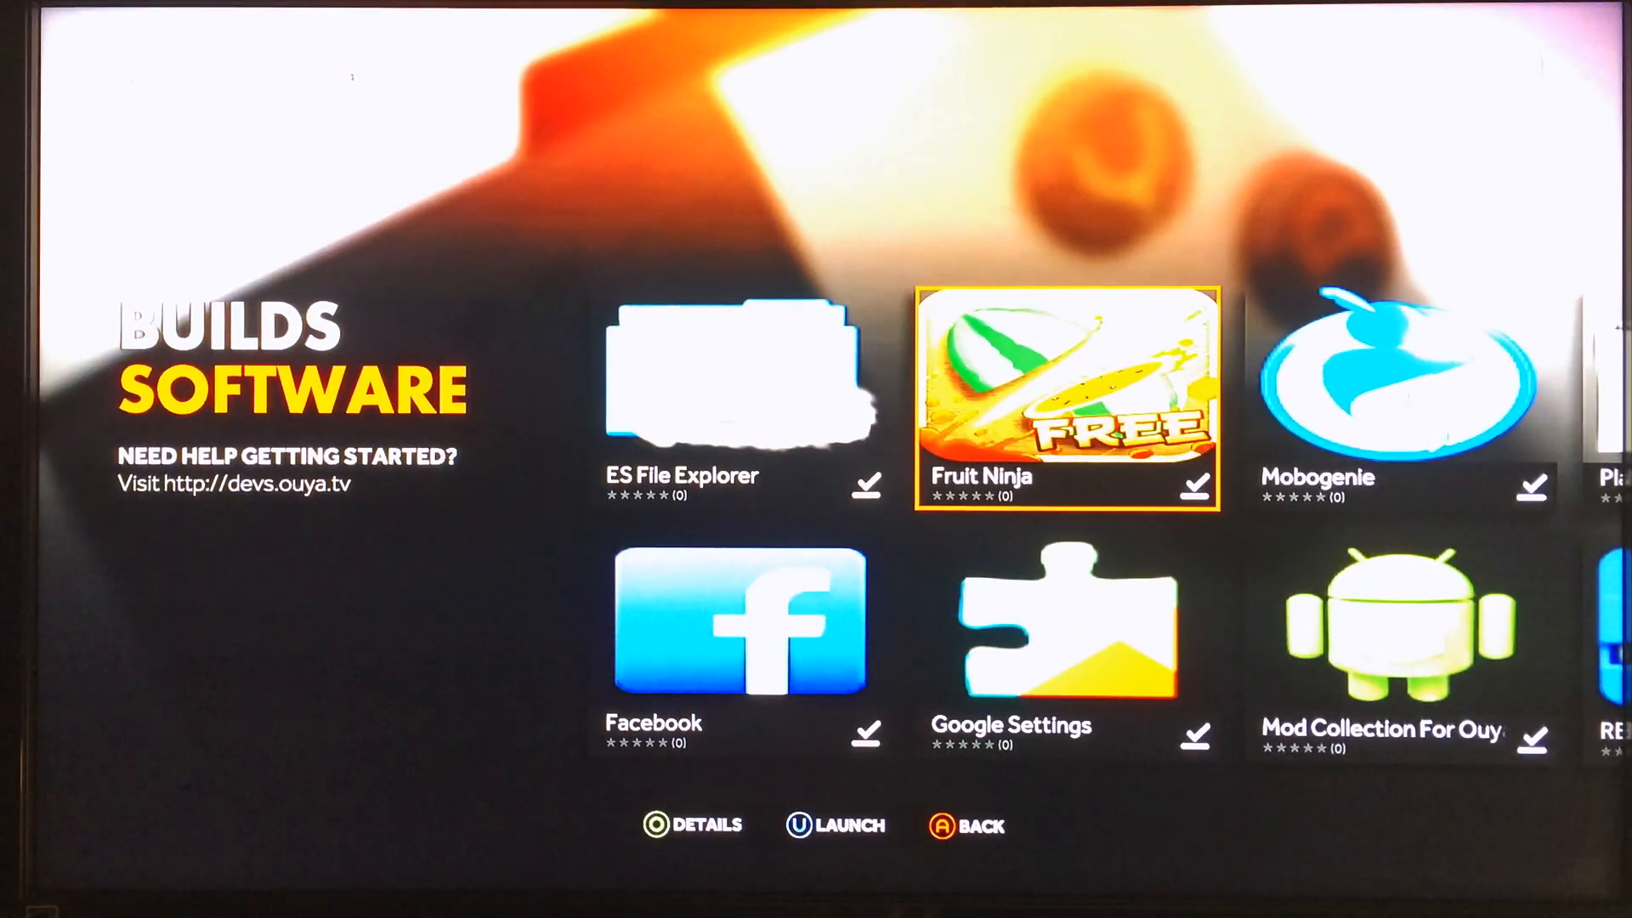
{"action": "left_click", "coordinate": [1064, 399]}
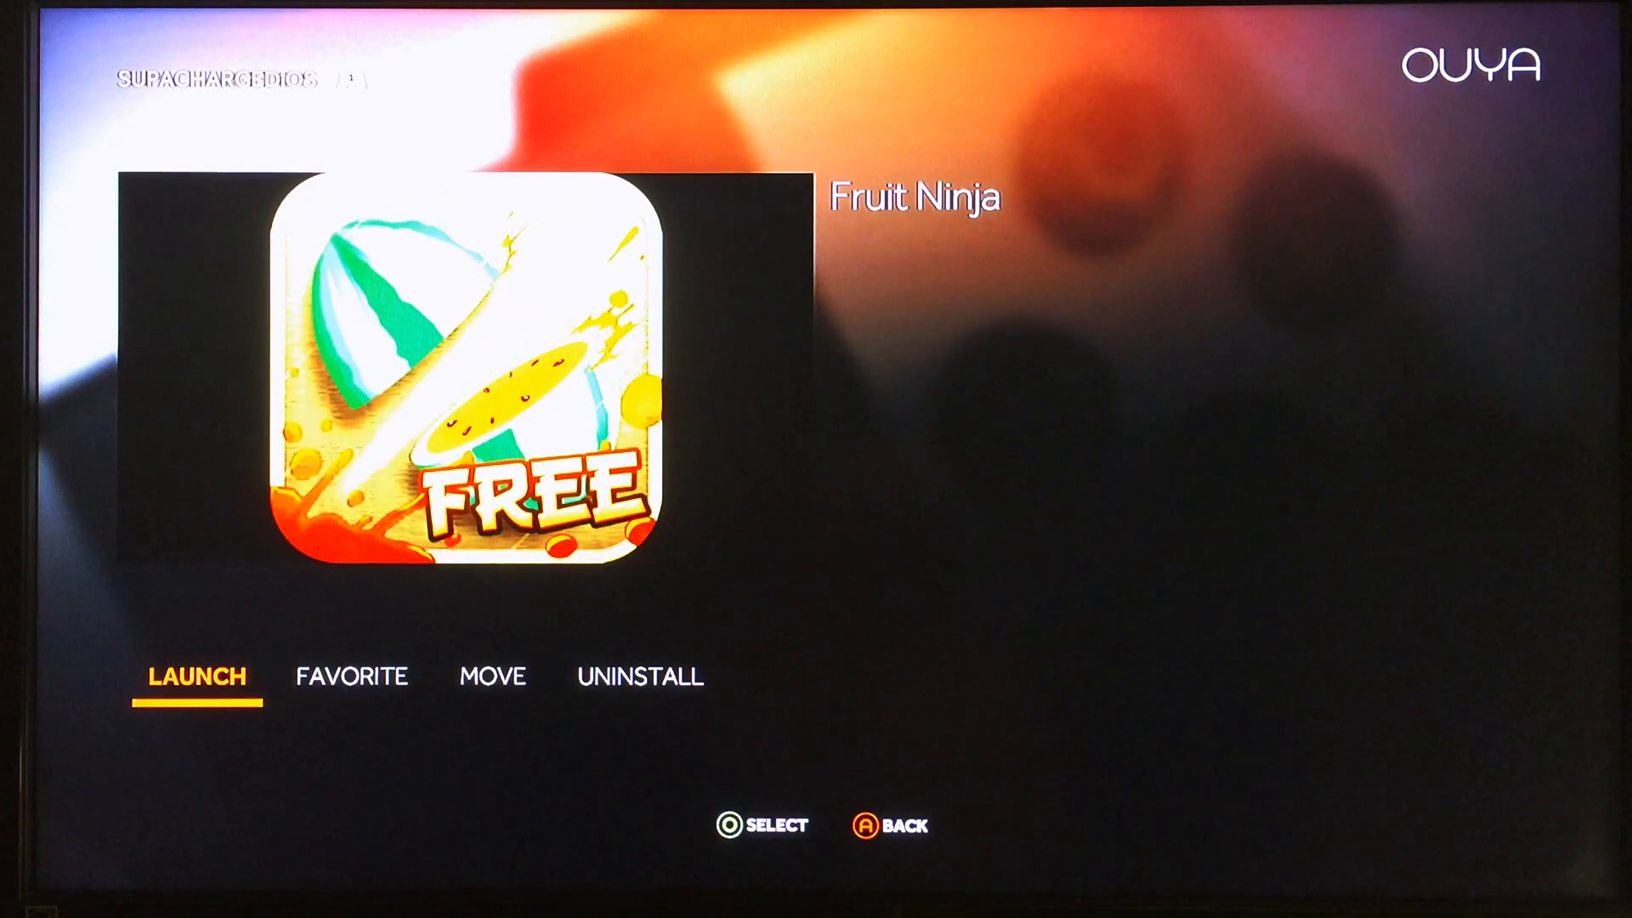
{"action": "left_click", "coordinate": [195, 677]}
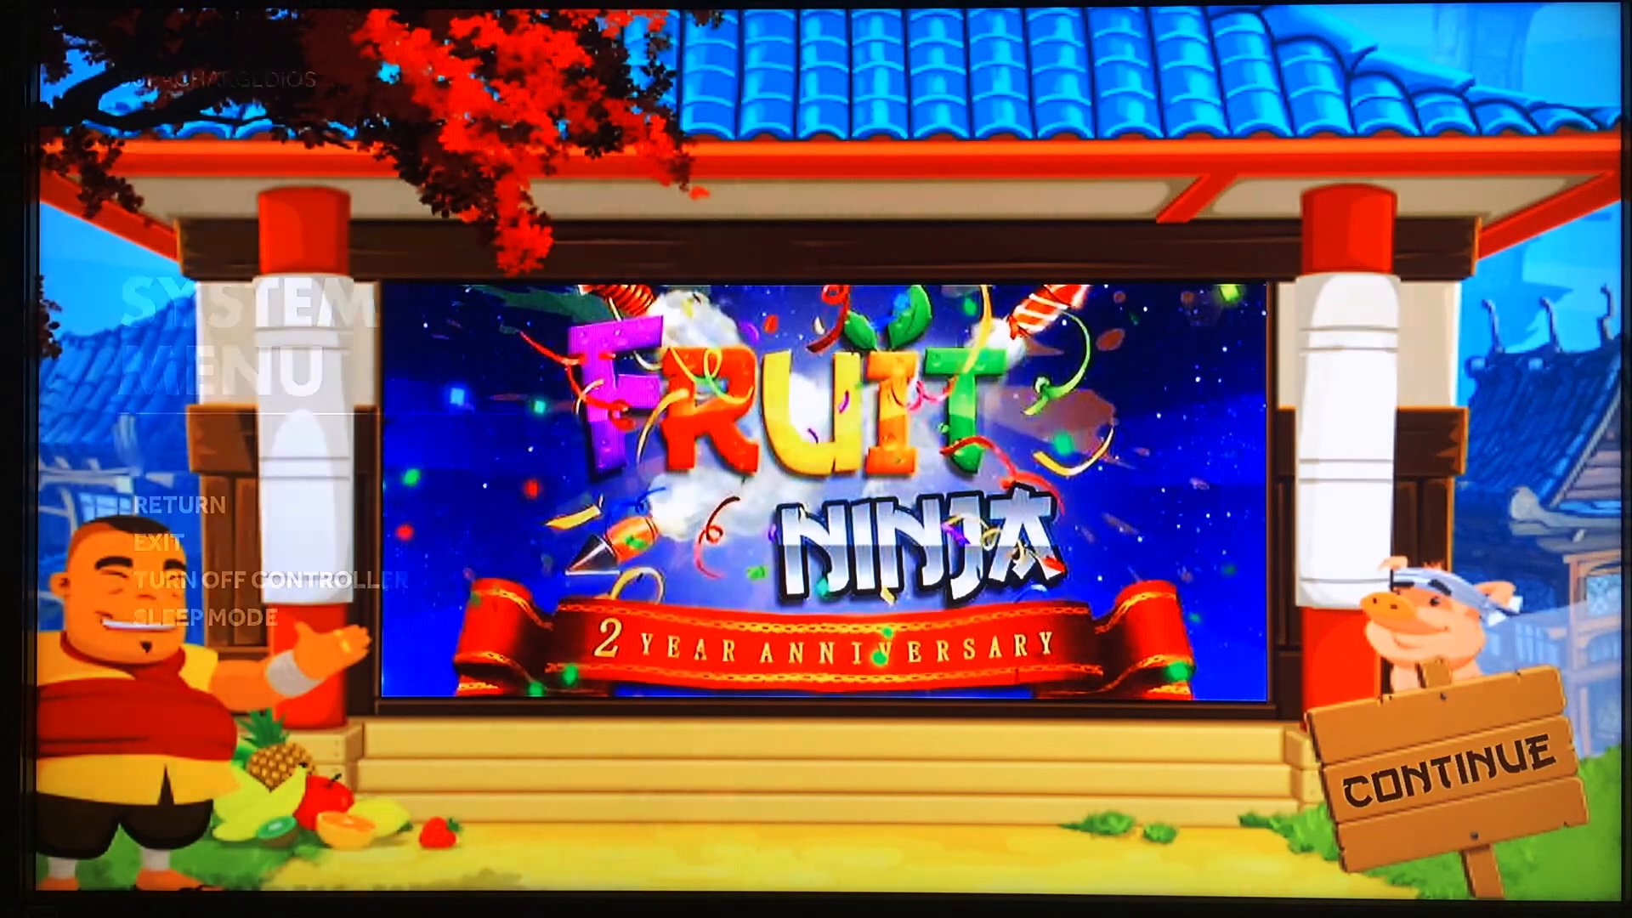
{"action": "left_click", "coordinate": [159, 541]}
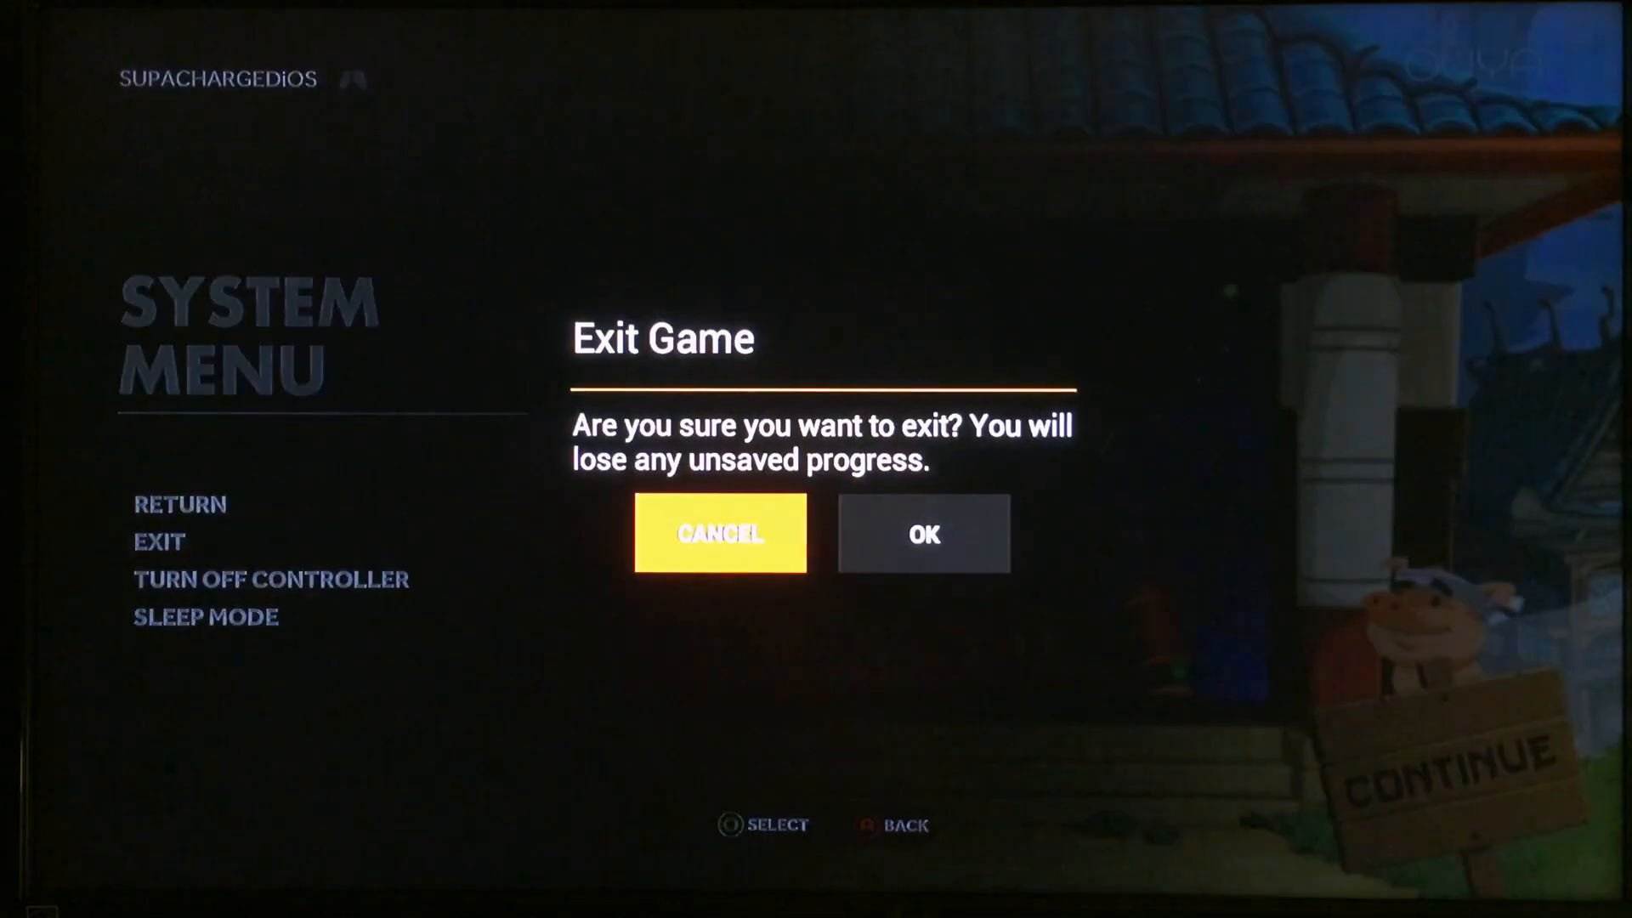